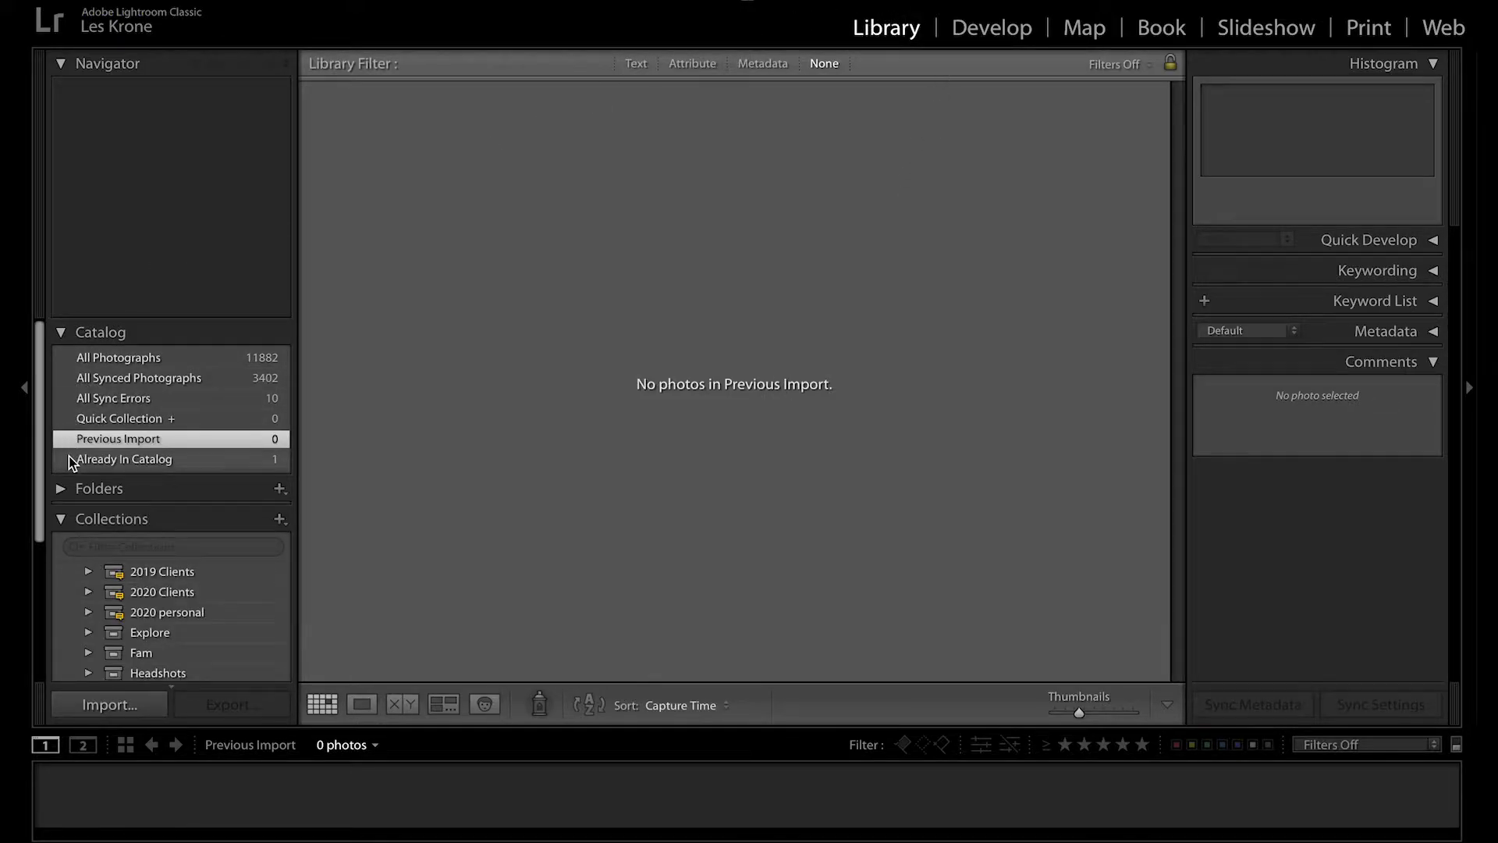
pyautogui.moveTo(163, 439)
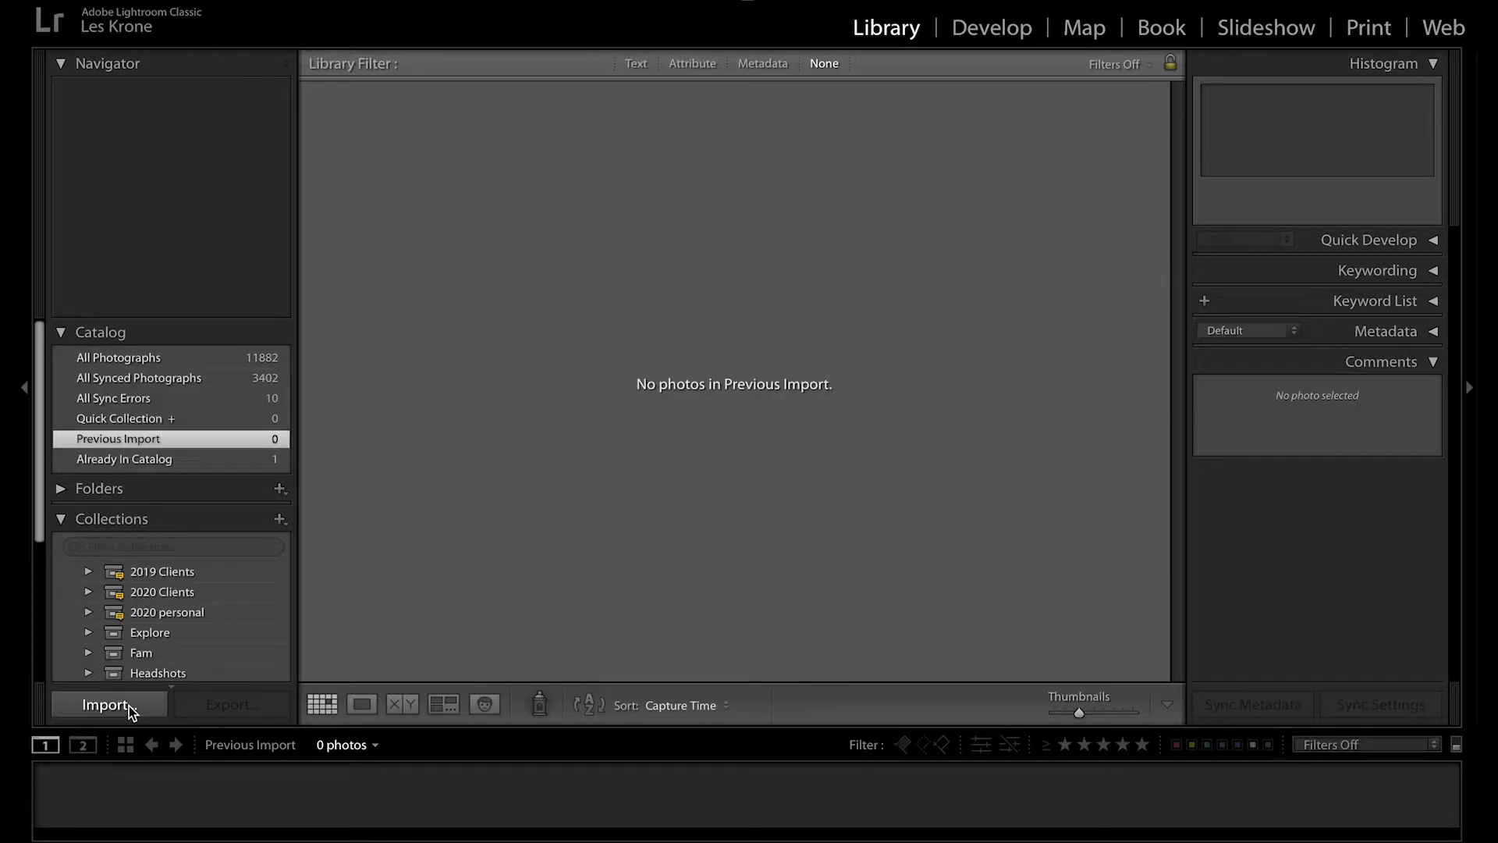
# Import the seven CR3 photos from the 100EOS_R folder, leaving the two MP4 clips unchecked.
pyautogui.click(105, 704)
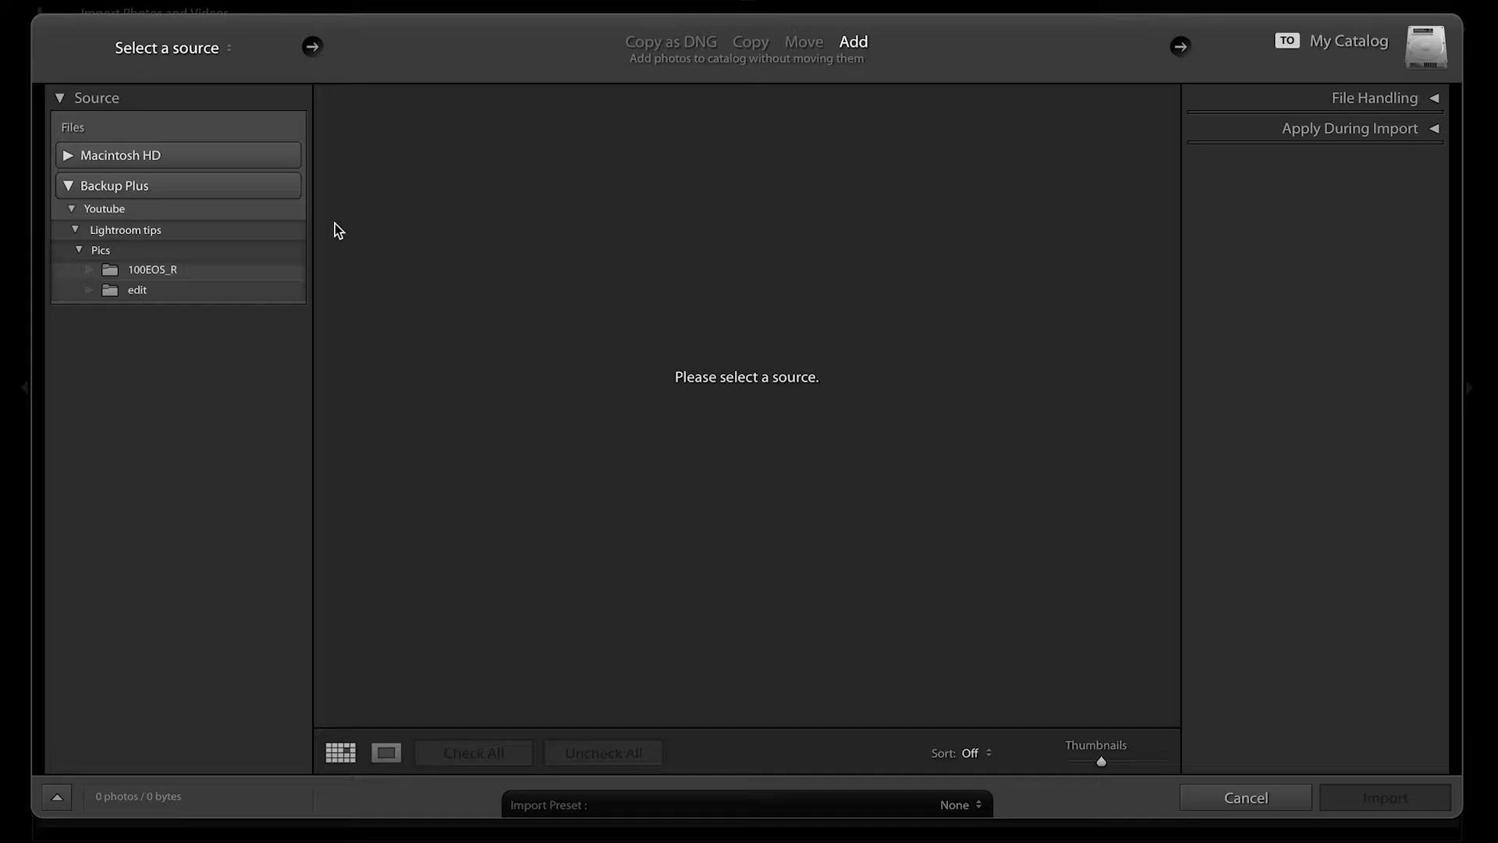
pyautogui.moveTo(138, 263)
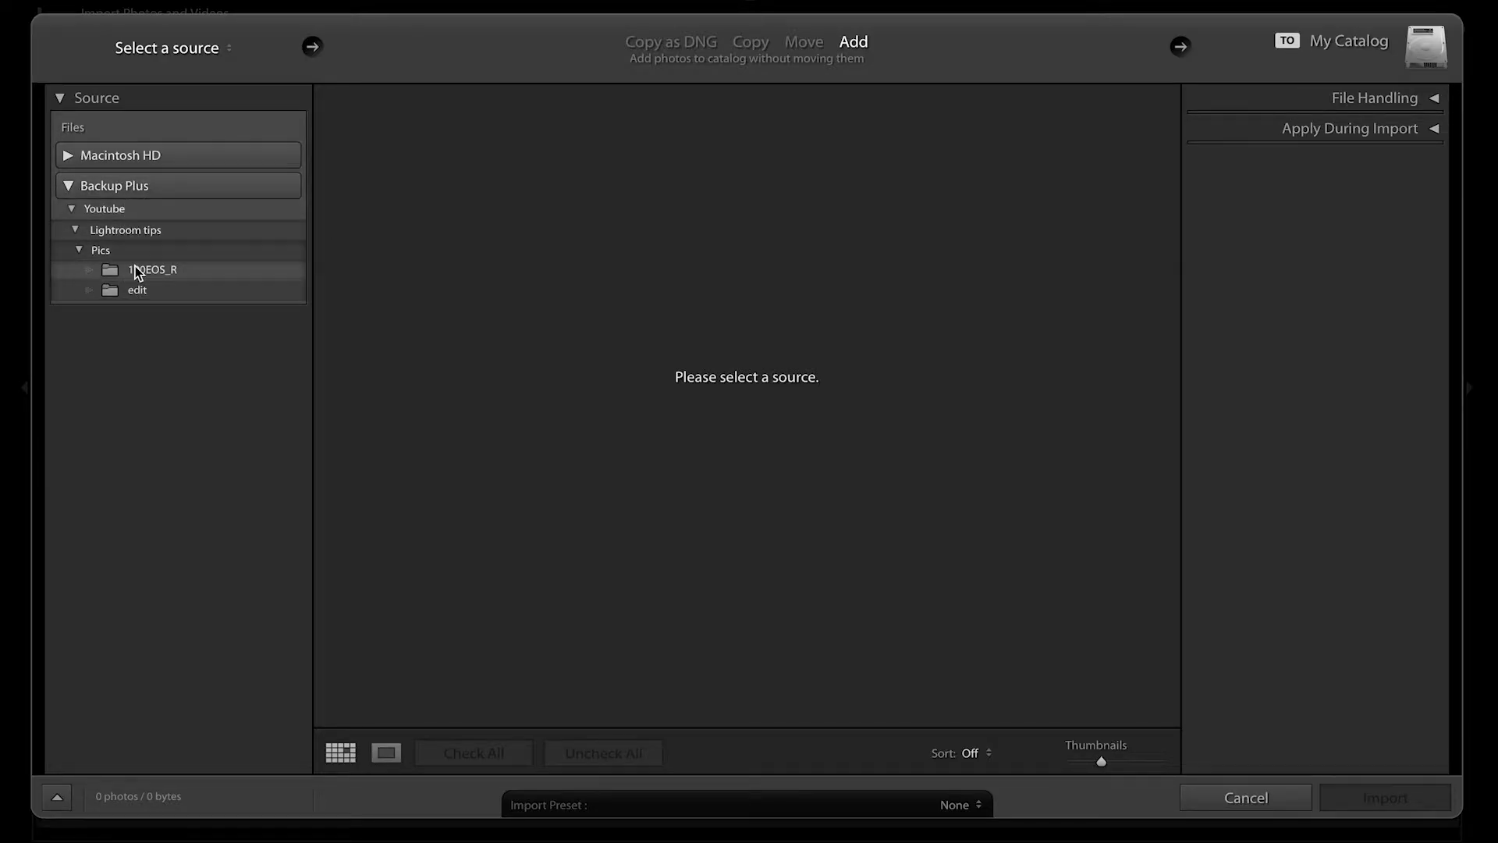
pyautogui.click(150, 269)
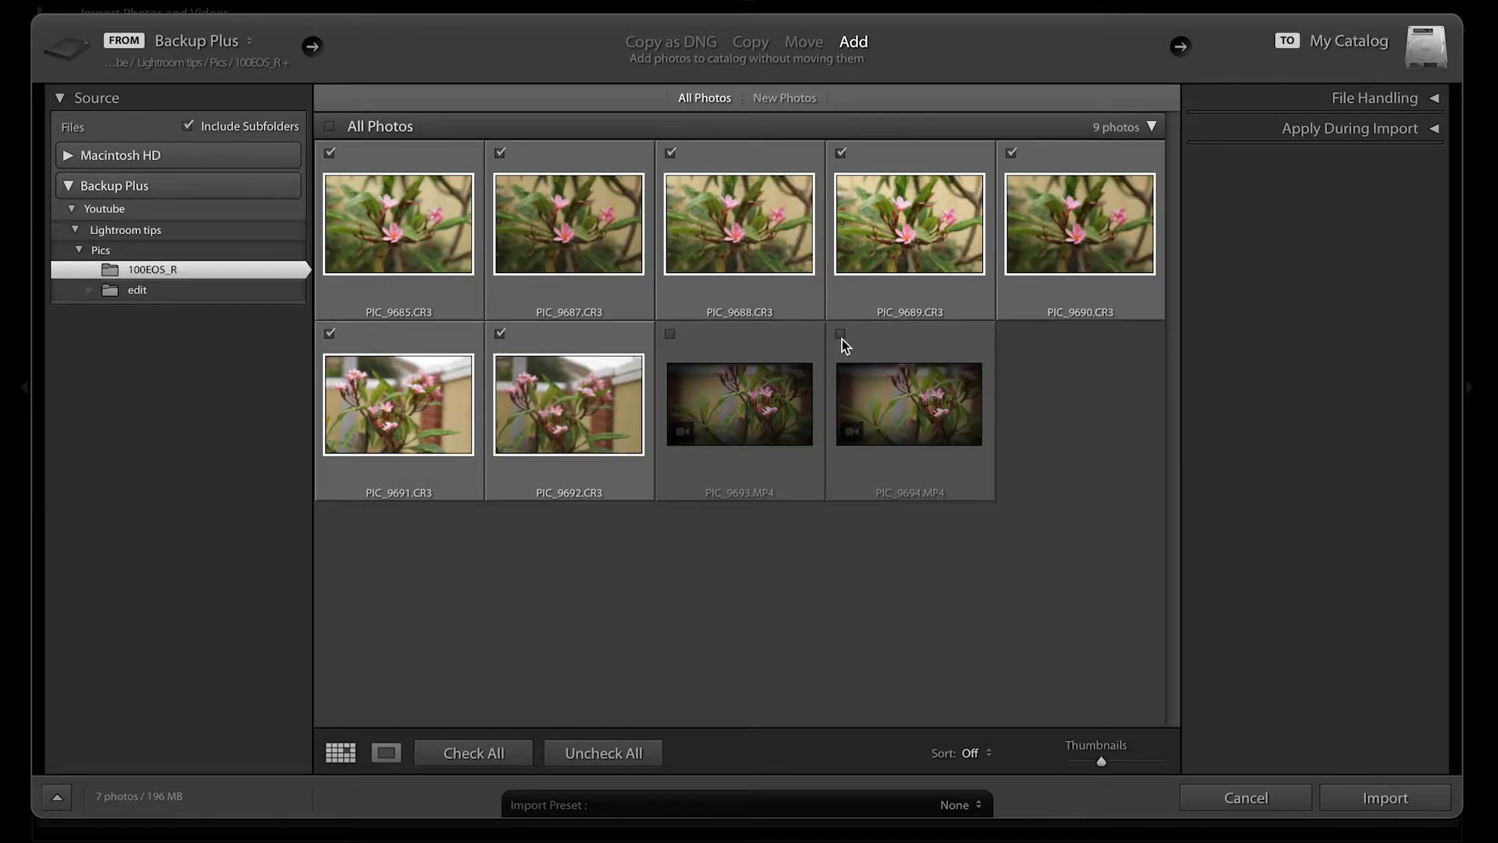
pyautogui.click(1383, 797)
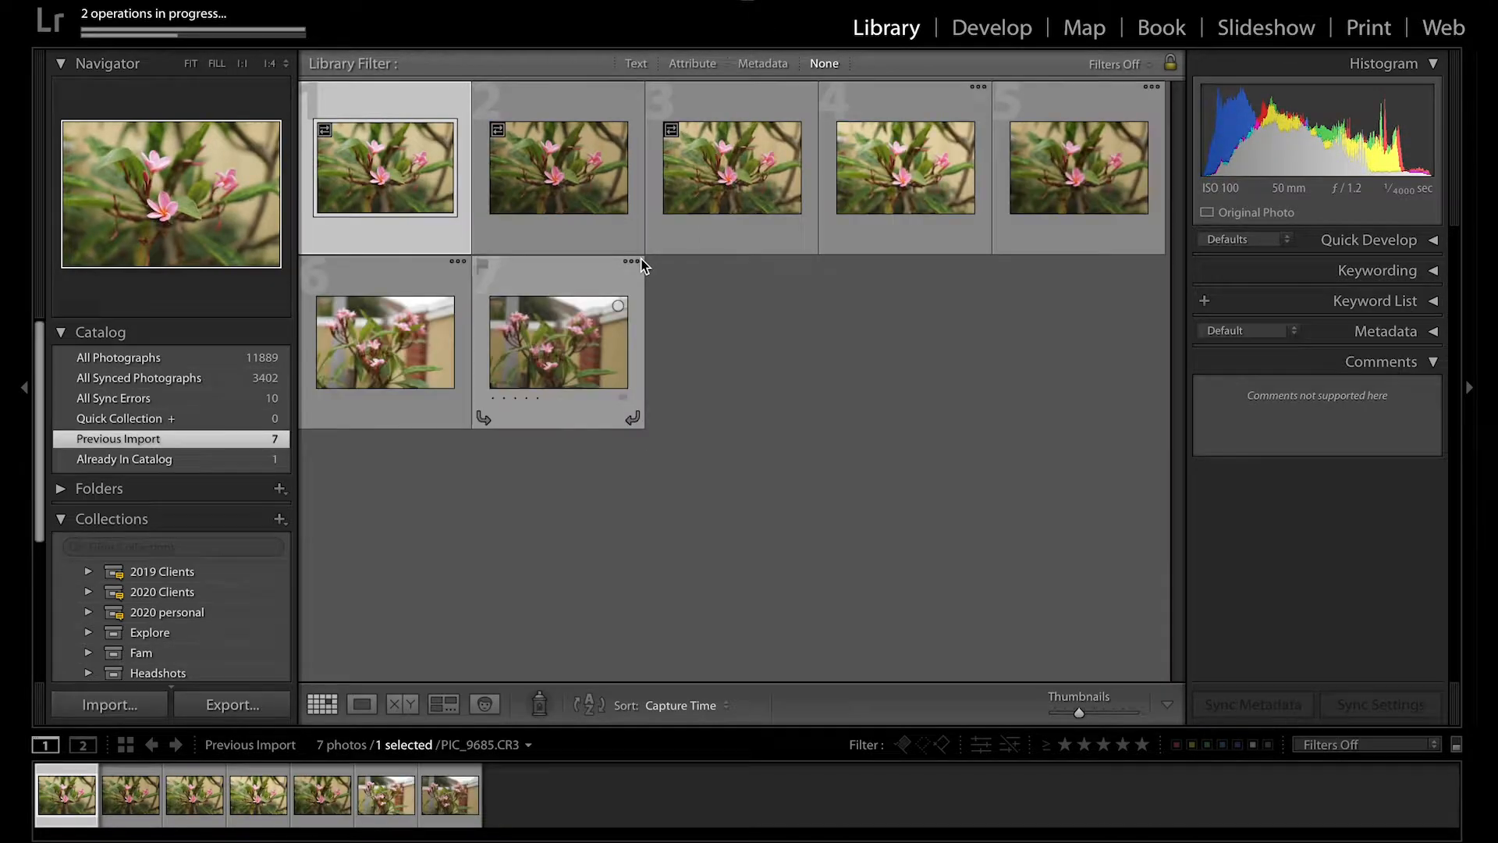
# Review the imported photos full-size in Loupe through PIC_9692, then return to Grid.
pyautogui.click(385, 167)
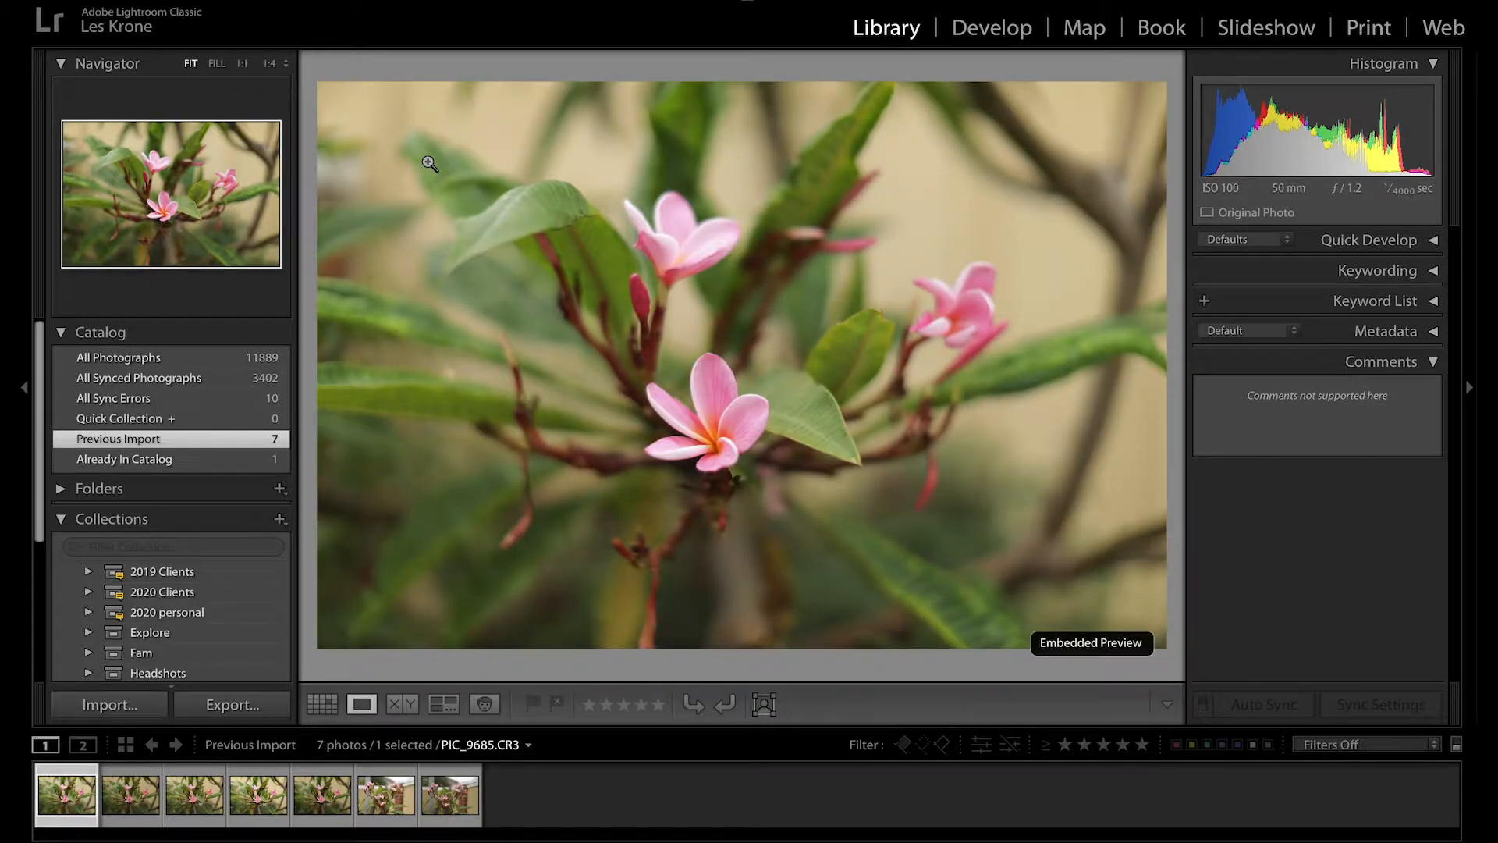
pyautogui.click(194, 795)
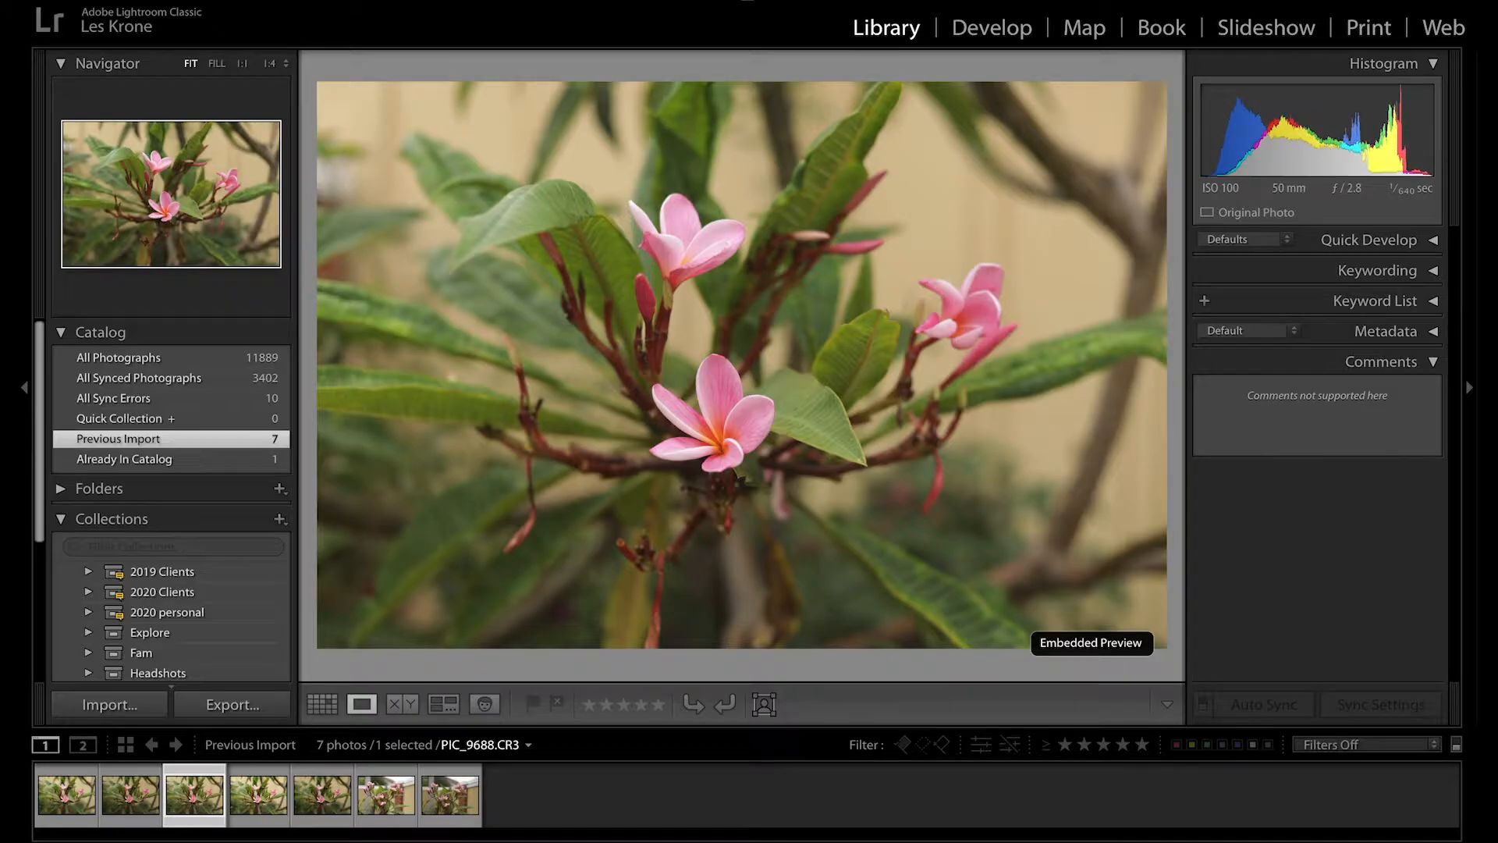
pyautogui.click(386, 794)
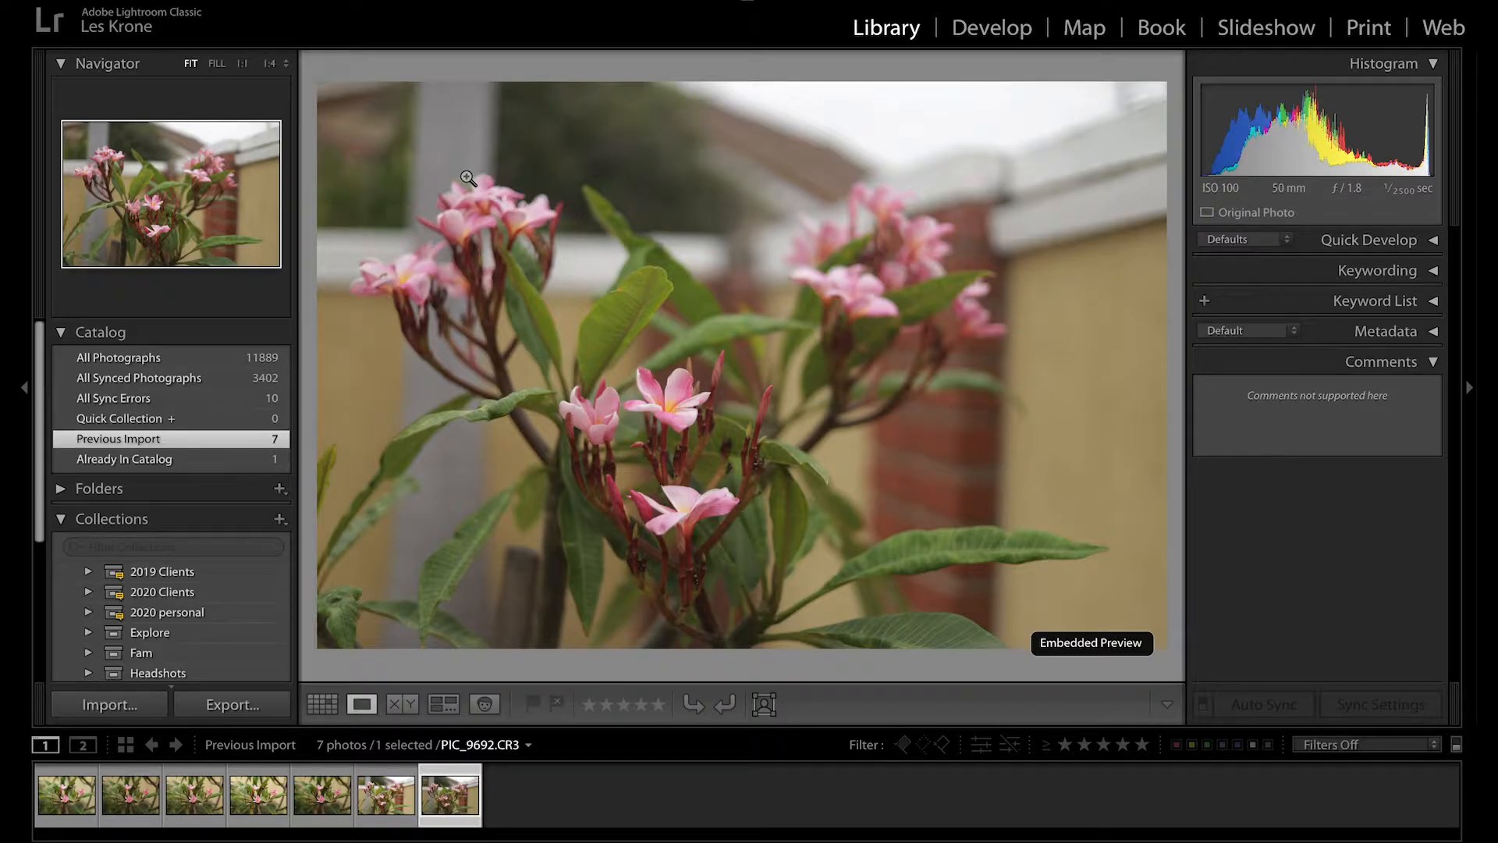
pyautogui.moveTo(413, 419)
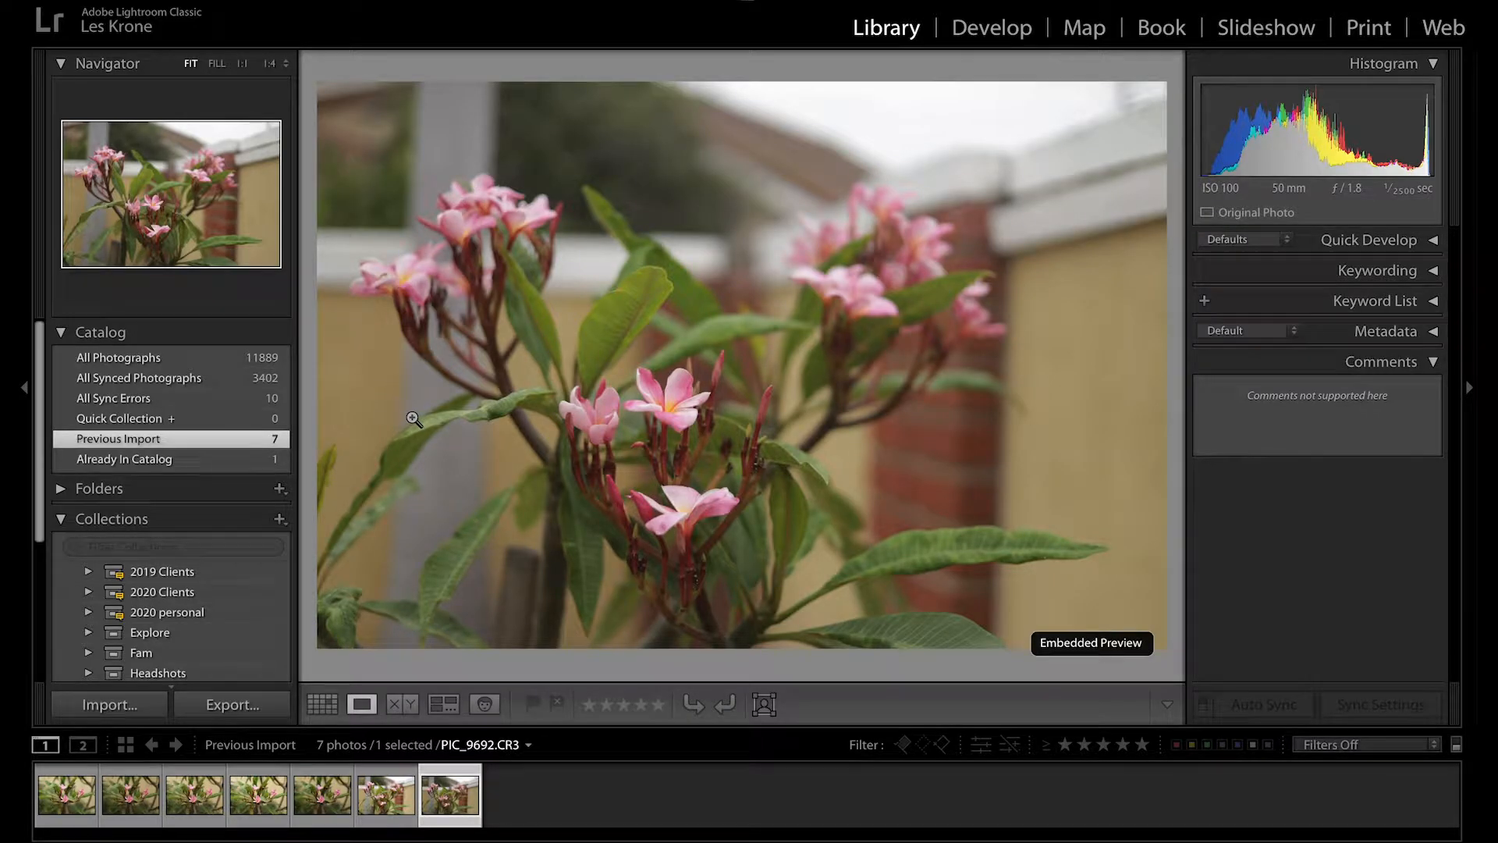
pyautogui.click(322, 704)
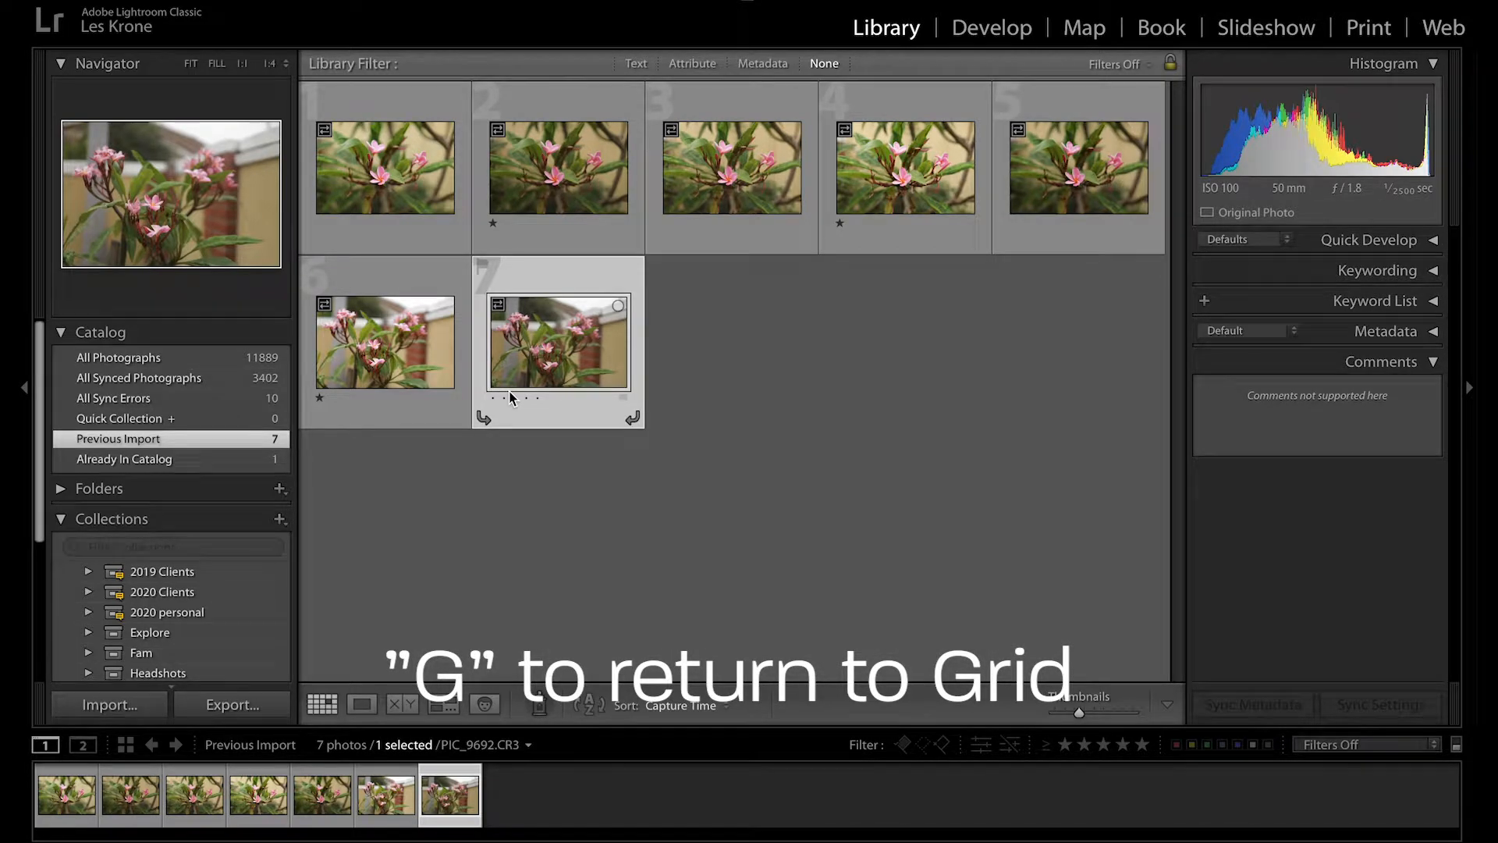
# Filter to the Unrated preset and remove those four photos from the catalog.
pyautogui.click(1115, 63)
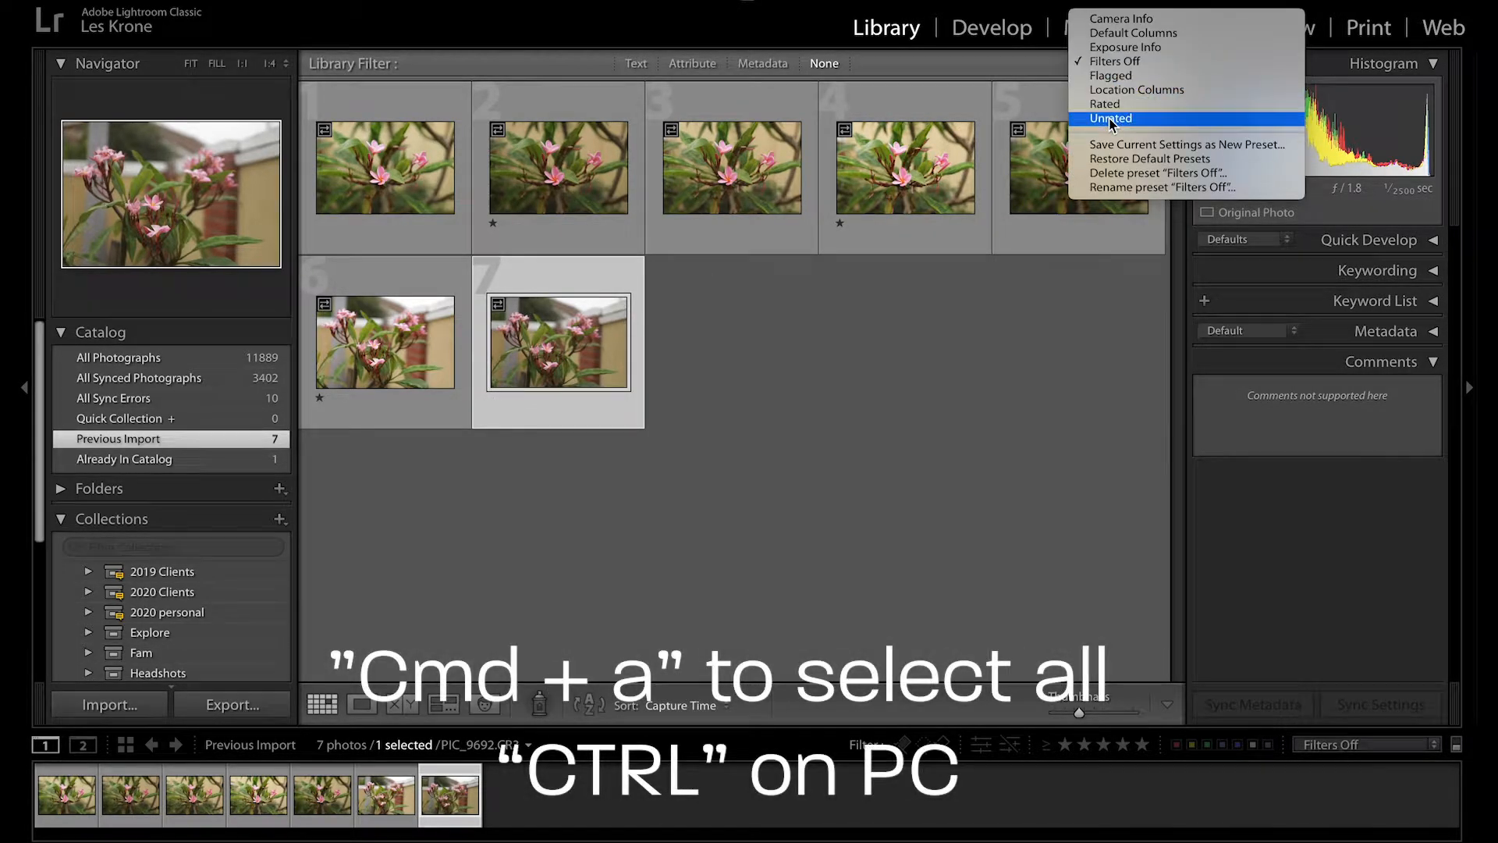
pyautogui.click(1110, 117)
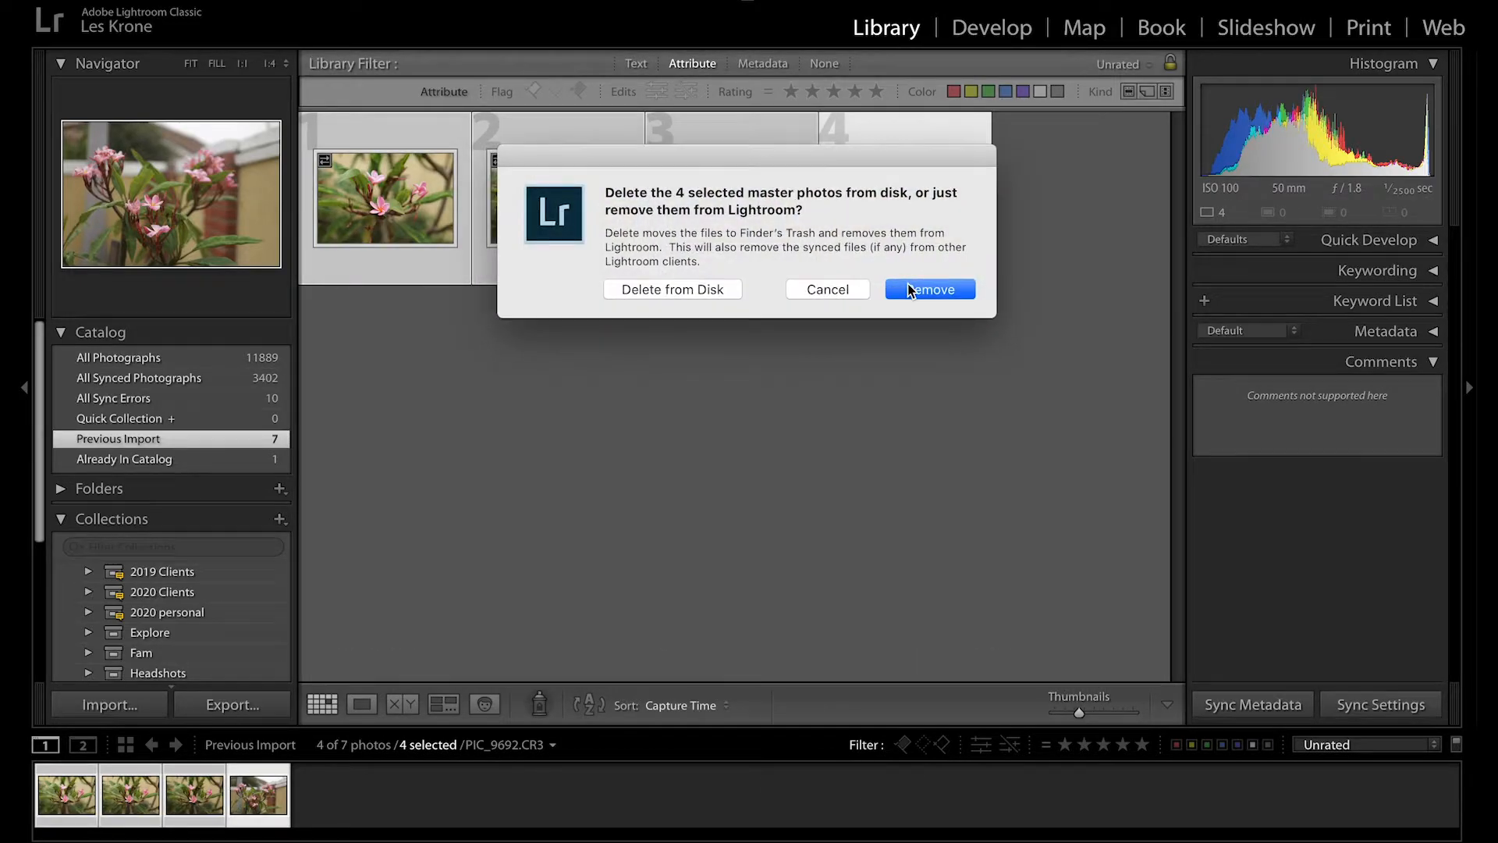
pyautogui.moveTo(673, 289)
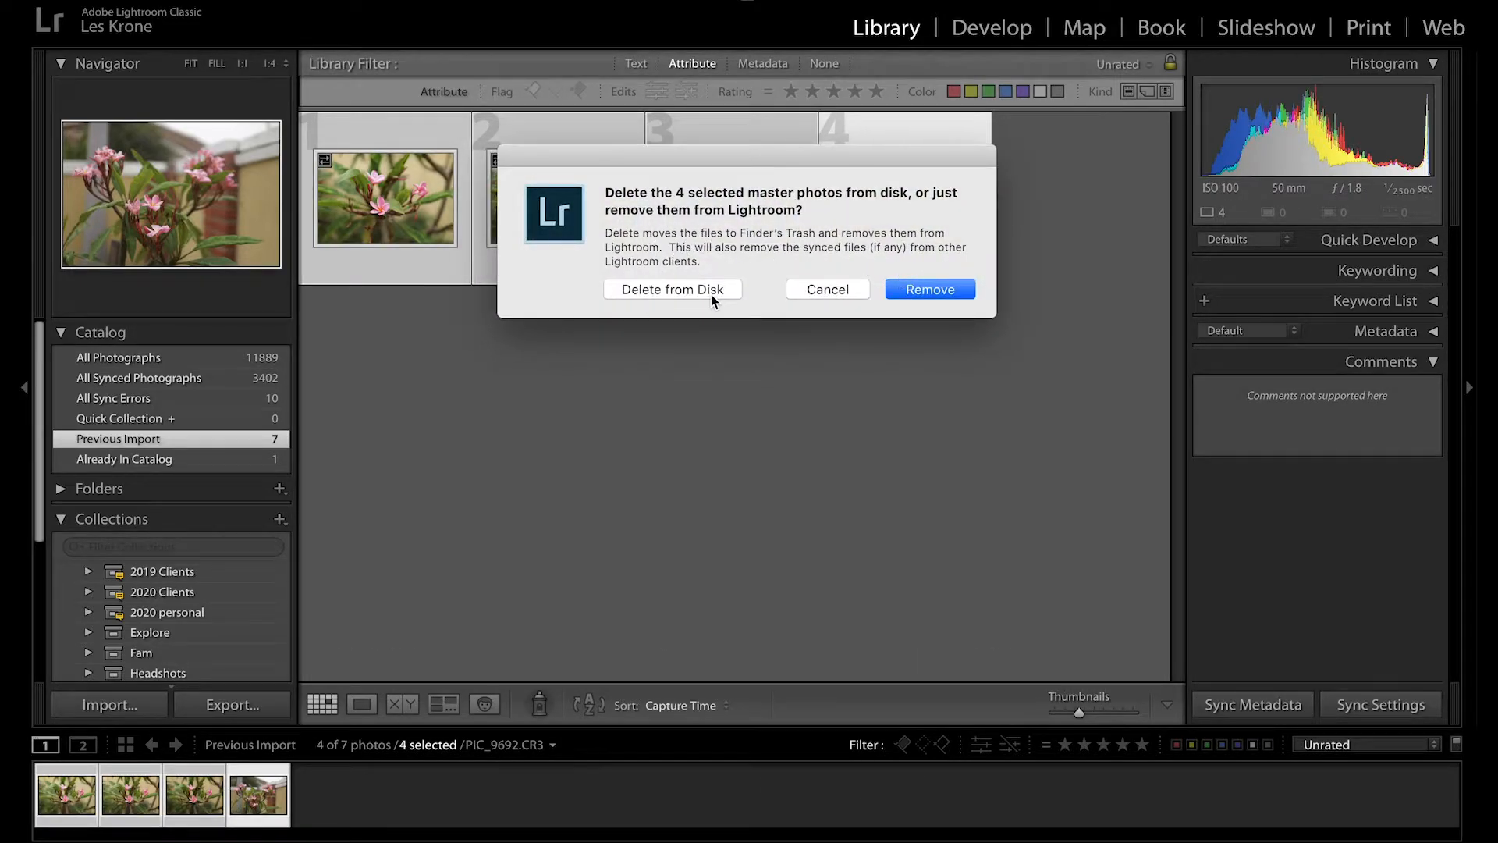
pyautogui.moveTo(920, 294)
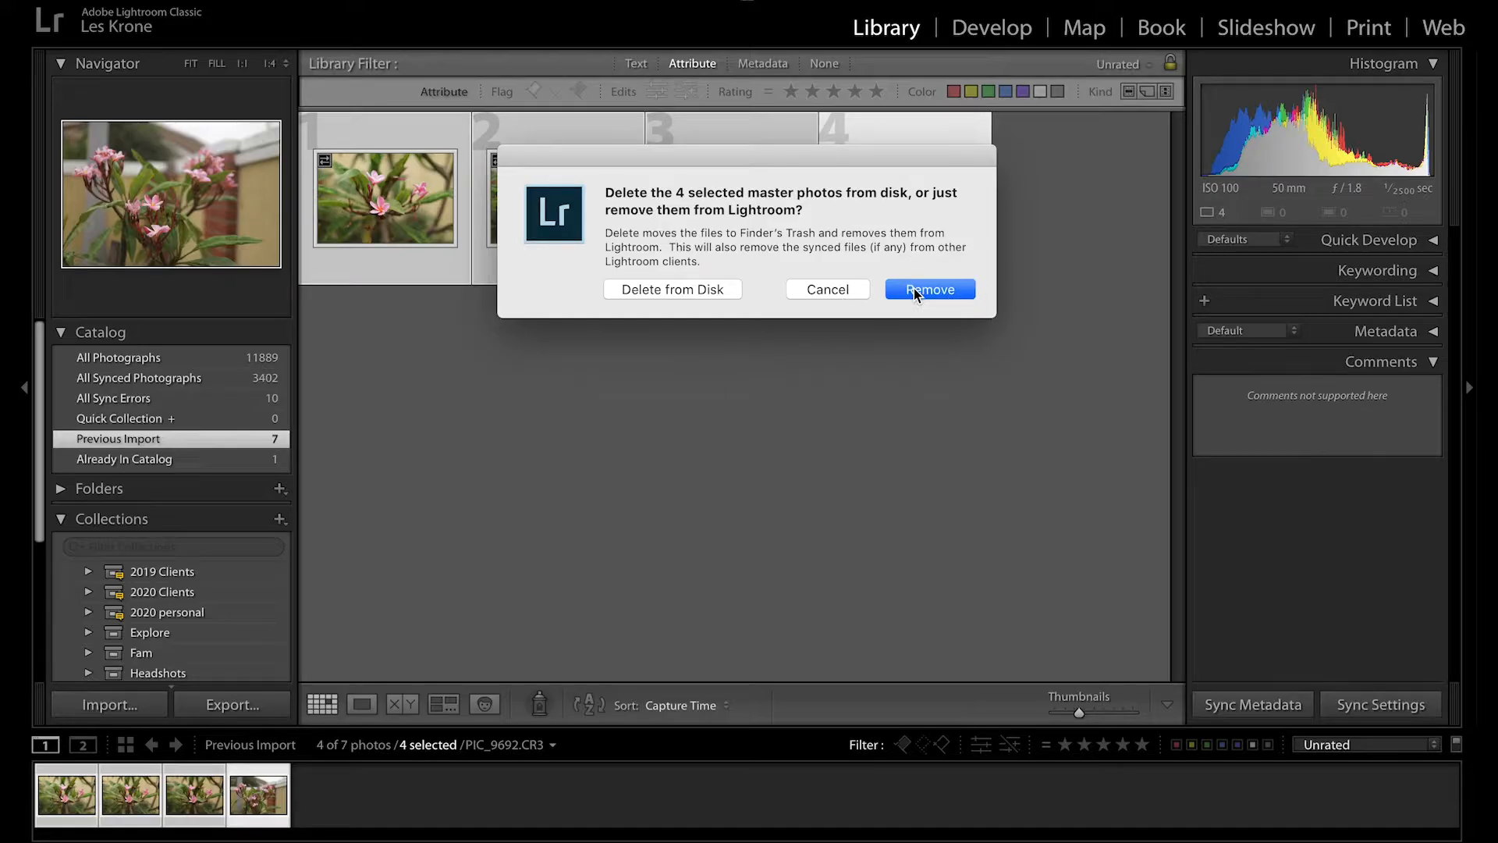
pyautogui.click(928, 290)
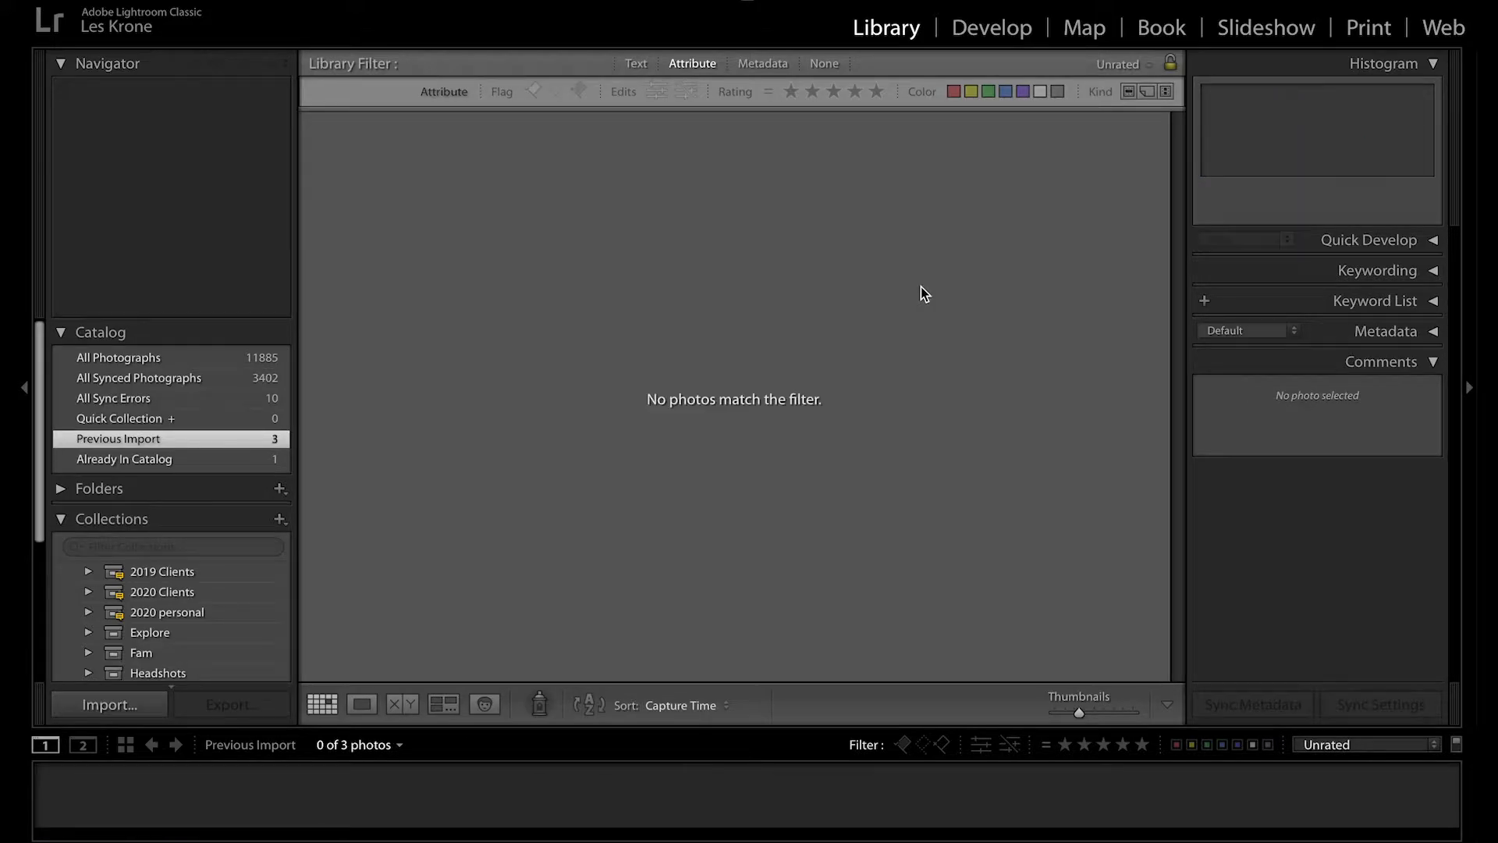
pyautogui.moveTo(915, 296)
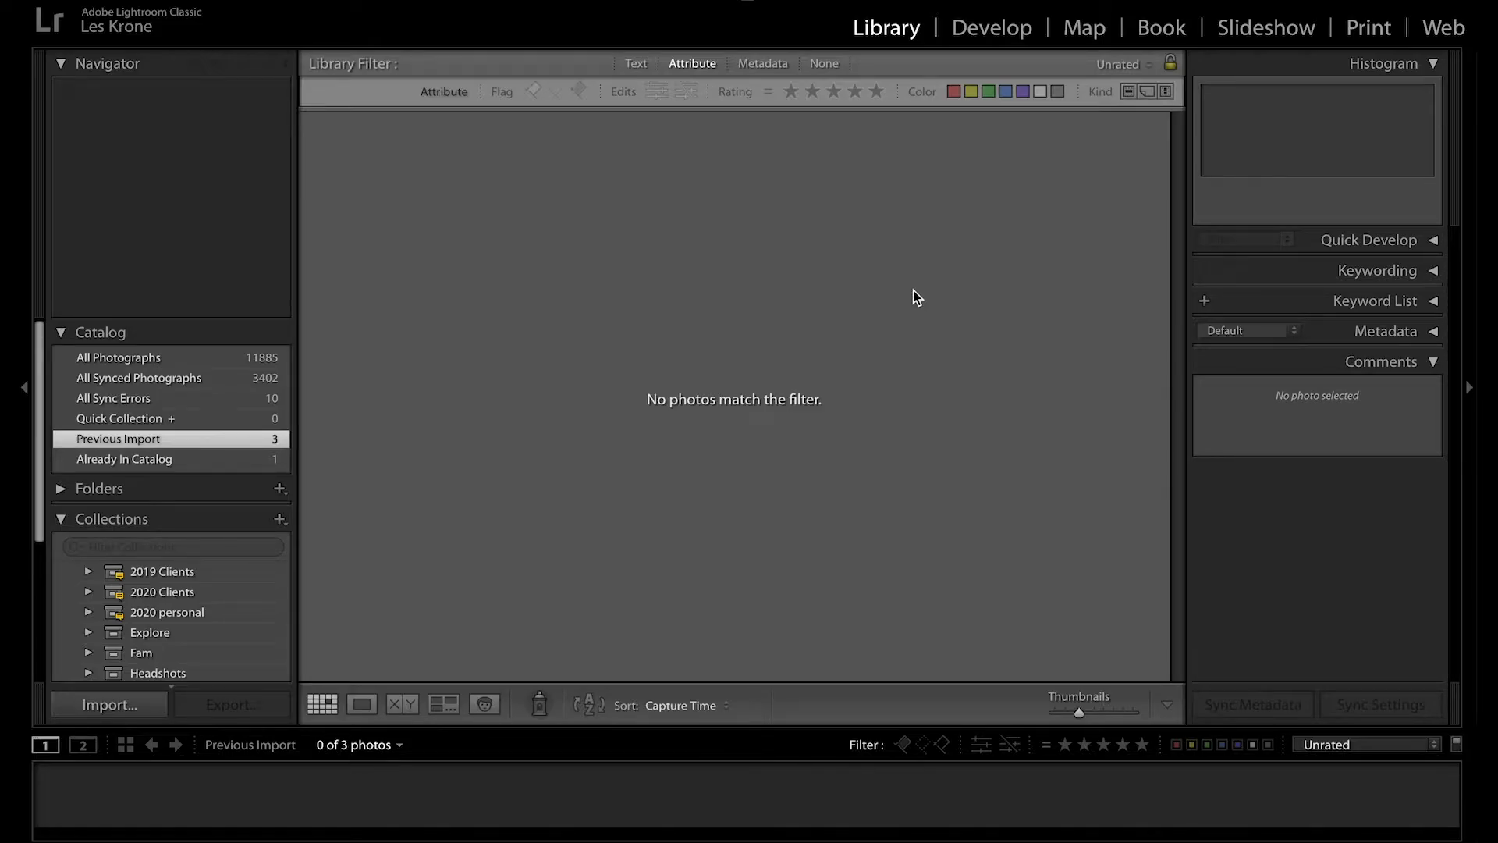
pyautogui.moveTo(921, 294)
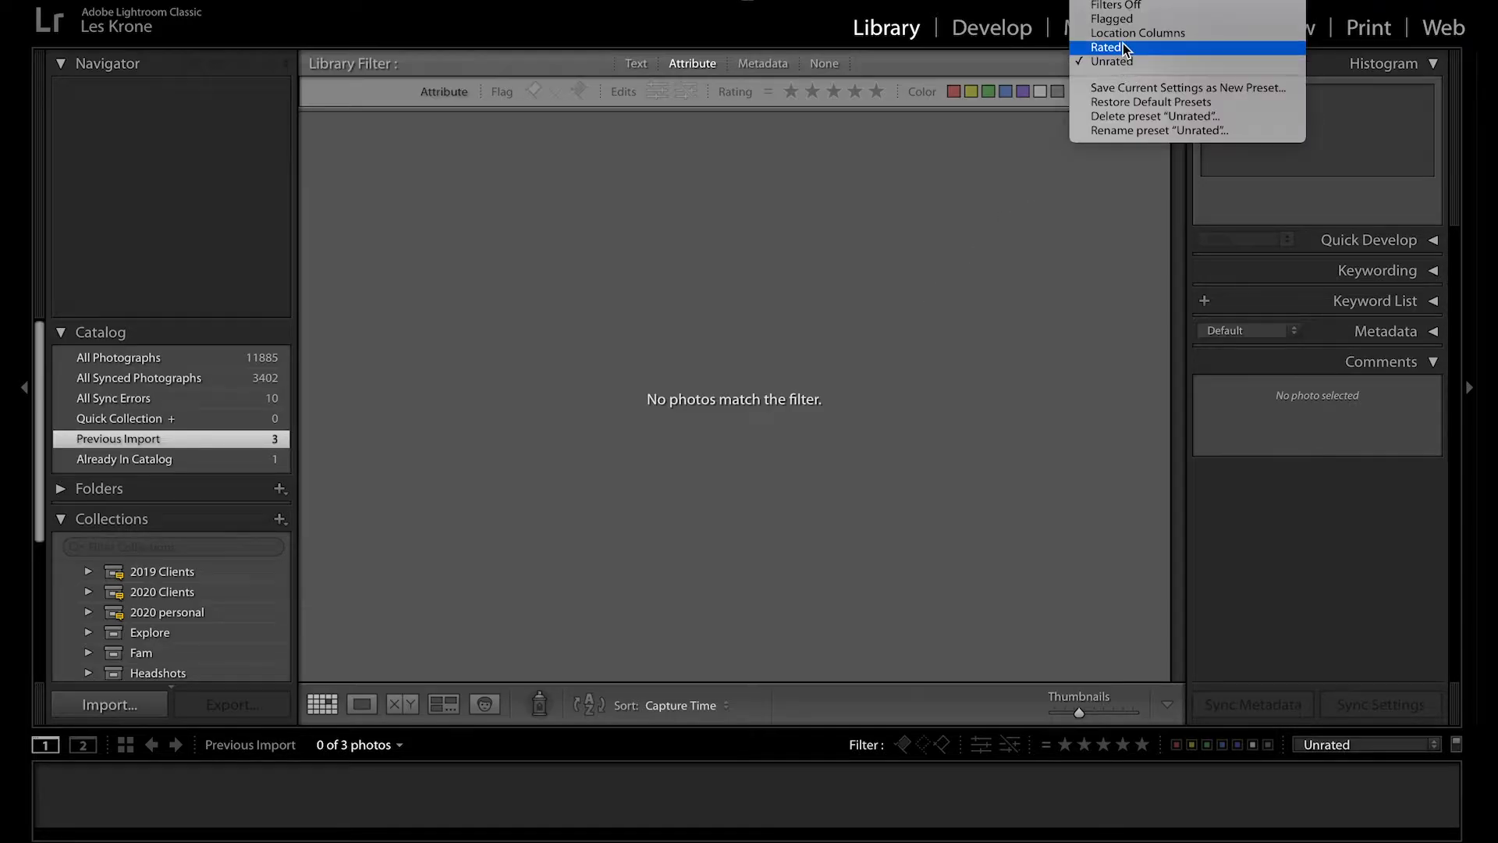
# Turn filters off and open PIC_9691, the brick-pillar photo, in Develop.
pyautogui.click(1116, 6)
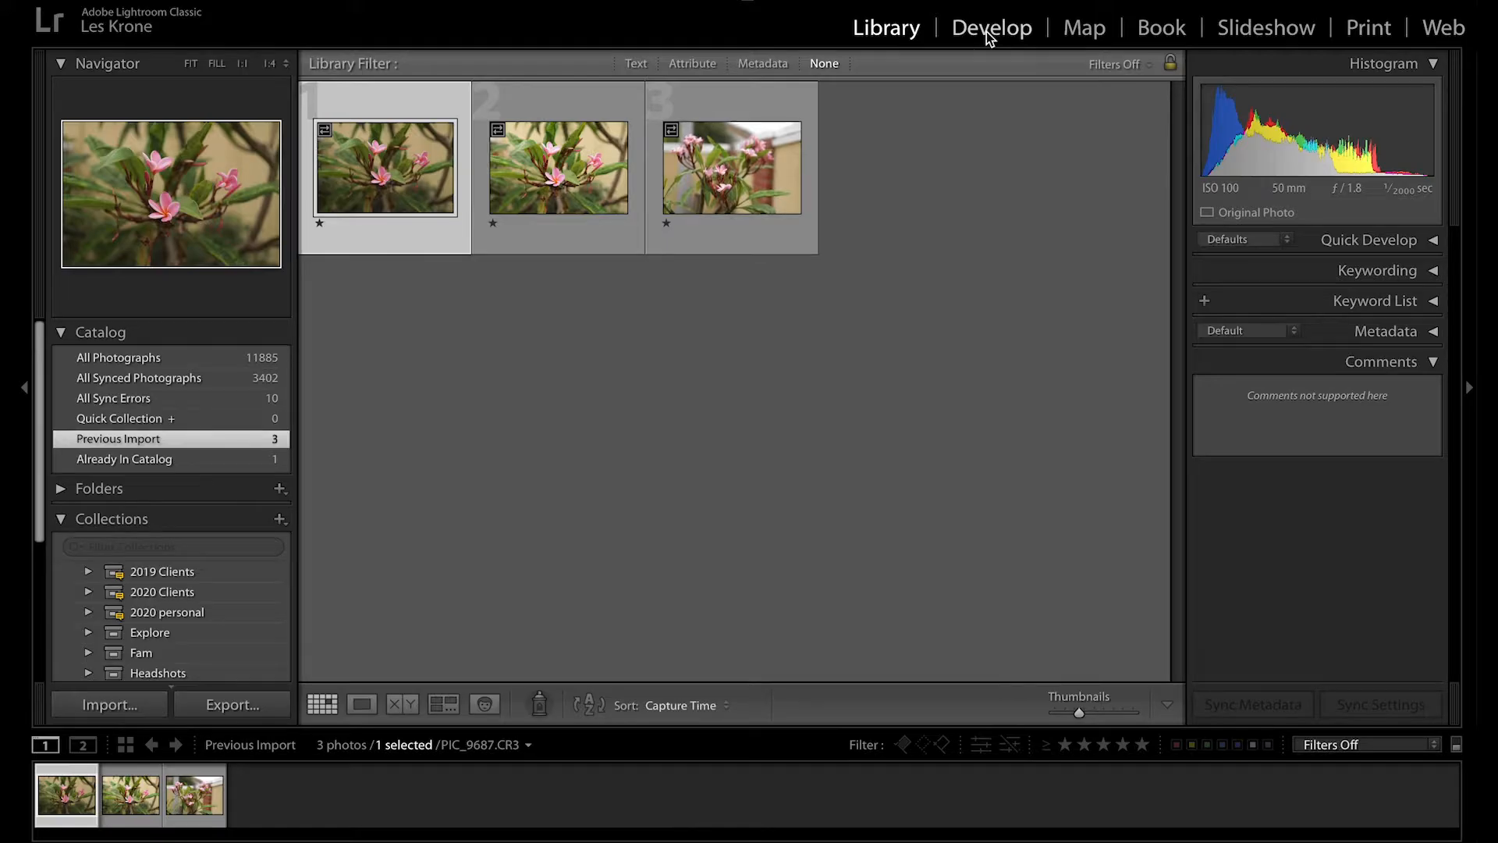
pyautogui.click(992, 26)
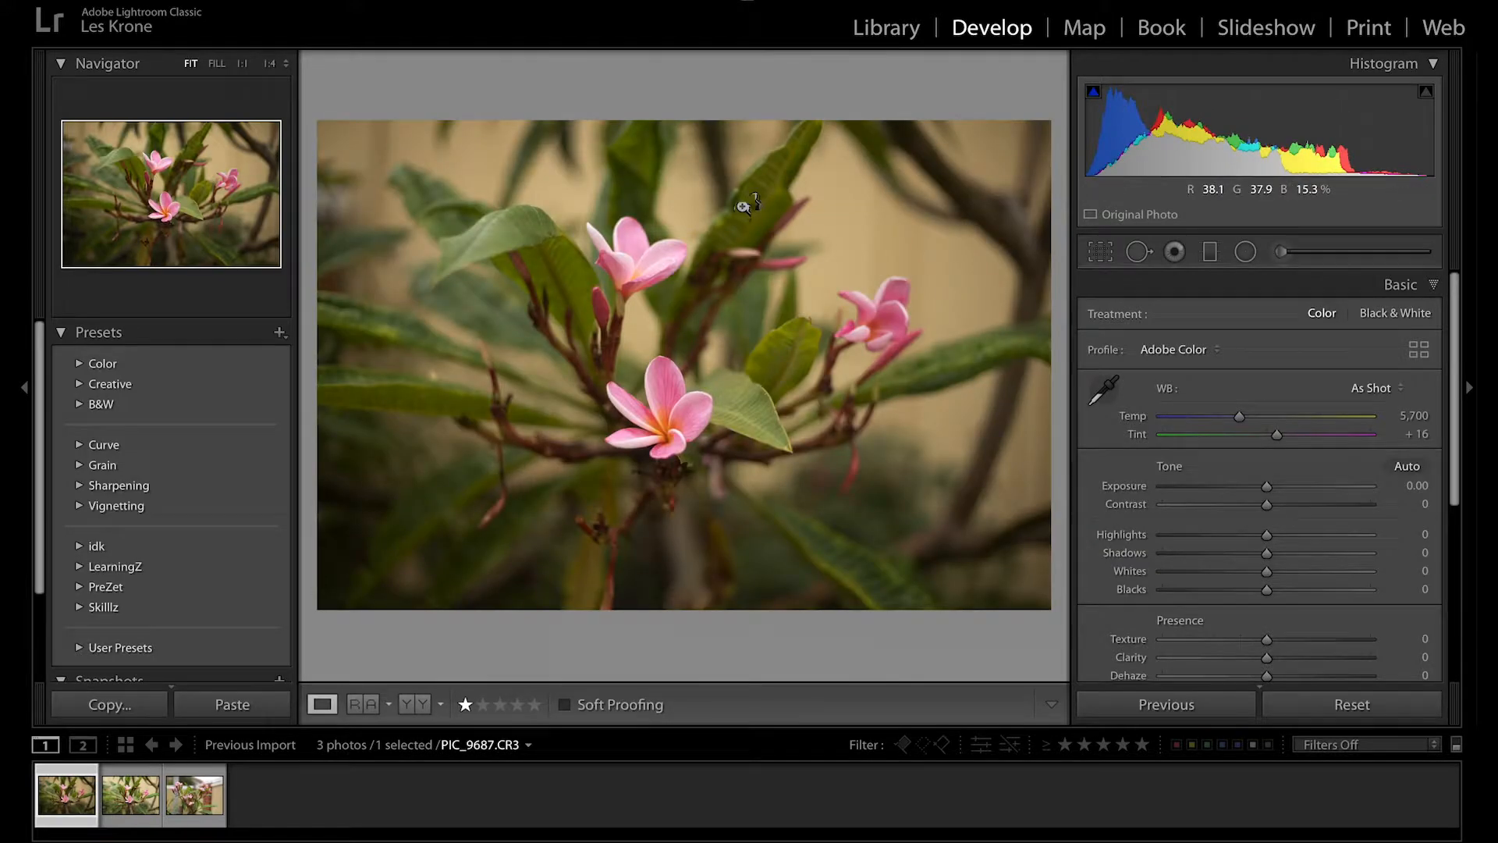
pyautogui.click(192, 796)
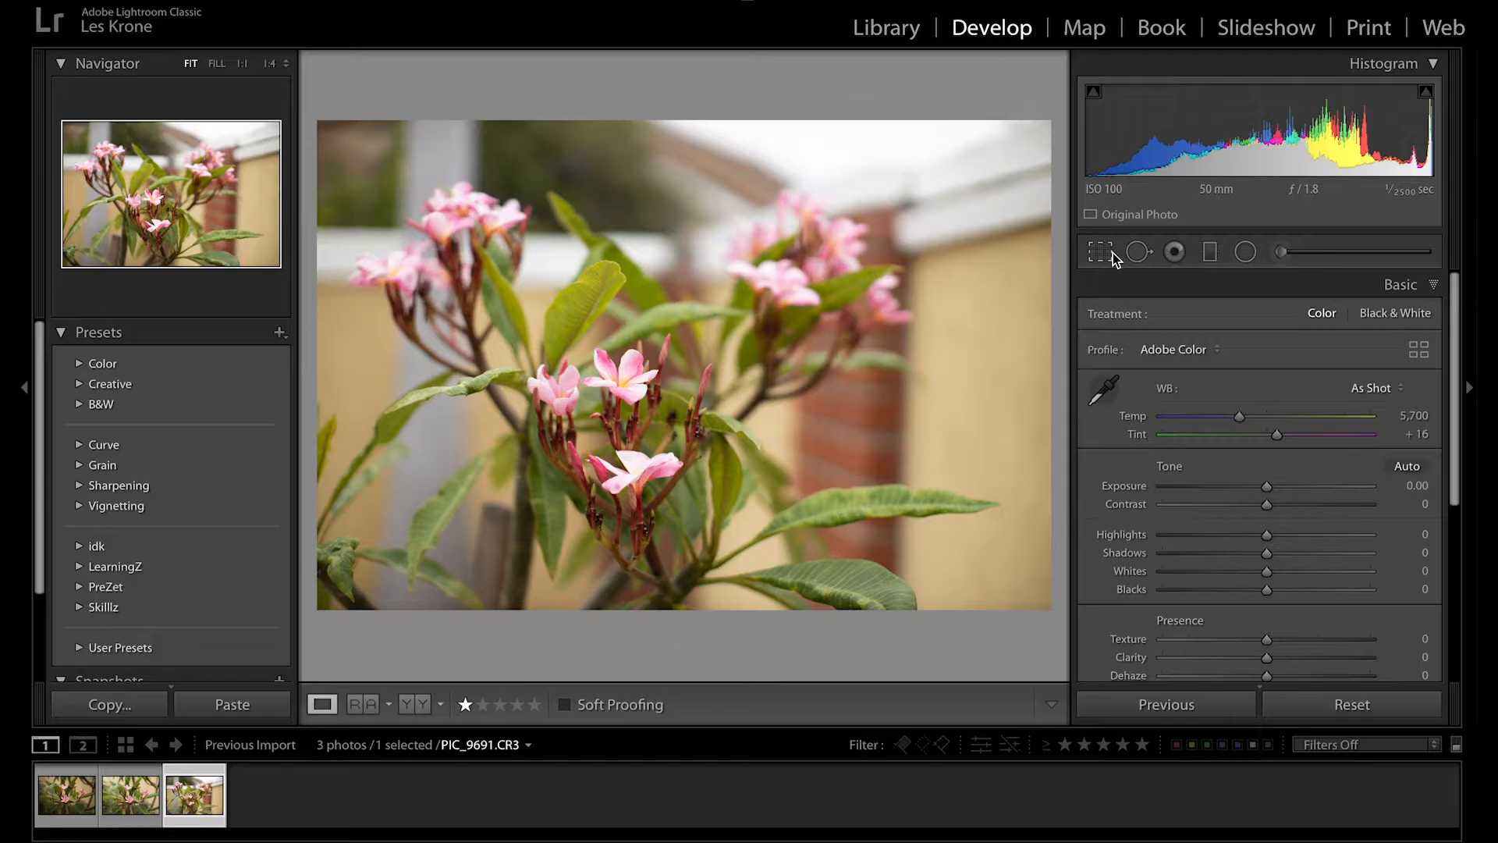
pyautogui.moveTo(1099, 242)
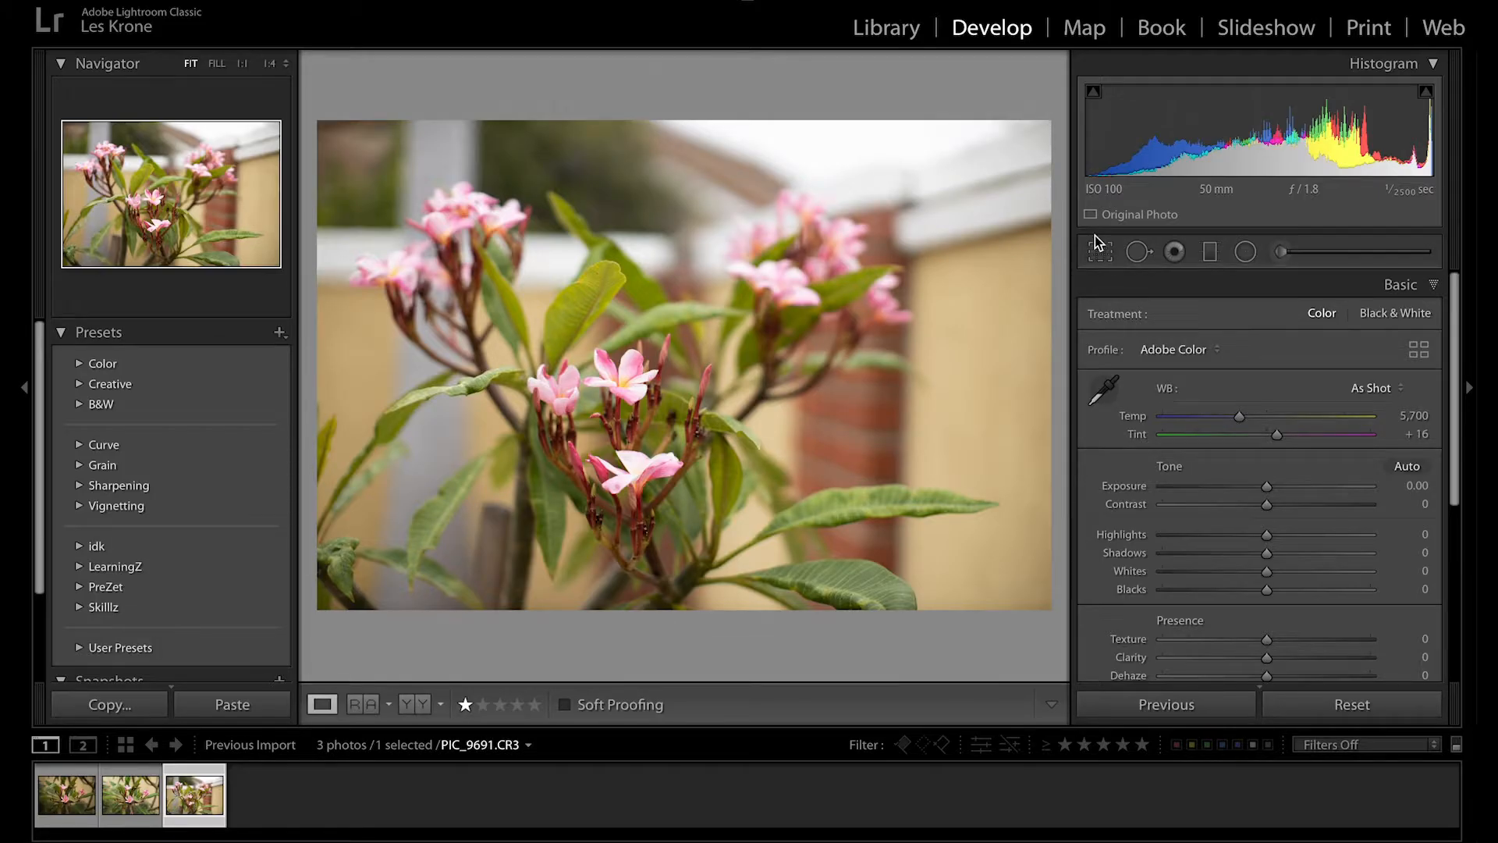
# Set a 16 x 9 crop aspect on PIC_9691, flip it to portrait, and finish.
pyautogui.press('r')
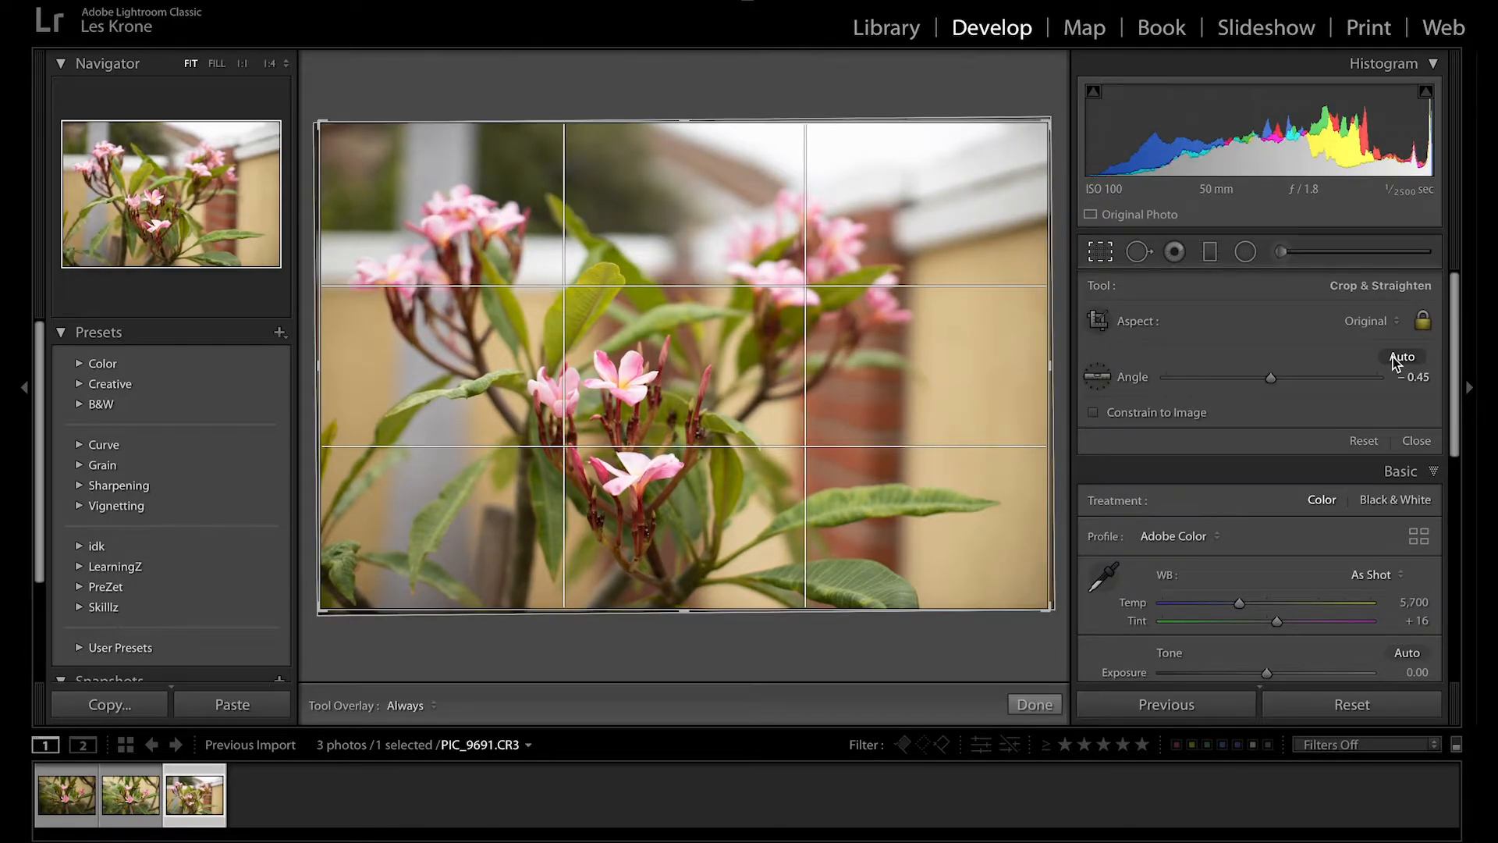
pyautogui.moveTo(1147, 375)
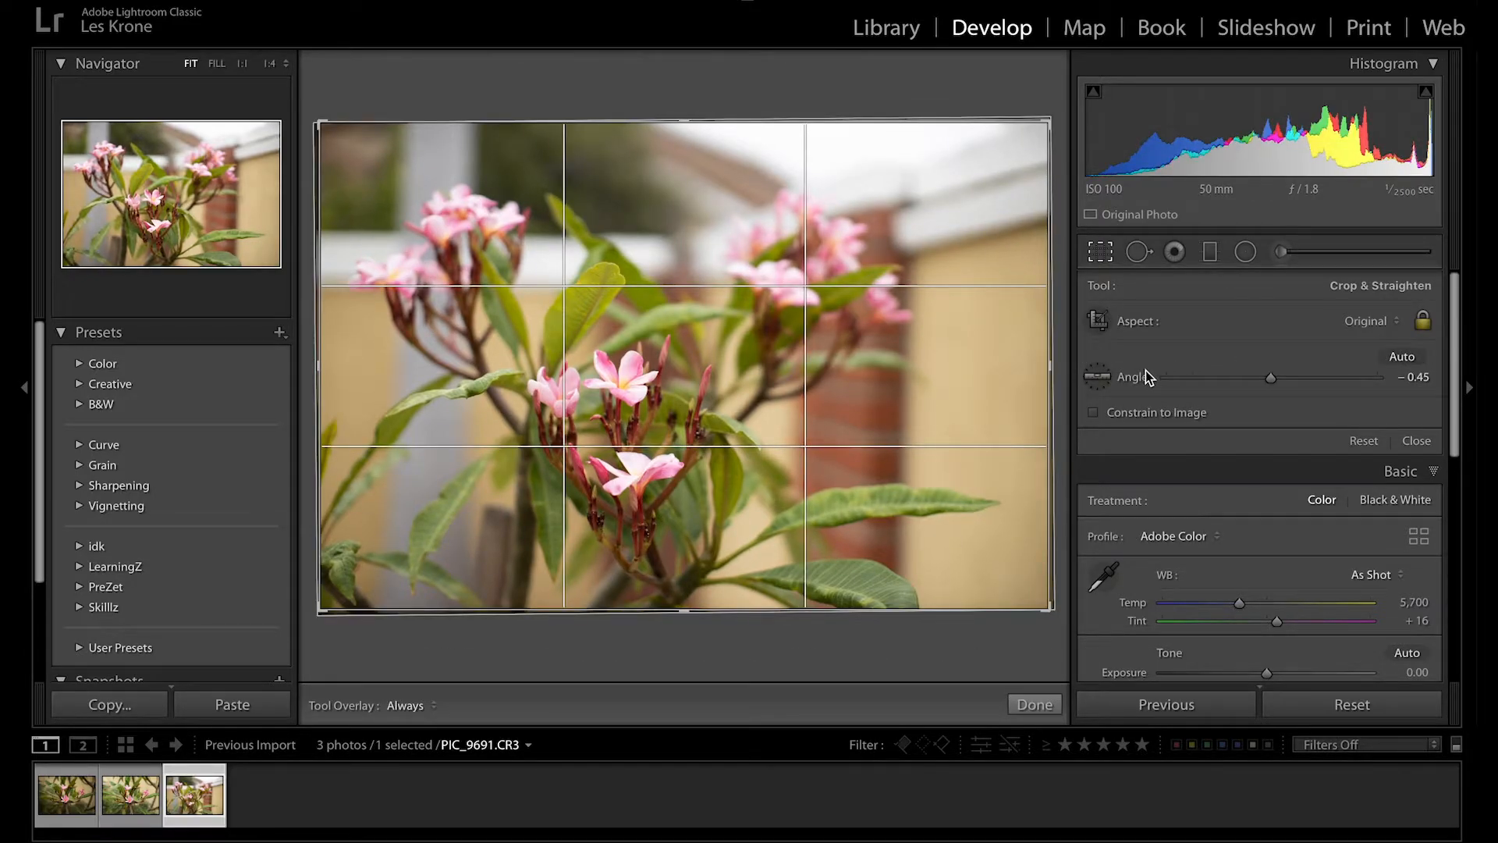
pyautogui.moveTo(1097, 376)
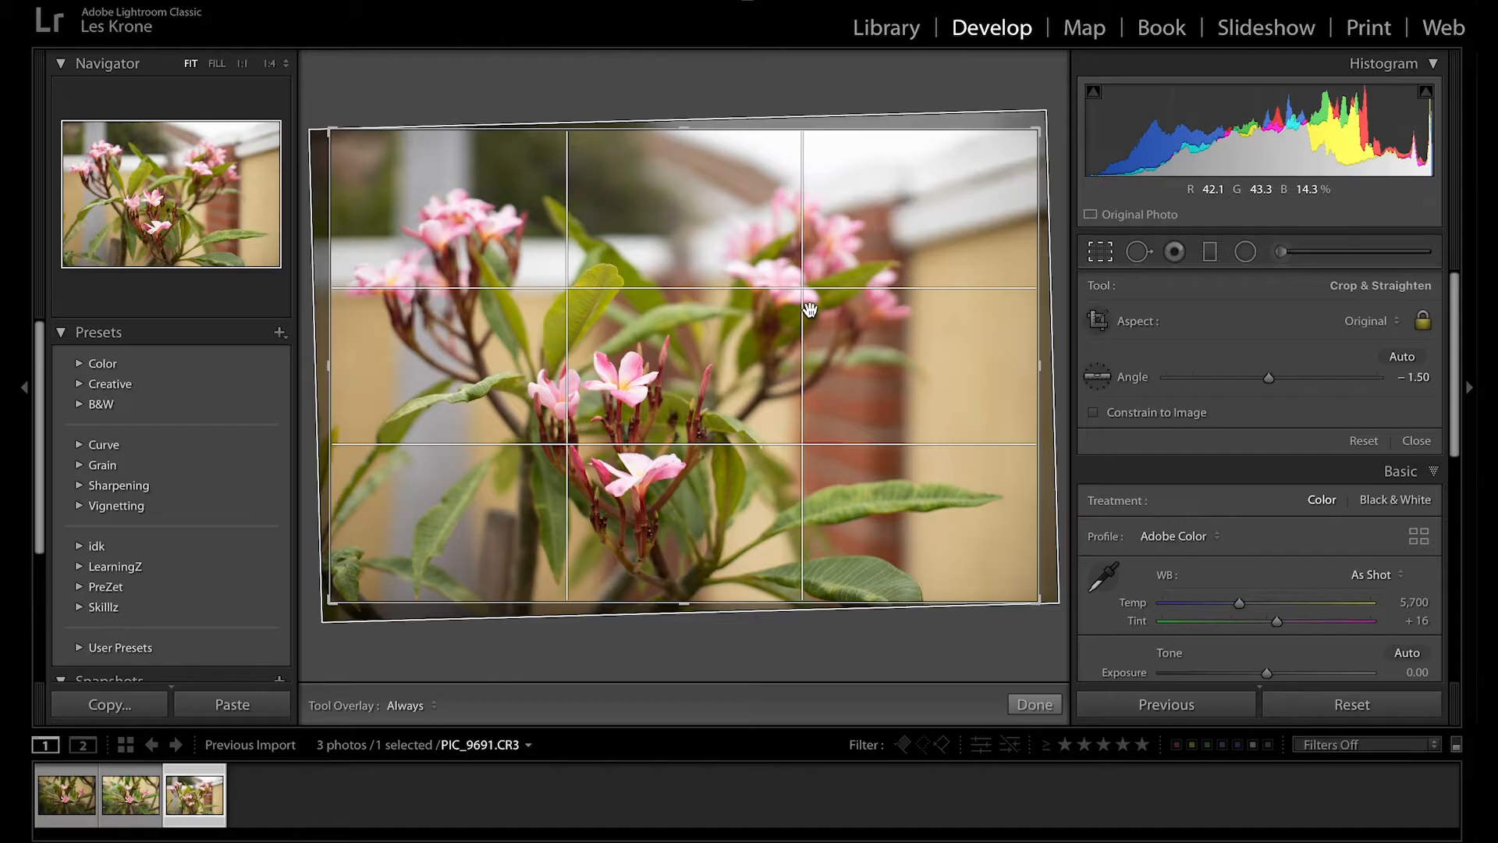
pyautogui.moveTo(899, 319)
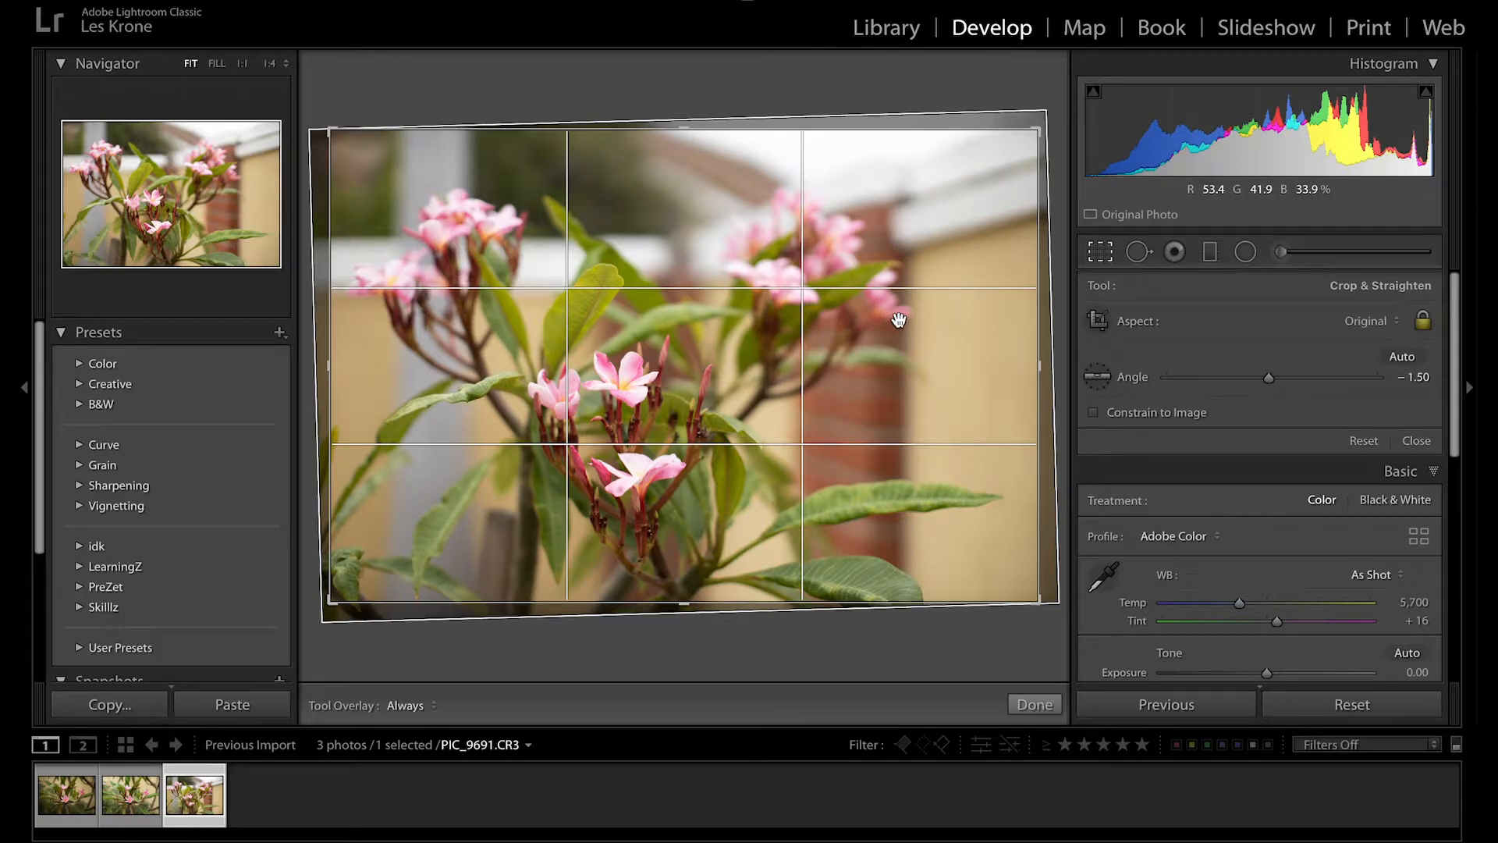
pyautogui.moveTo(1098, 376)
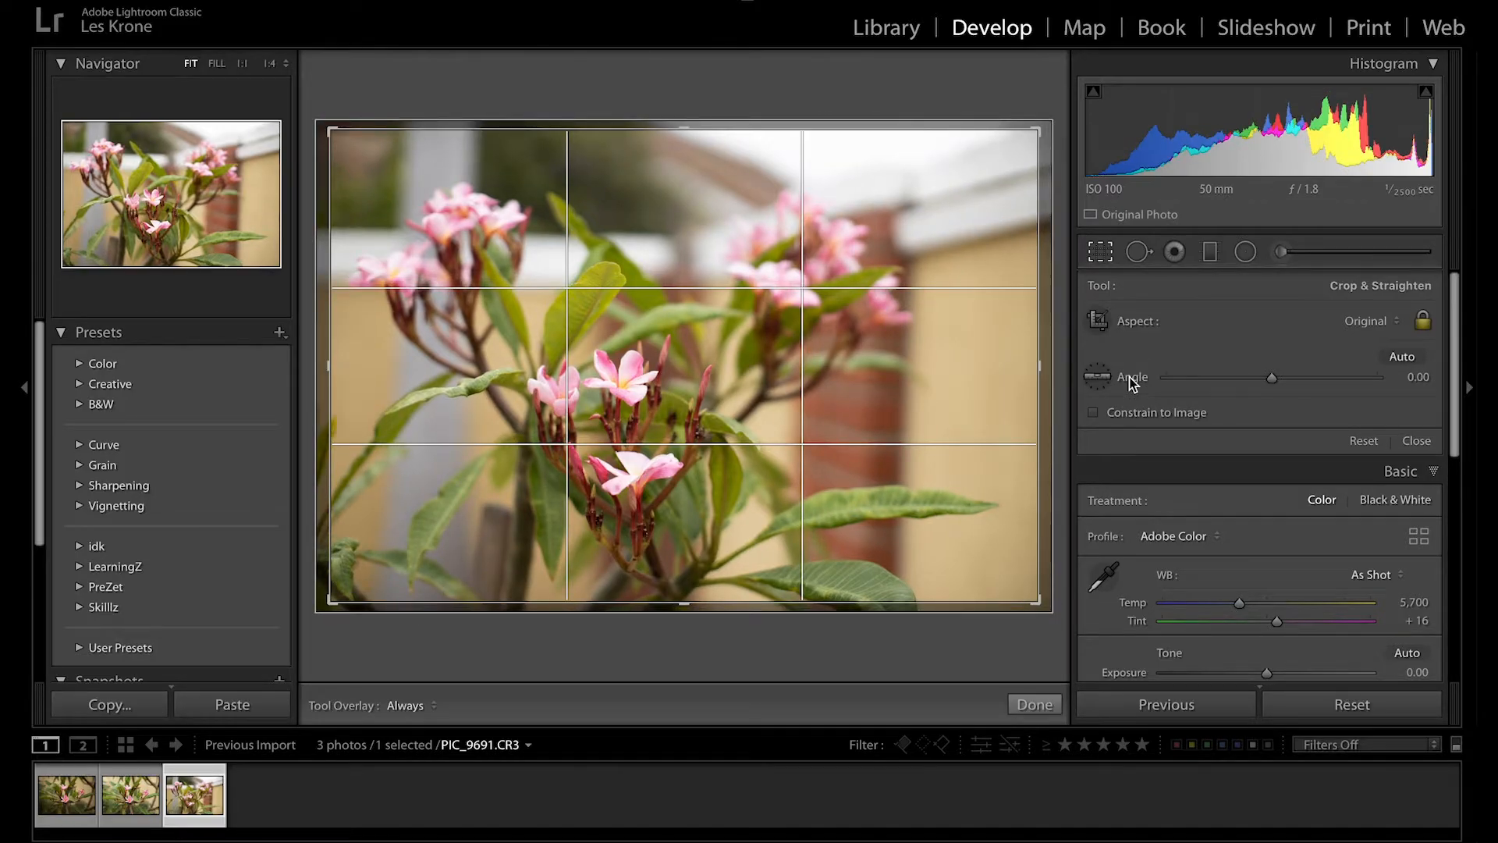
pyautogui.moveTo(1286, 346)
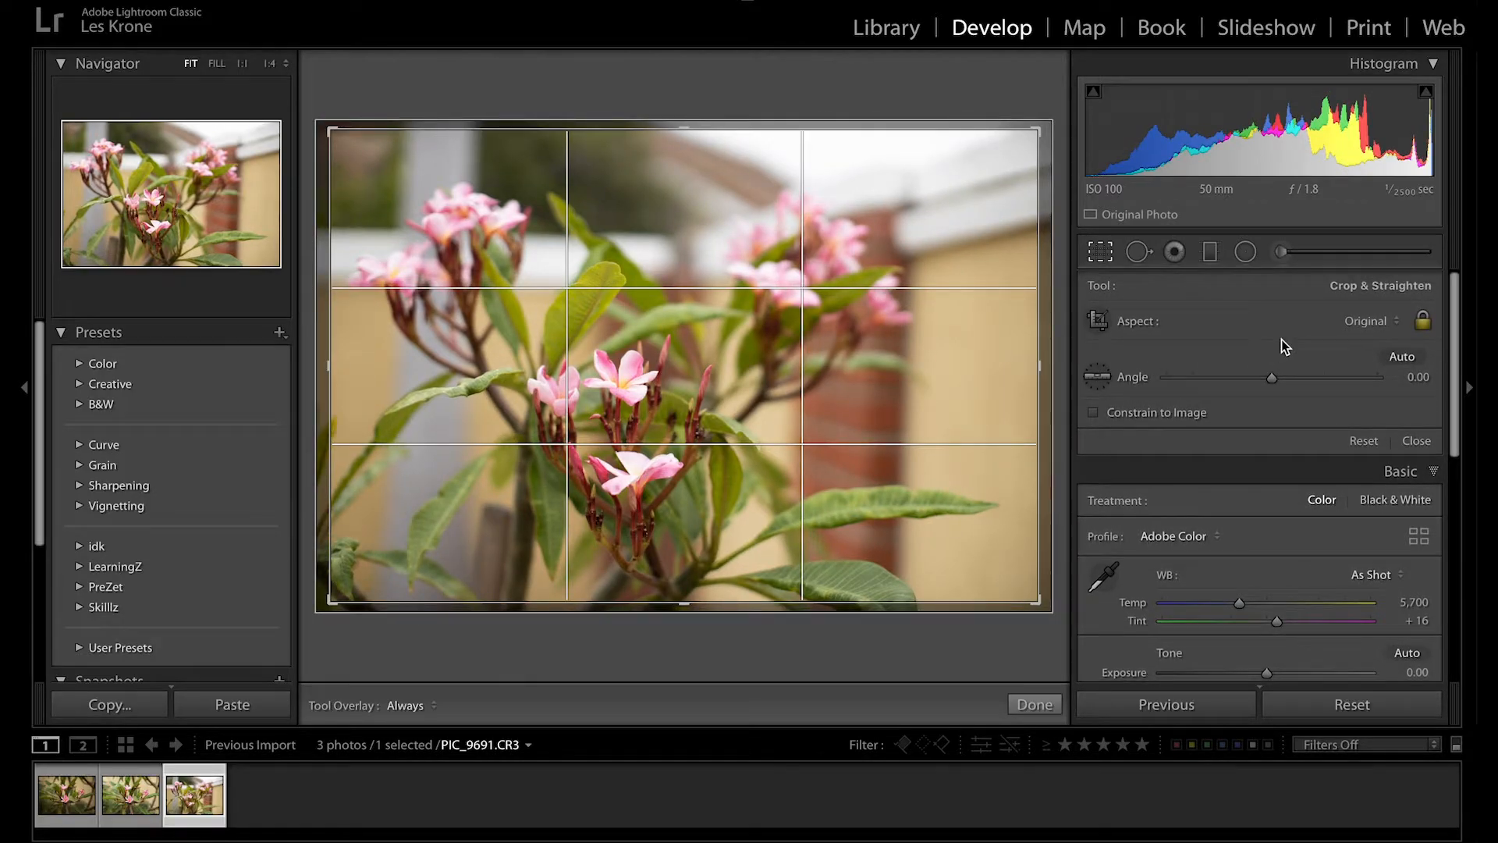
pyautogui.click(1371, 320)
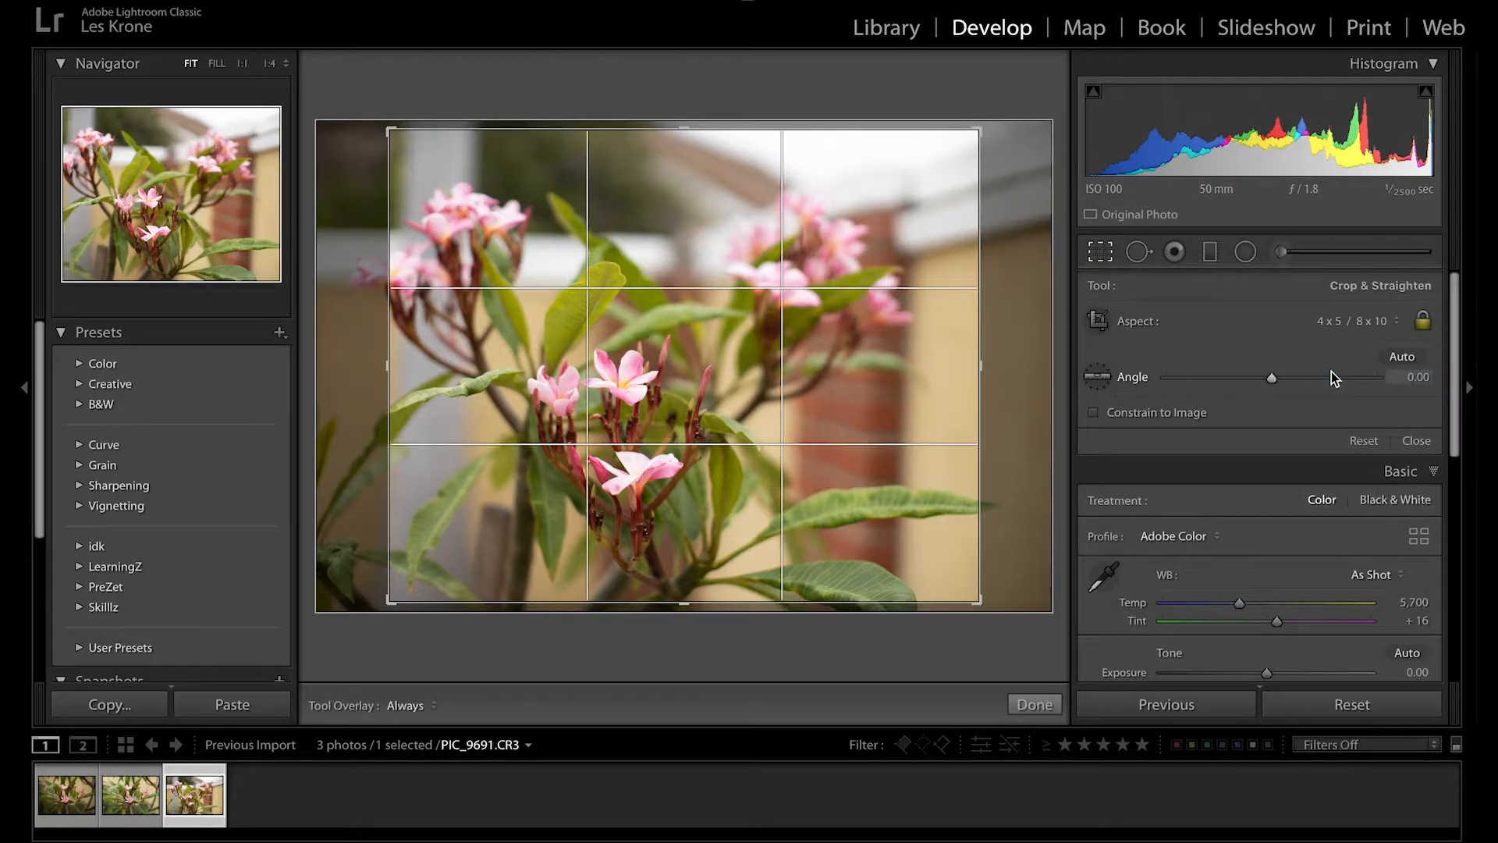
pyautogui.click(1367, 320)
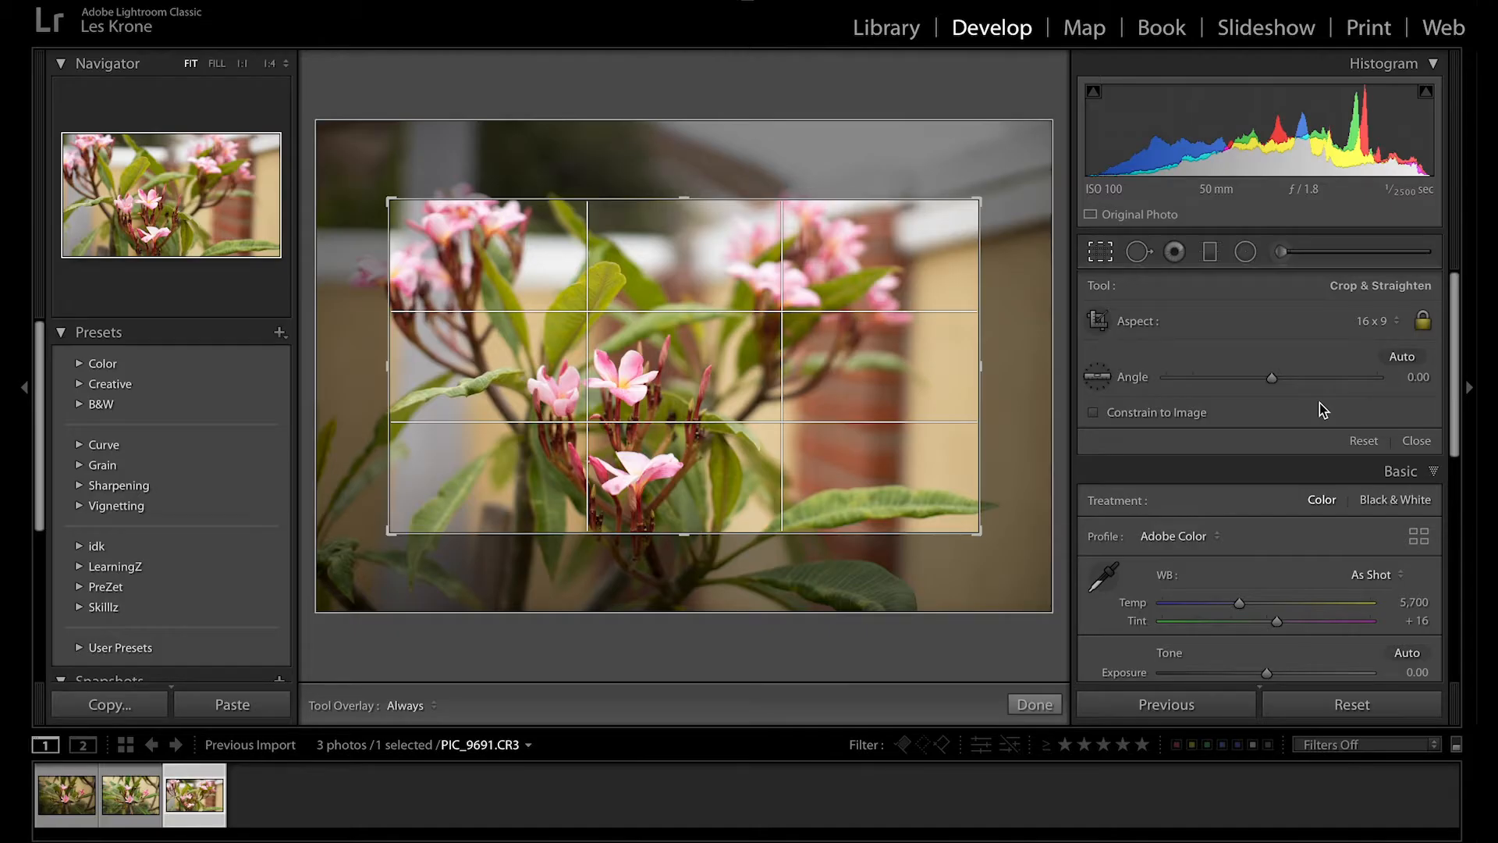
pyautogui.press('x')
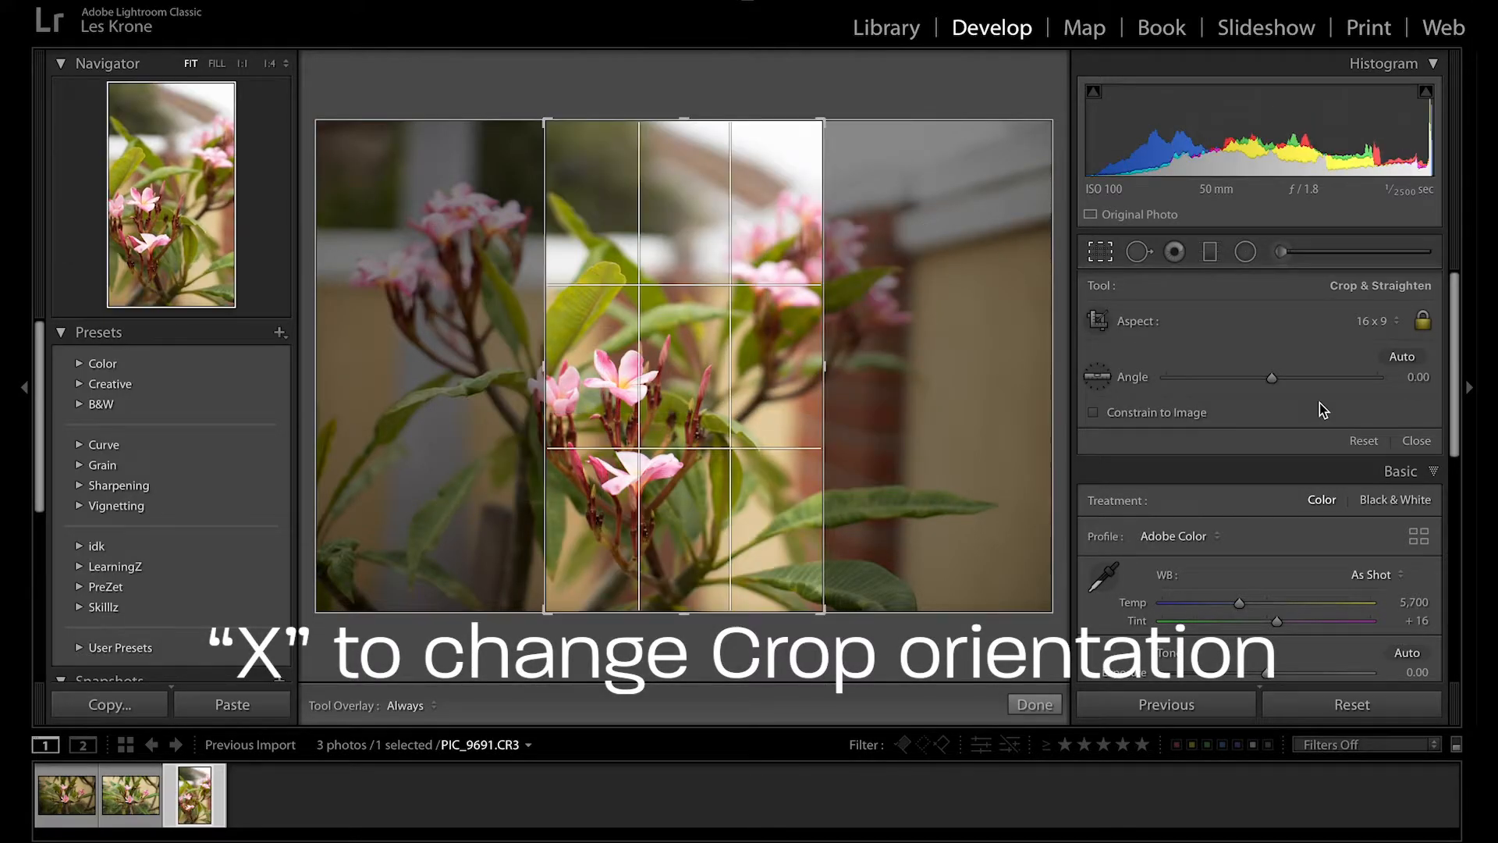
pyautogui.click(1374, 320)
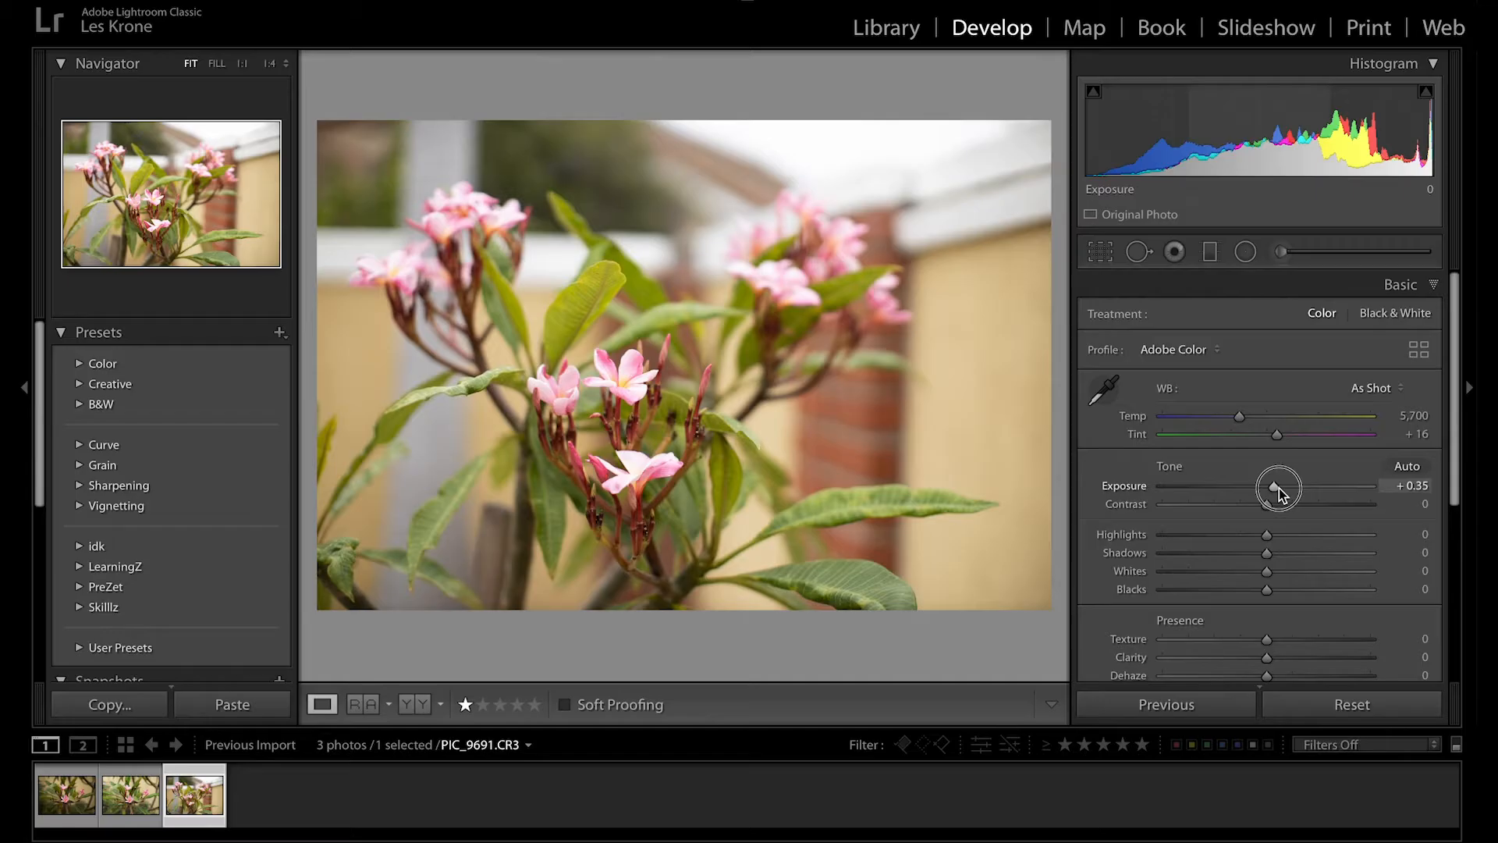
# Adjust PIC_9691's exposure, complete the radial filter, and compare before/after with \, Y and L.
pyautogui.click(1407, 466)
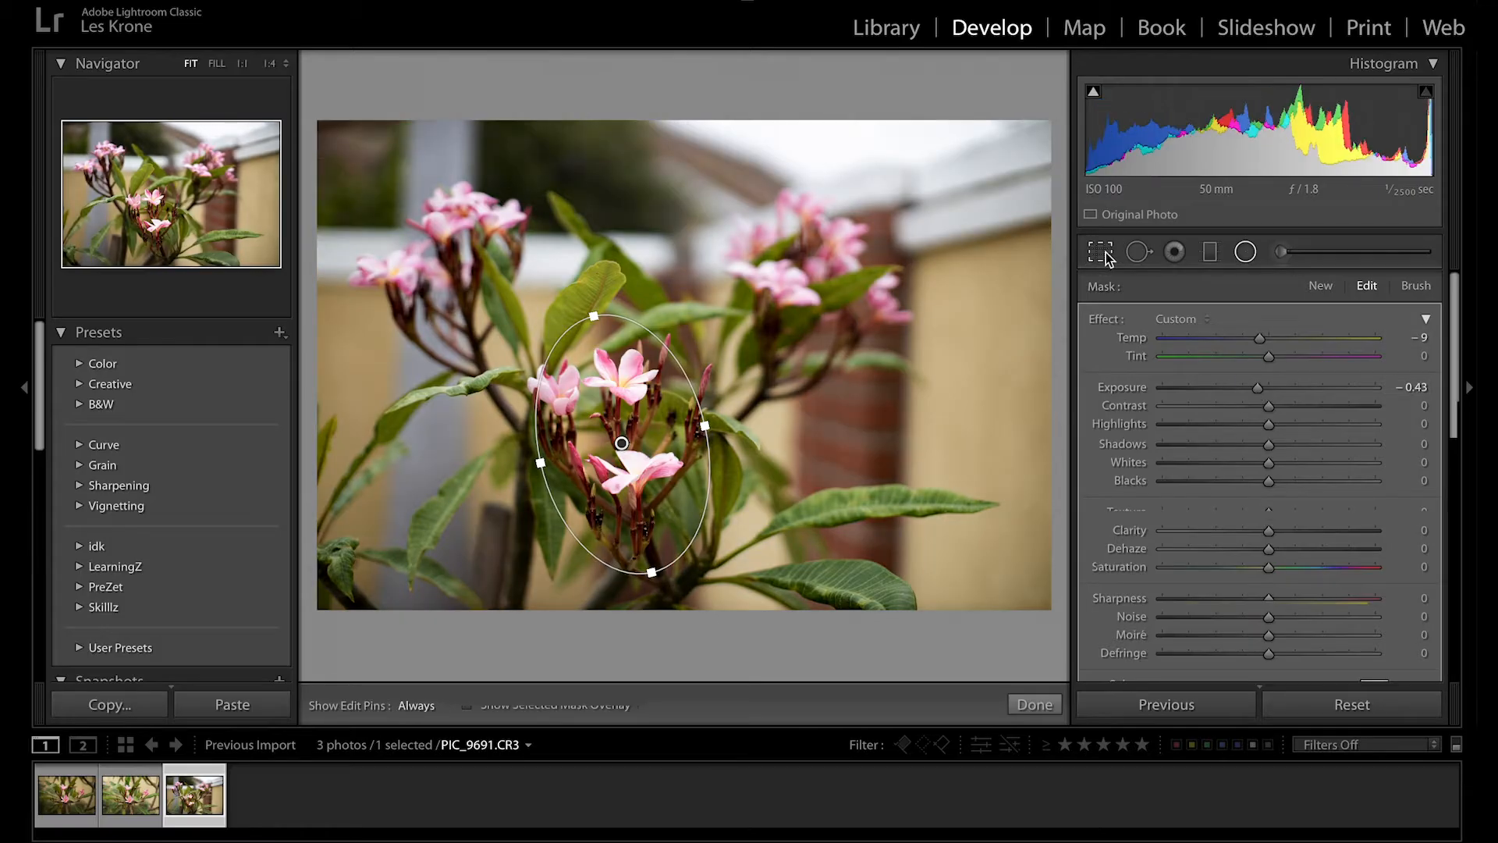
pyautogui.click(1033, 704)
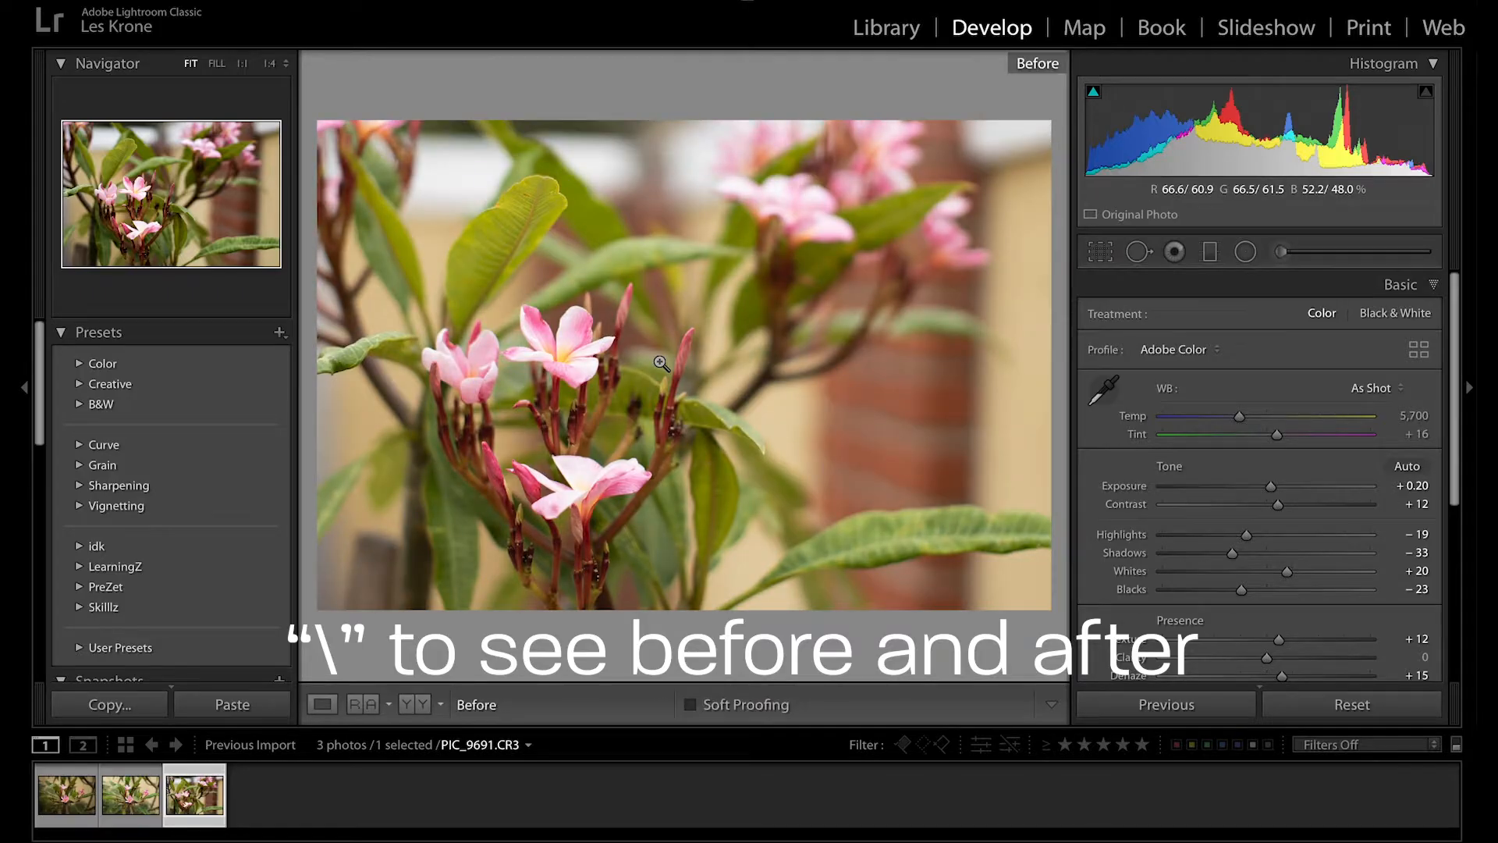
pyautogui.press('backslash')
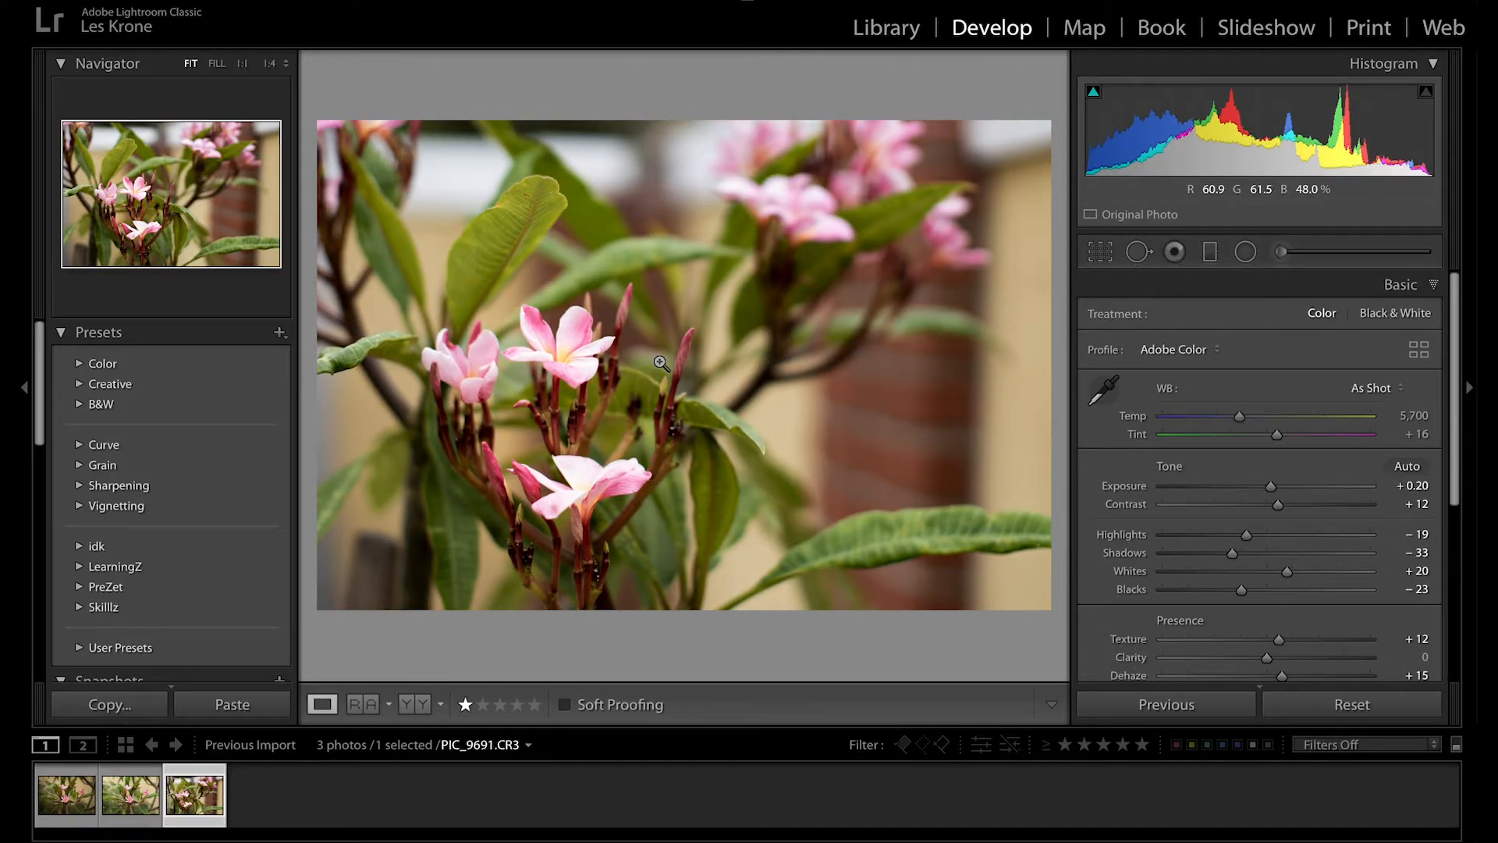
pyautogui.press('y')
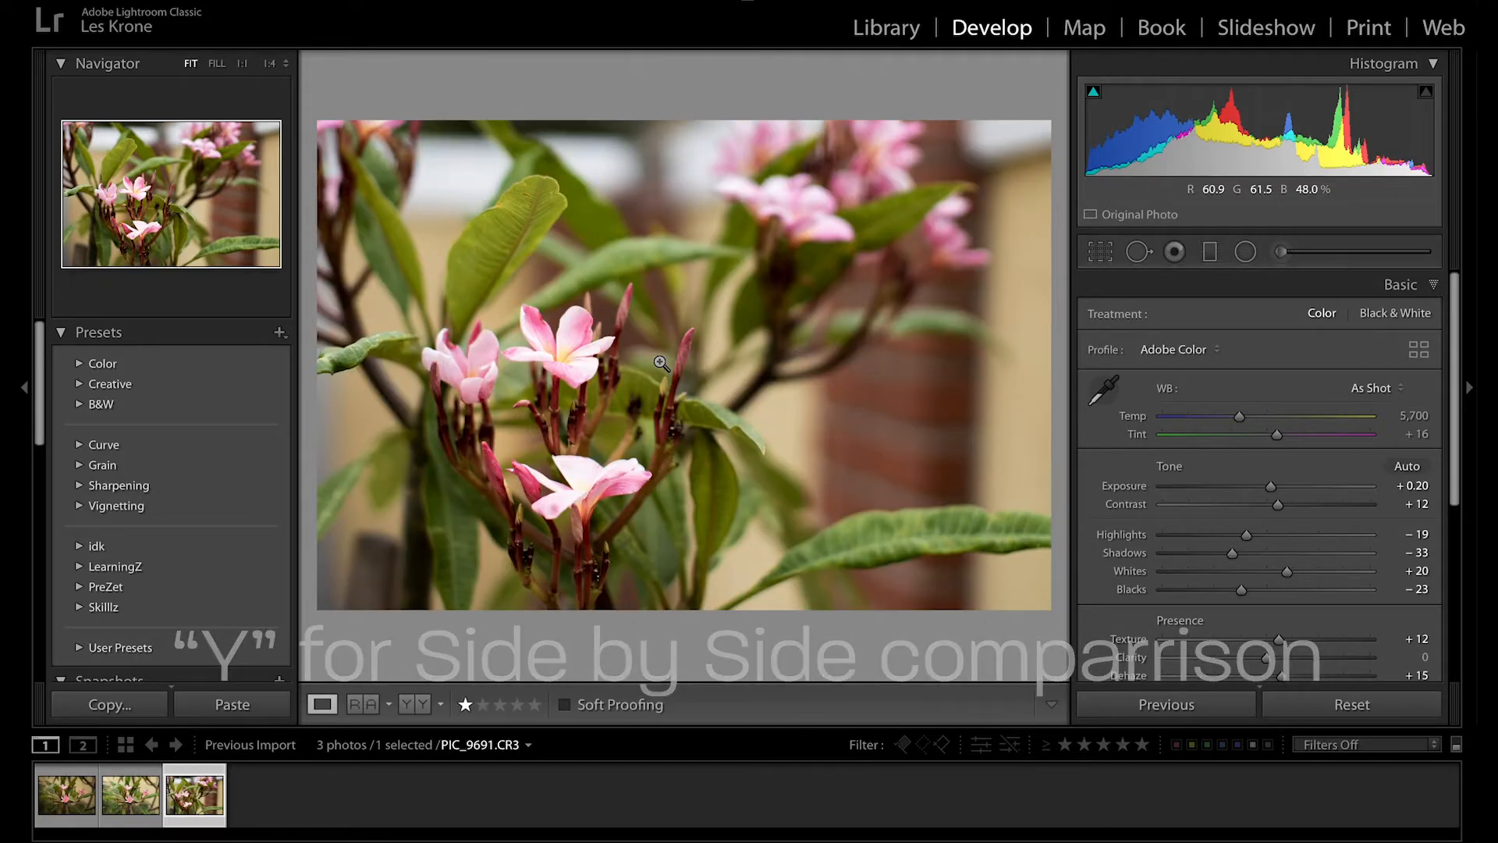
pyautogui.press('l')
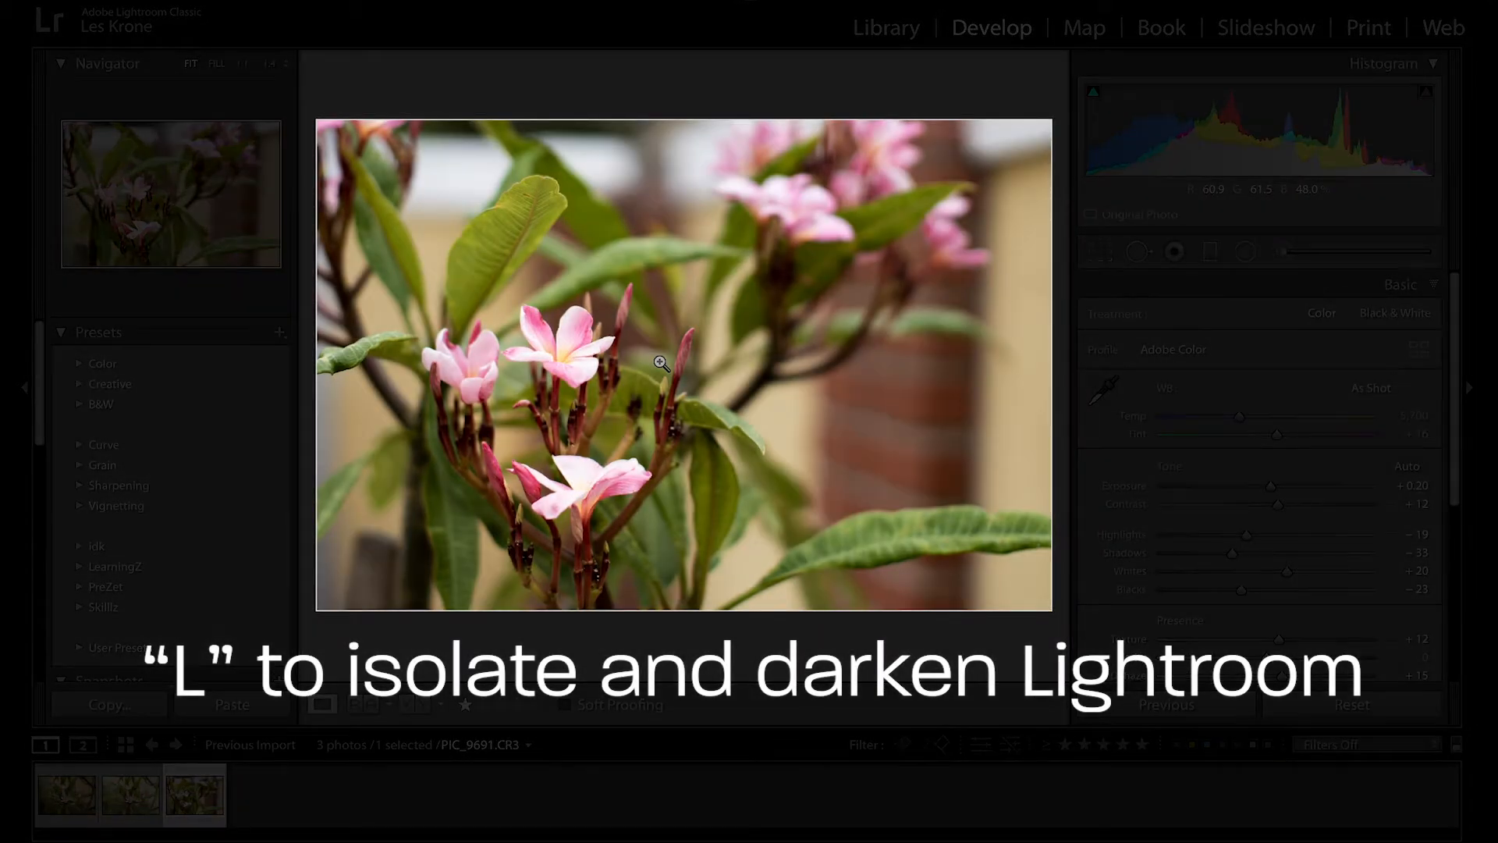
pyautogui.press('l')
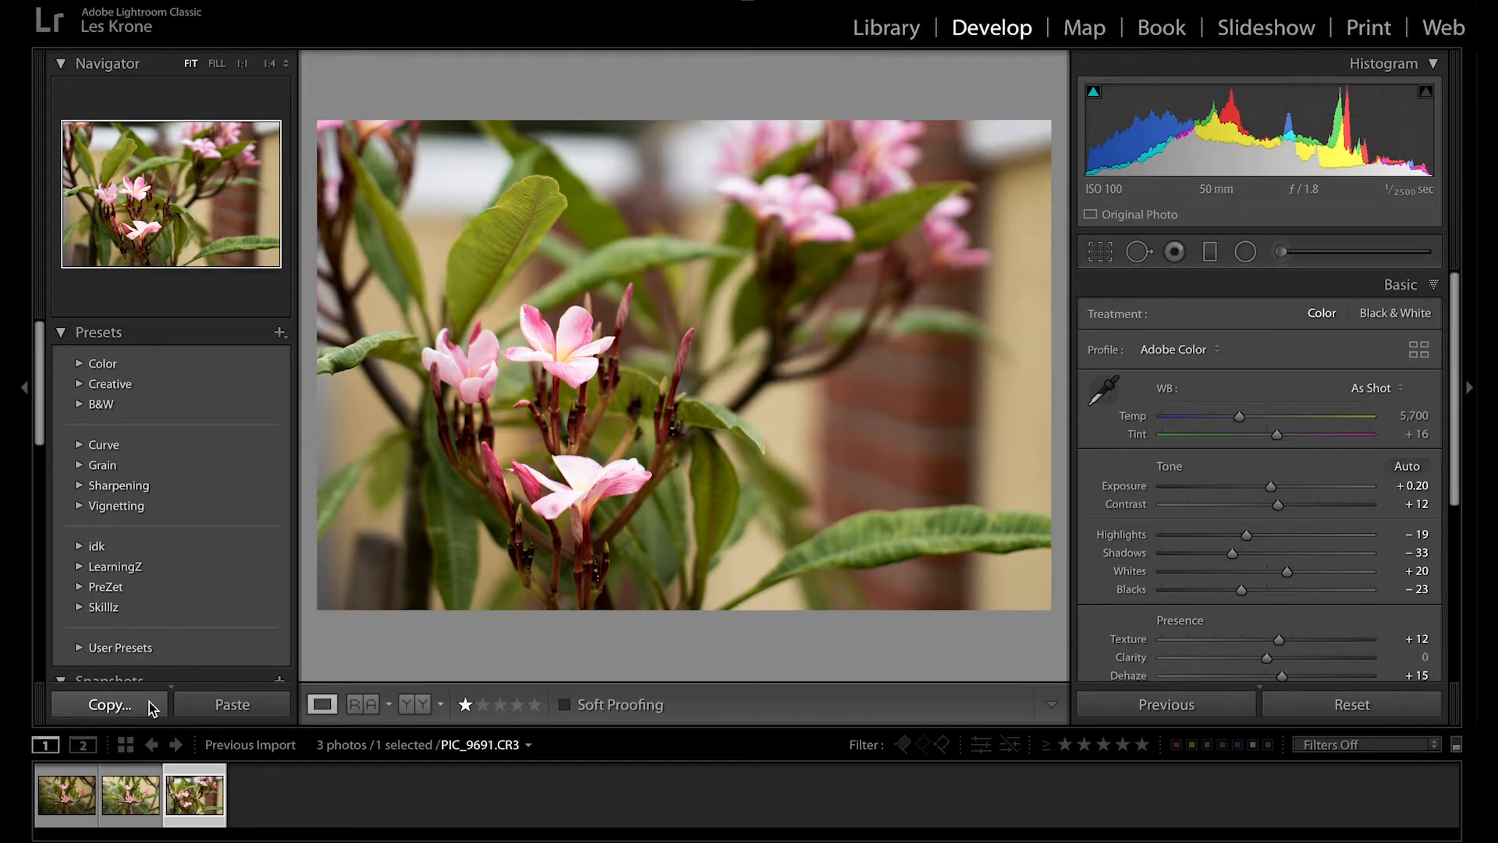
# Copy PIC_9691's develop settings without Local Adjustments, Spot Removal and Crop.
pyautogui.click(108, 704)
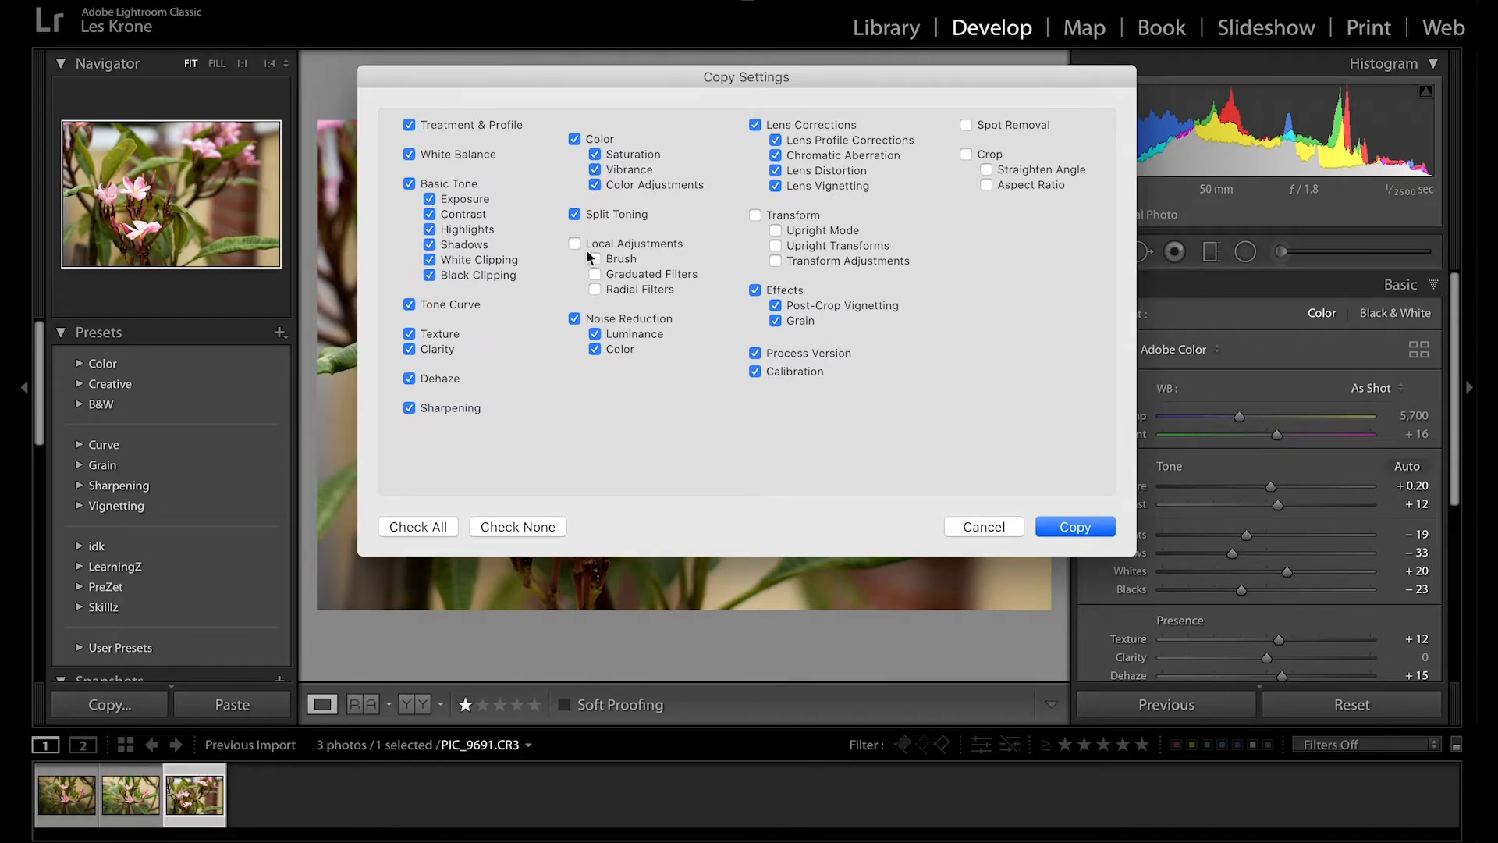
pyautogui.moveTo(973, 151)
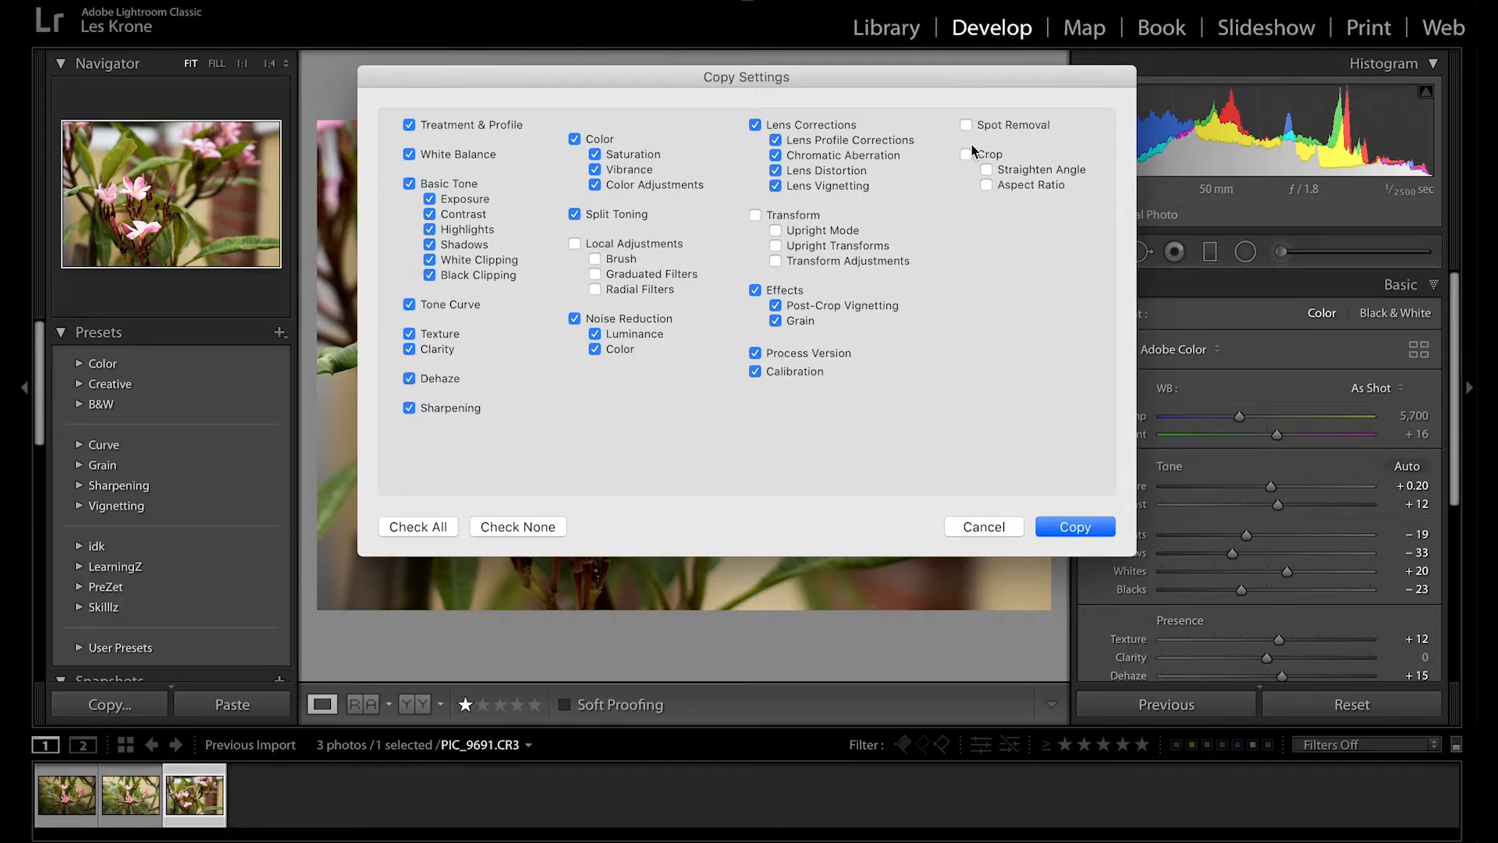
pyautogui.click(1074, 526)
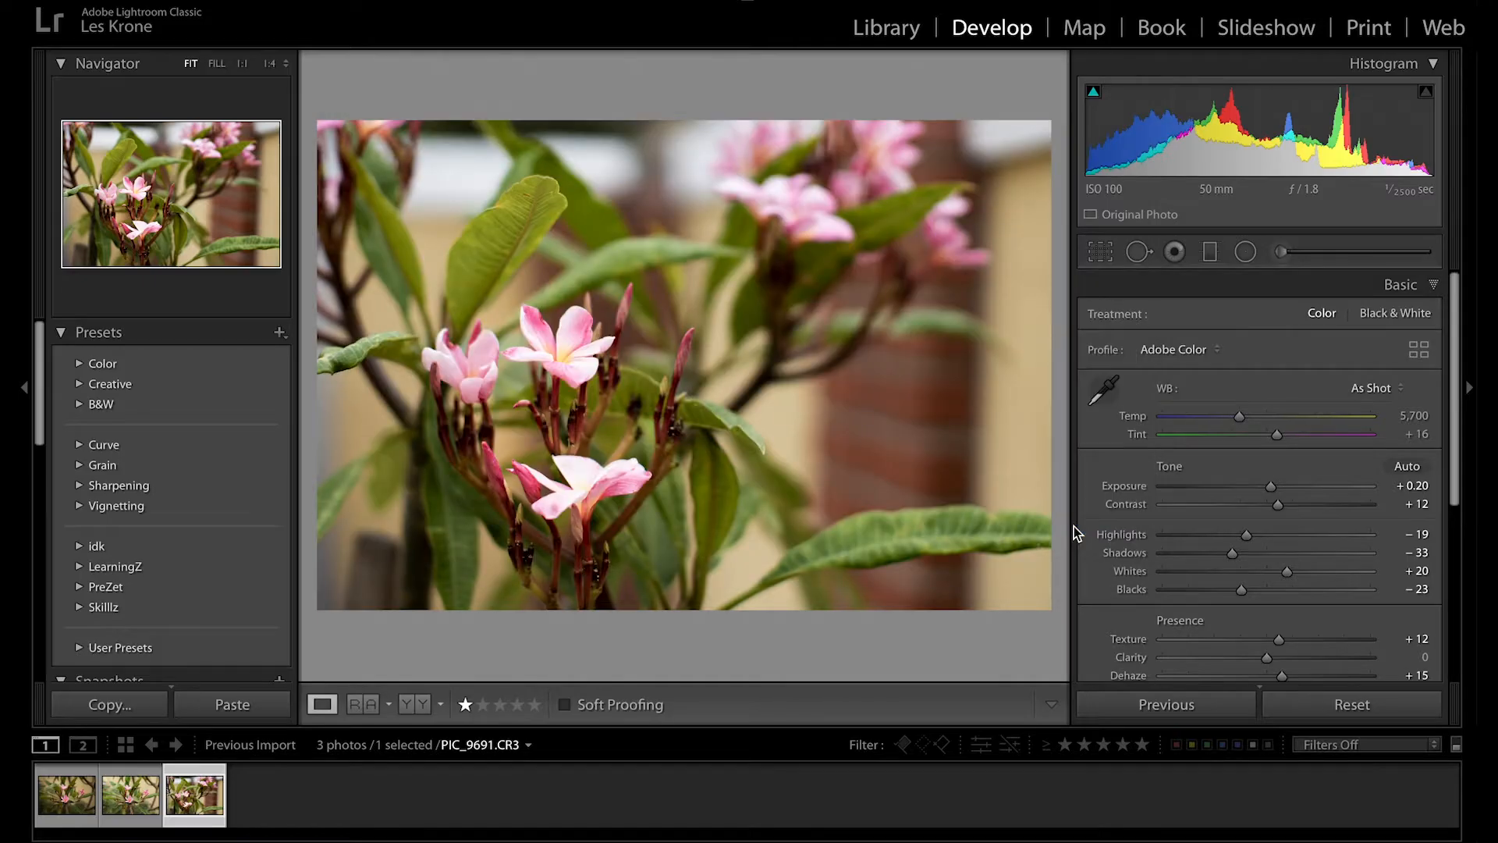
pyautogui.click(130, 793)
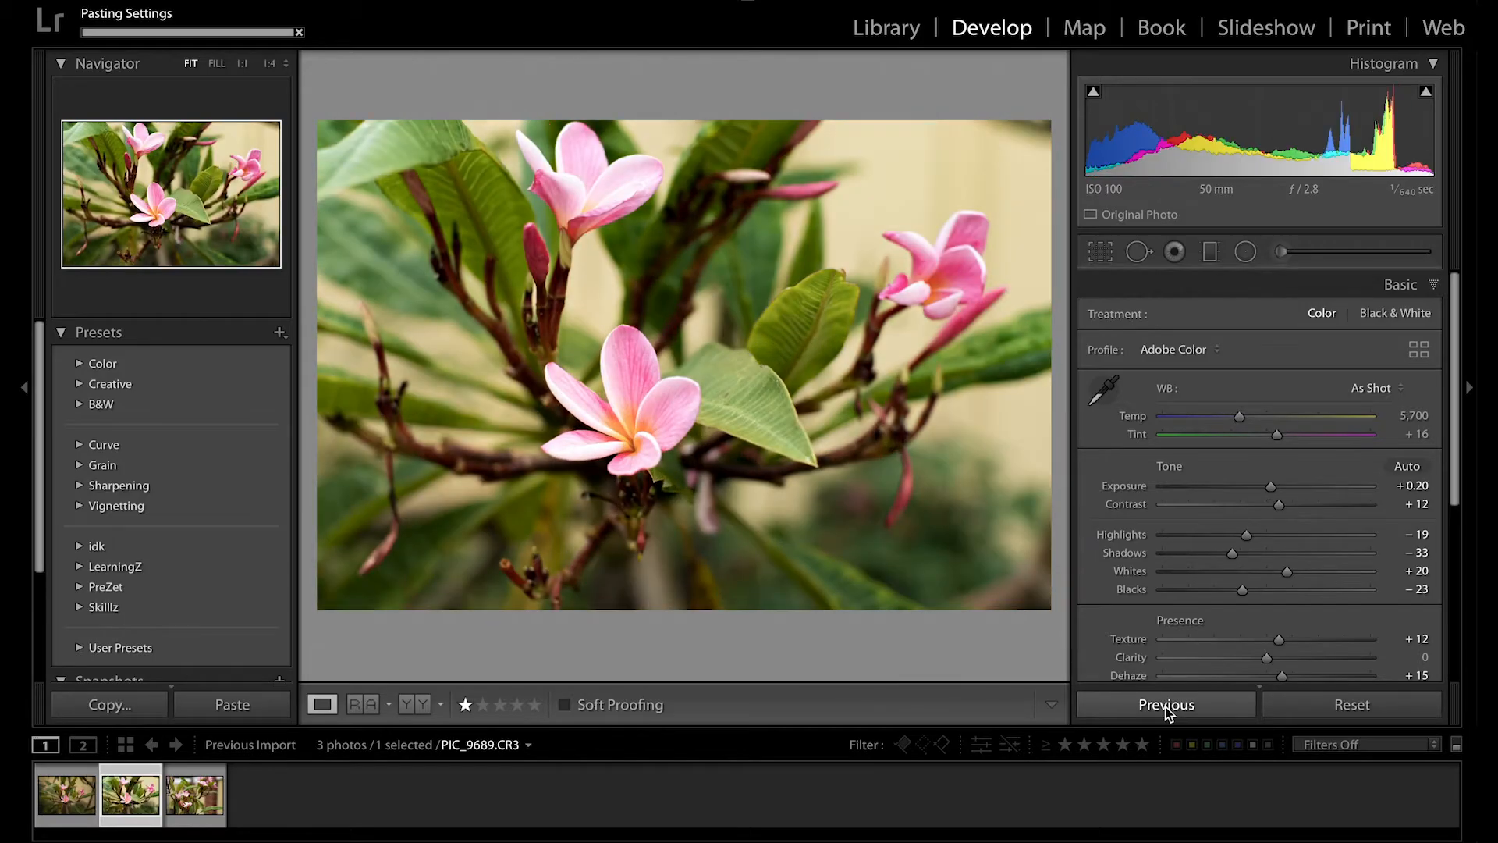
# Place a radial adjustment over PIC_9689's central blossom, then reselect PIC_9691.
pyautogui.click(1245, 251)
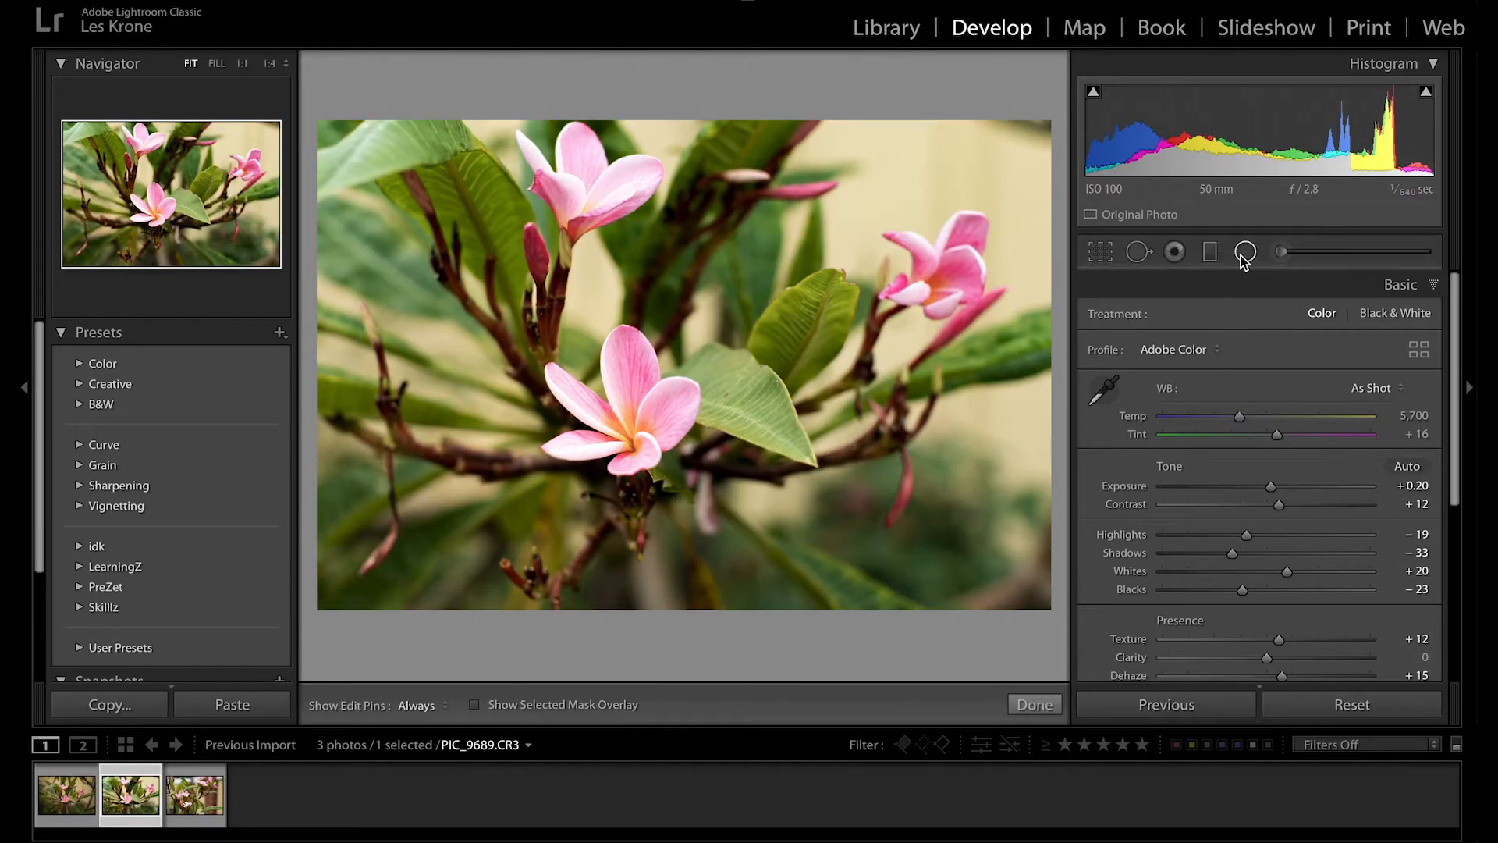
pyautogui.click(1245, 252)
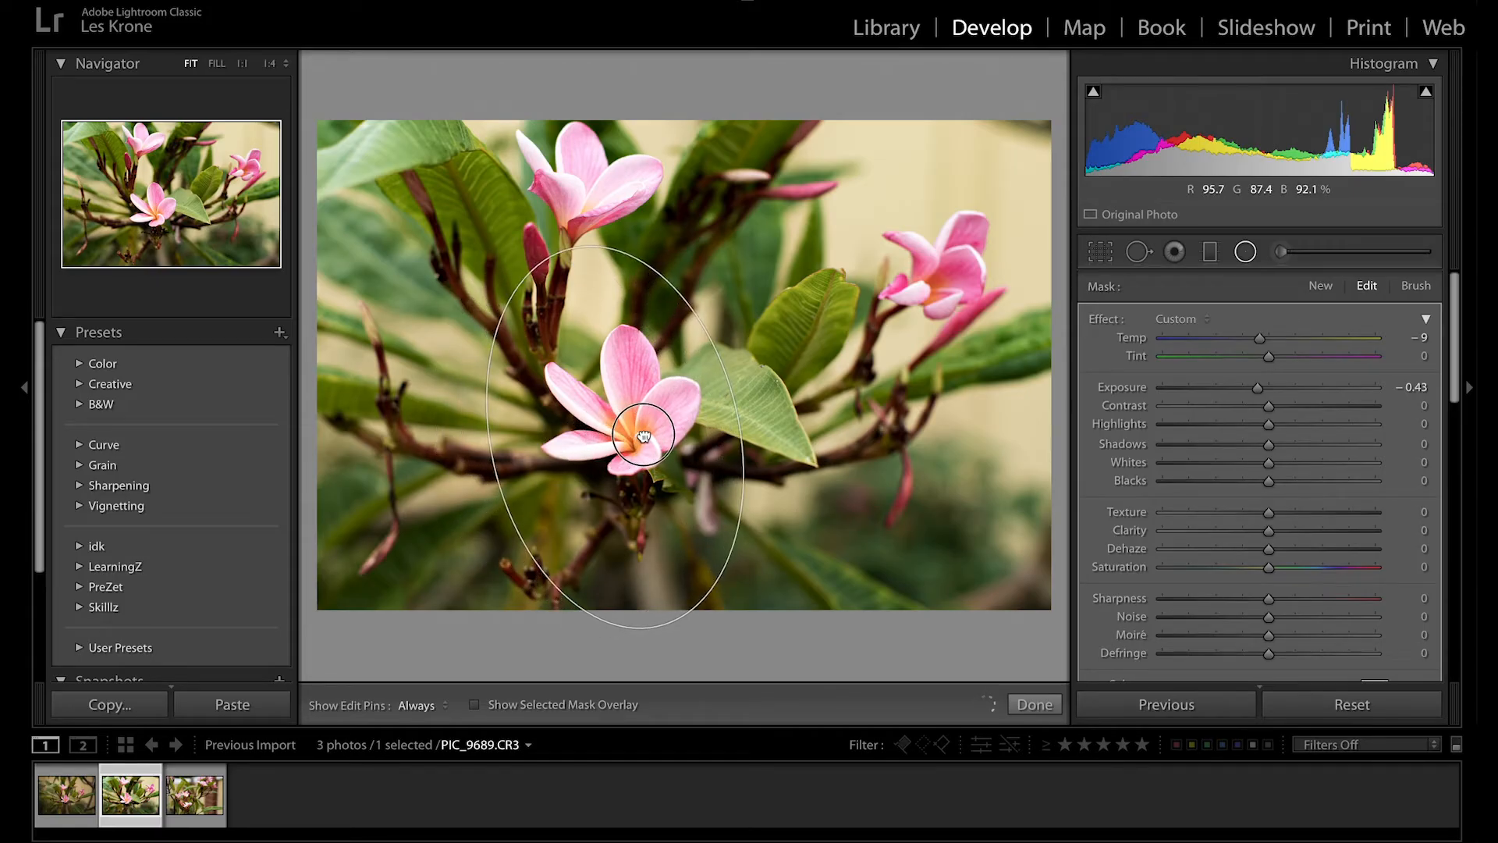
pyautogui.click(1245, 251)
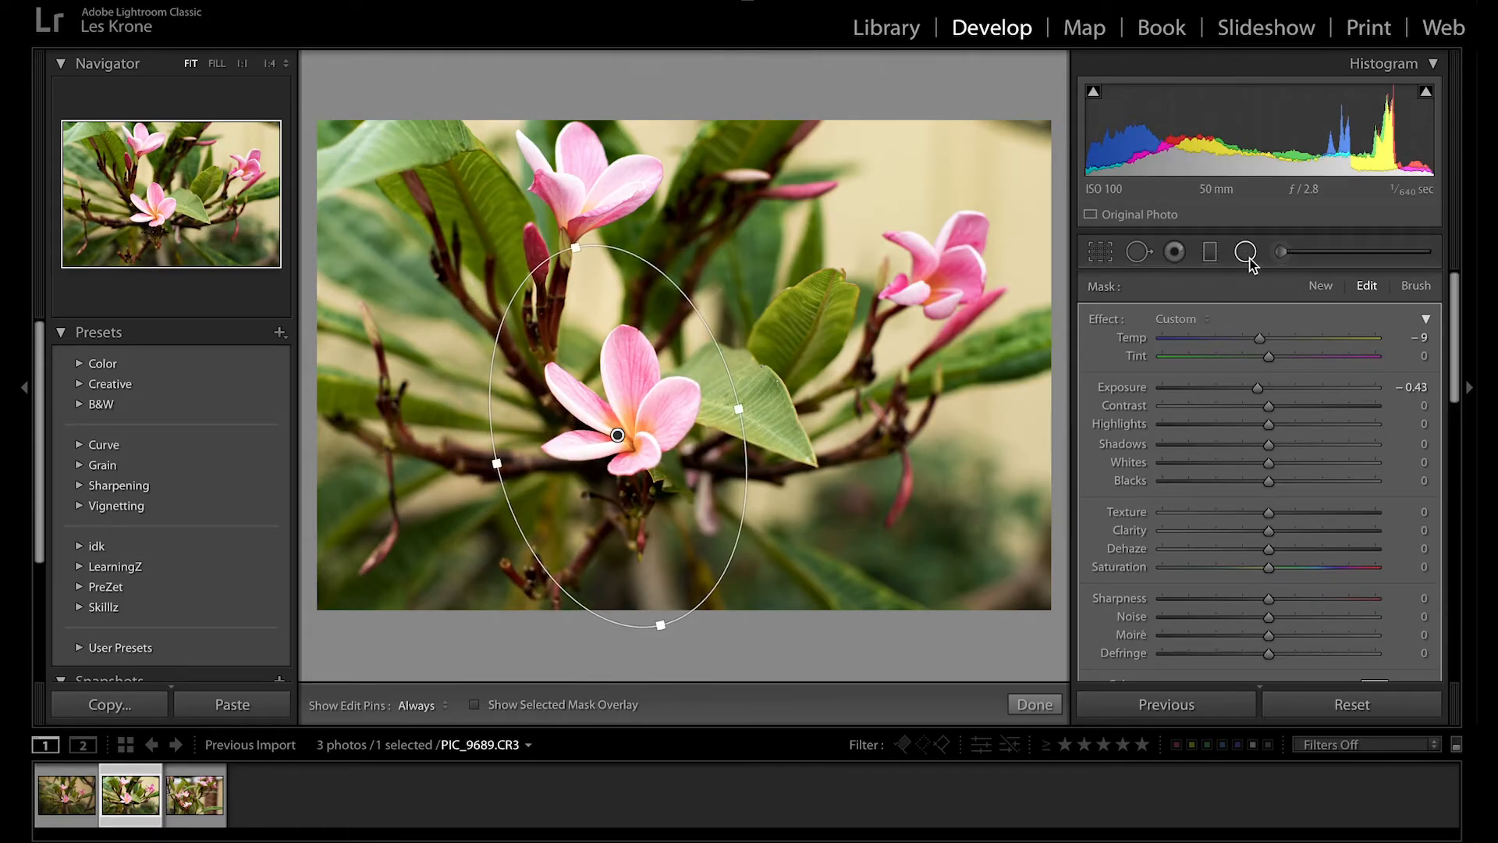
pyautogui.click(1033, 704)
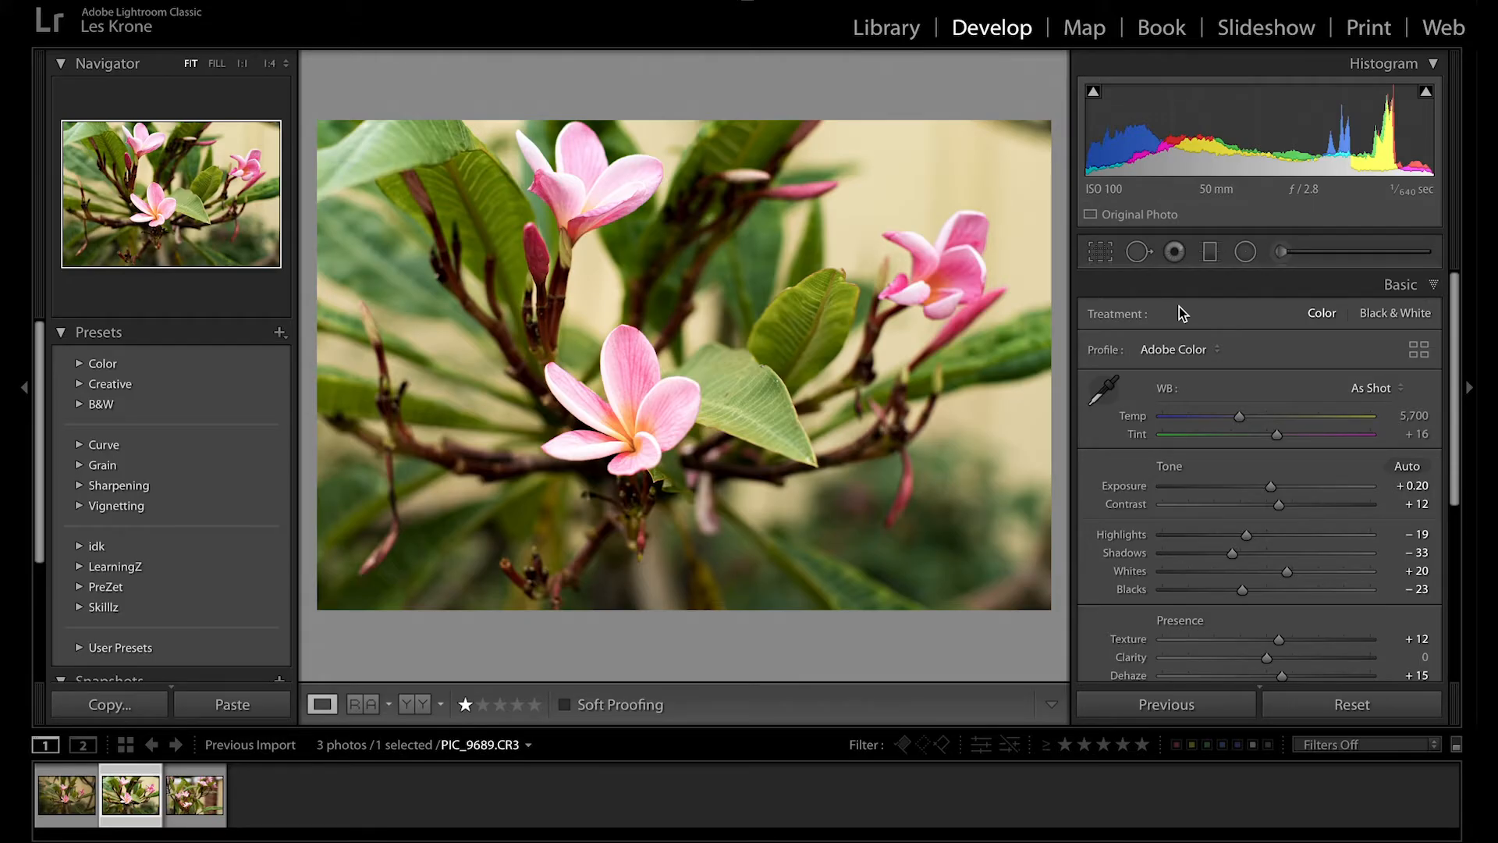
pyautogui.click(194, 796)
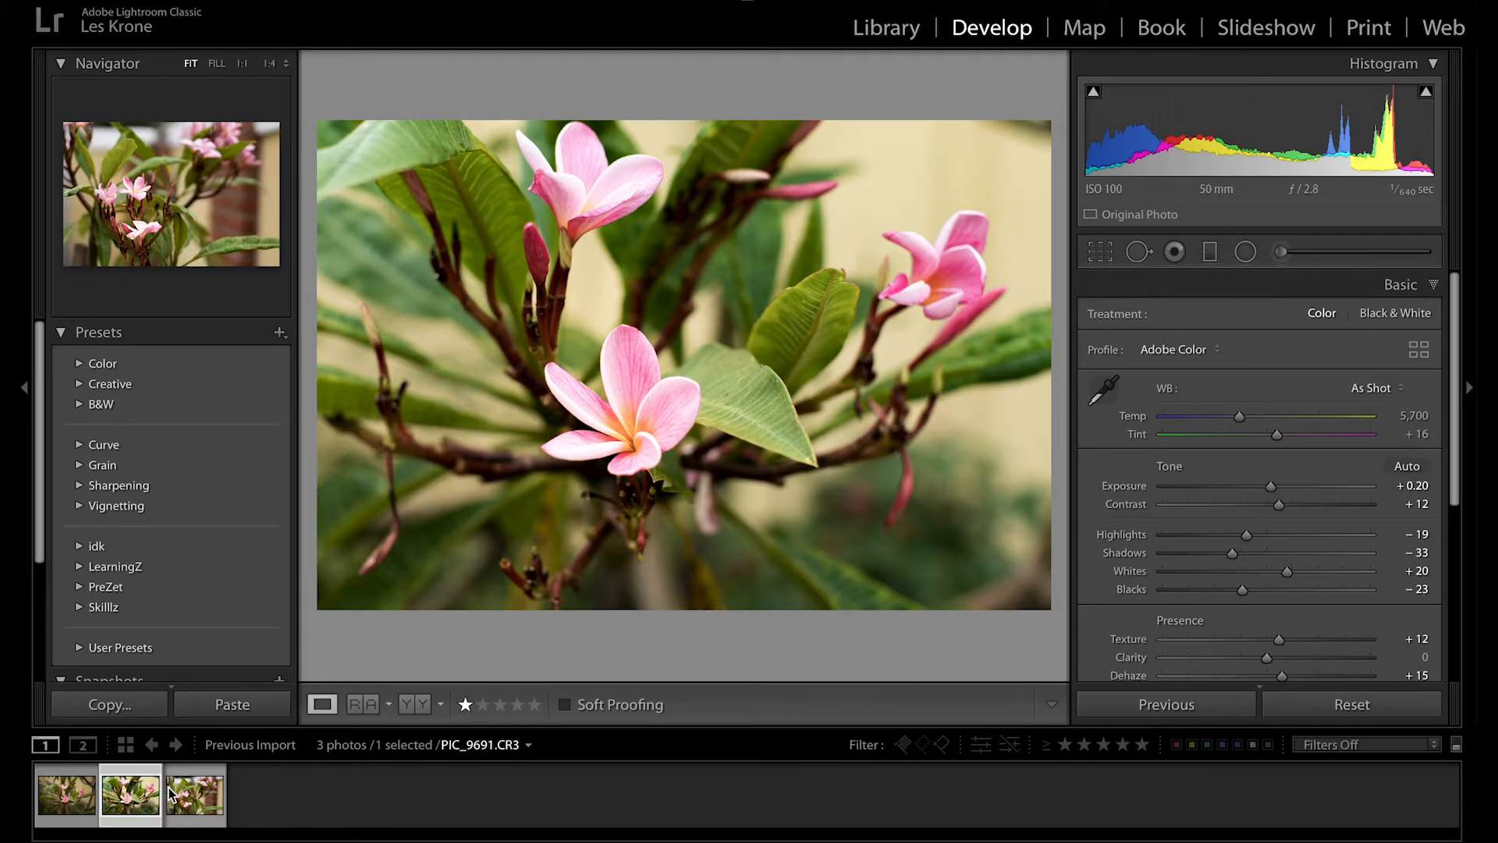
pyautogui.moveTo(196, 793)
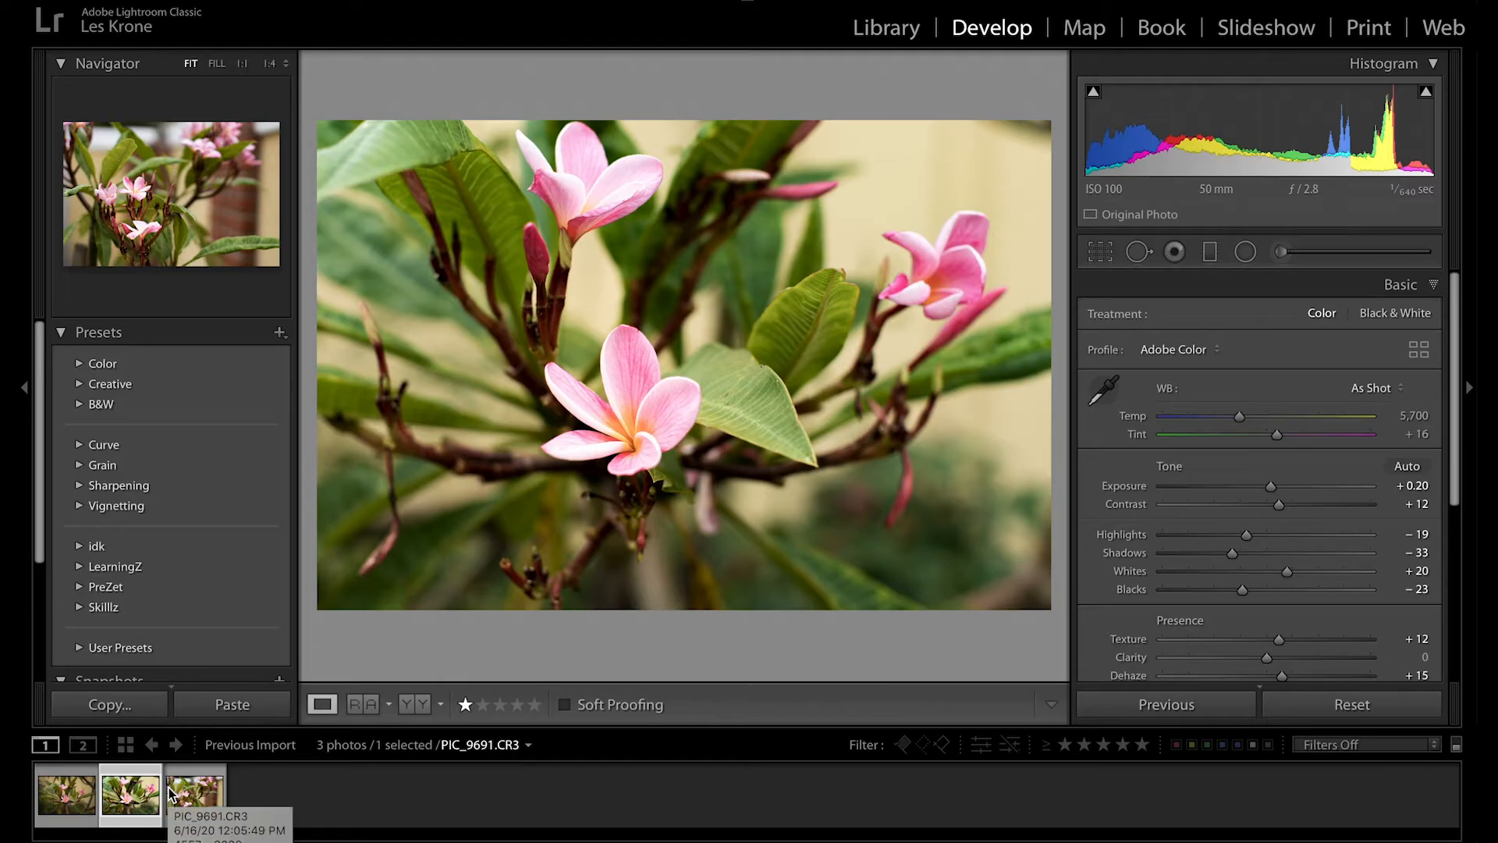
# Open the Export 3 Files dialog for all three selected flower photos.
pyautogui.rightClick(194, 793)
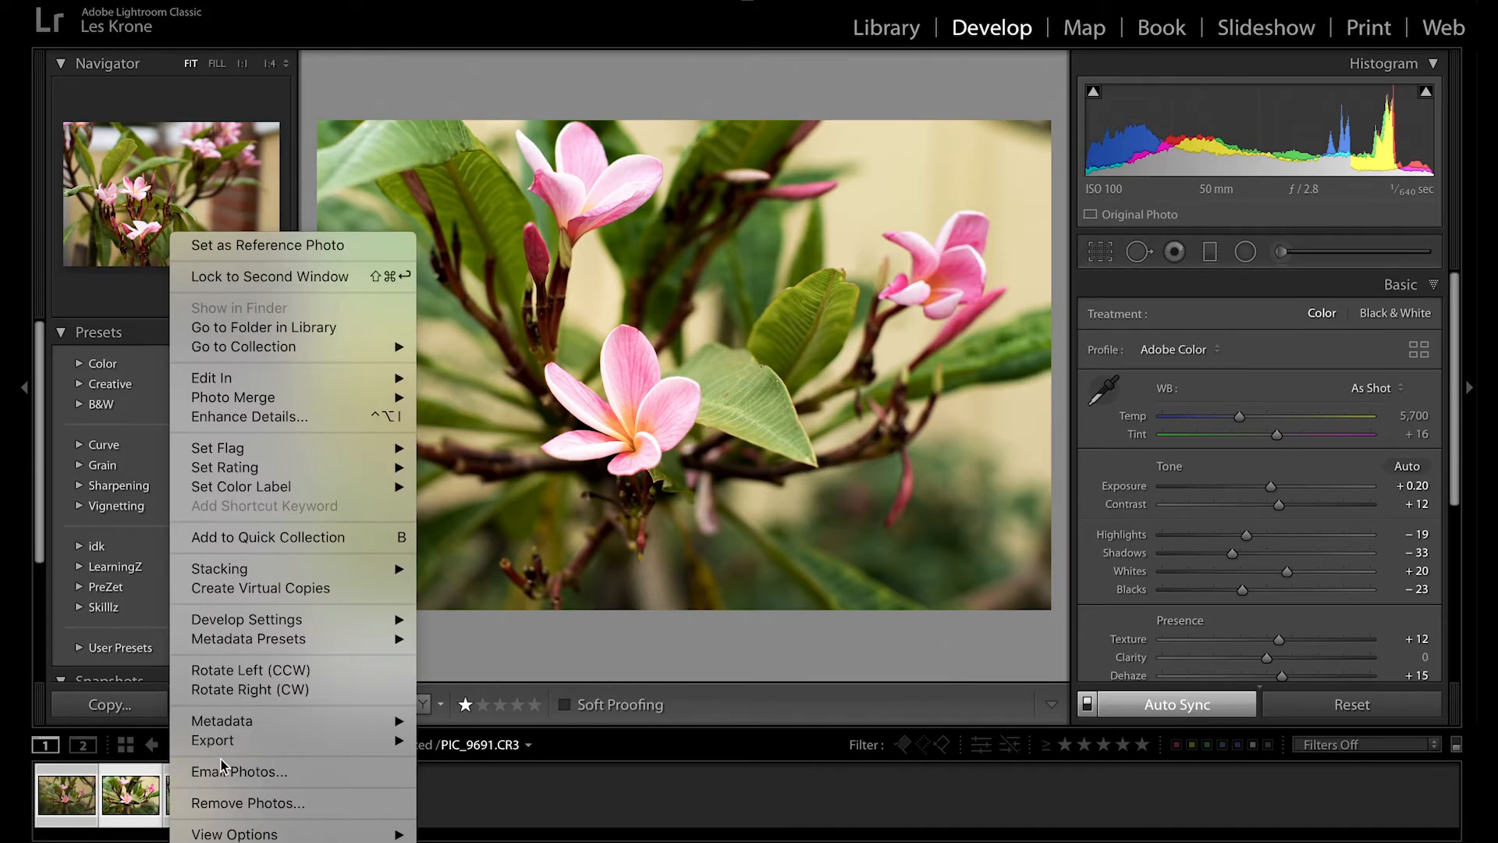
pyautogui.moveTo(213, 739)
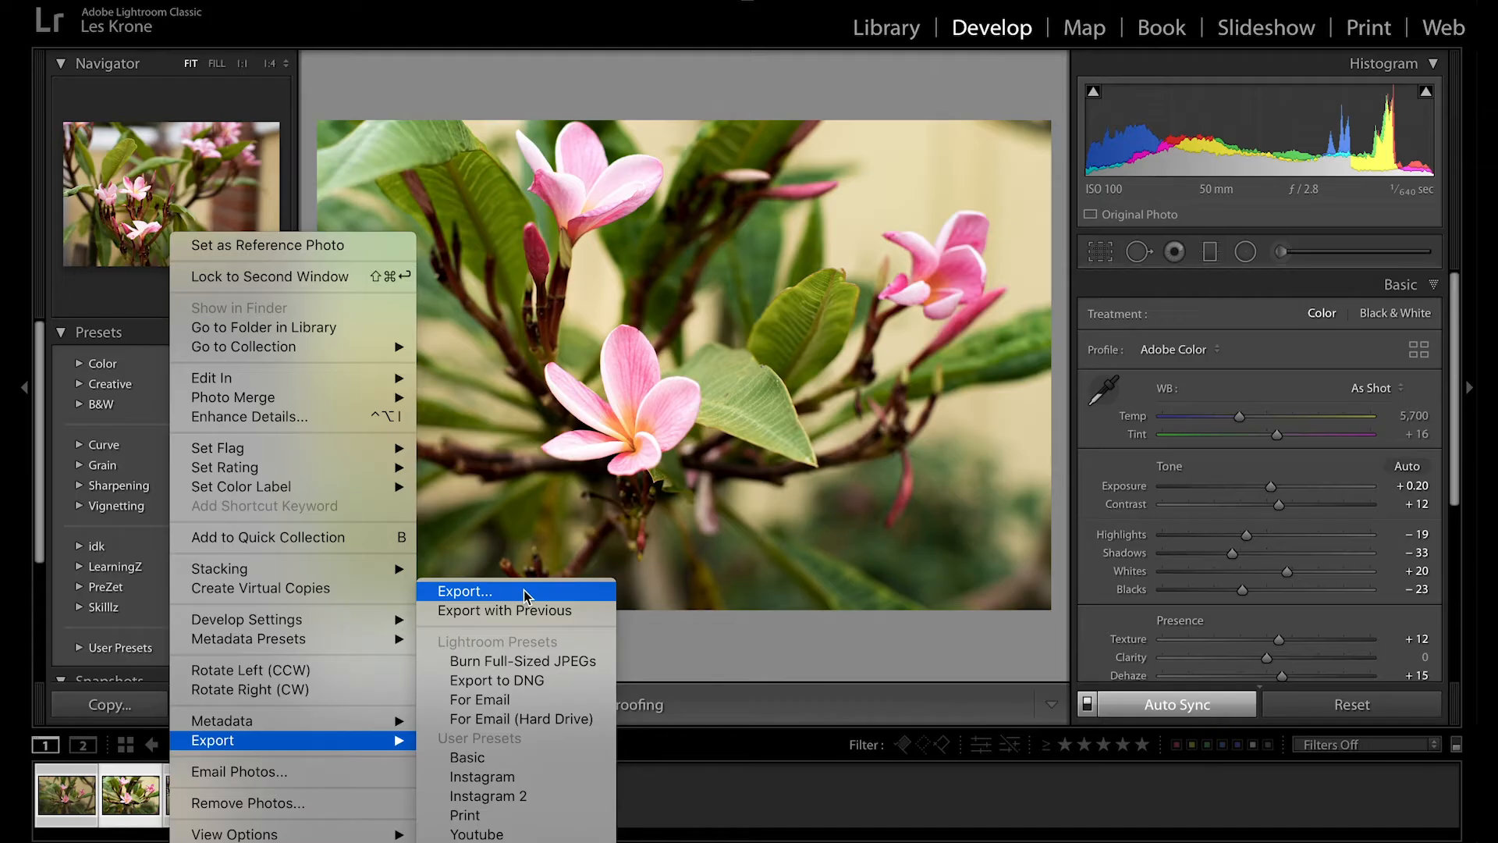
pyautogui.click(465, 591)
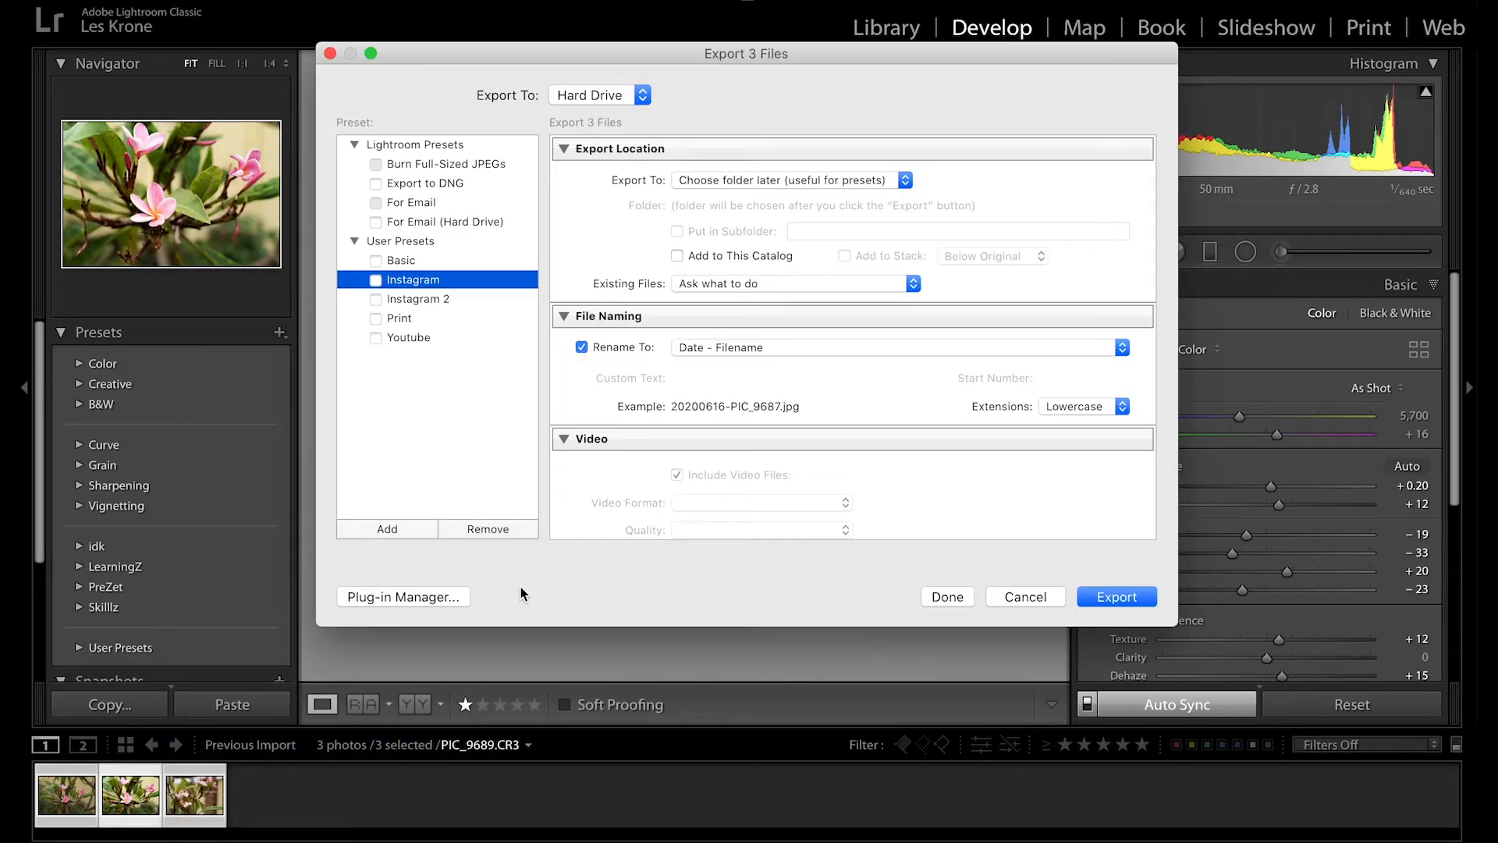
pyautogui.moveTo(764, 252)
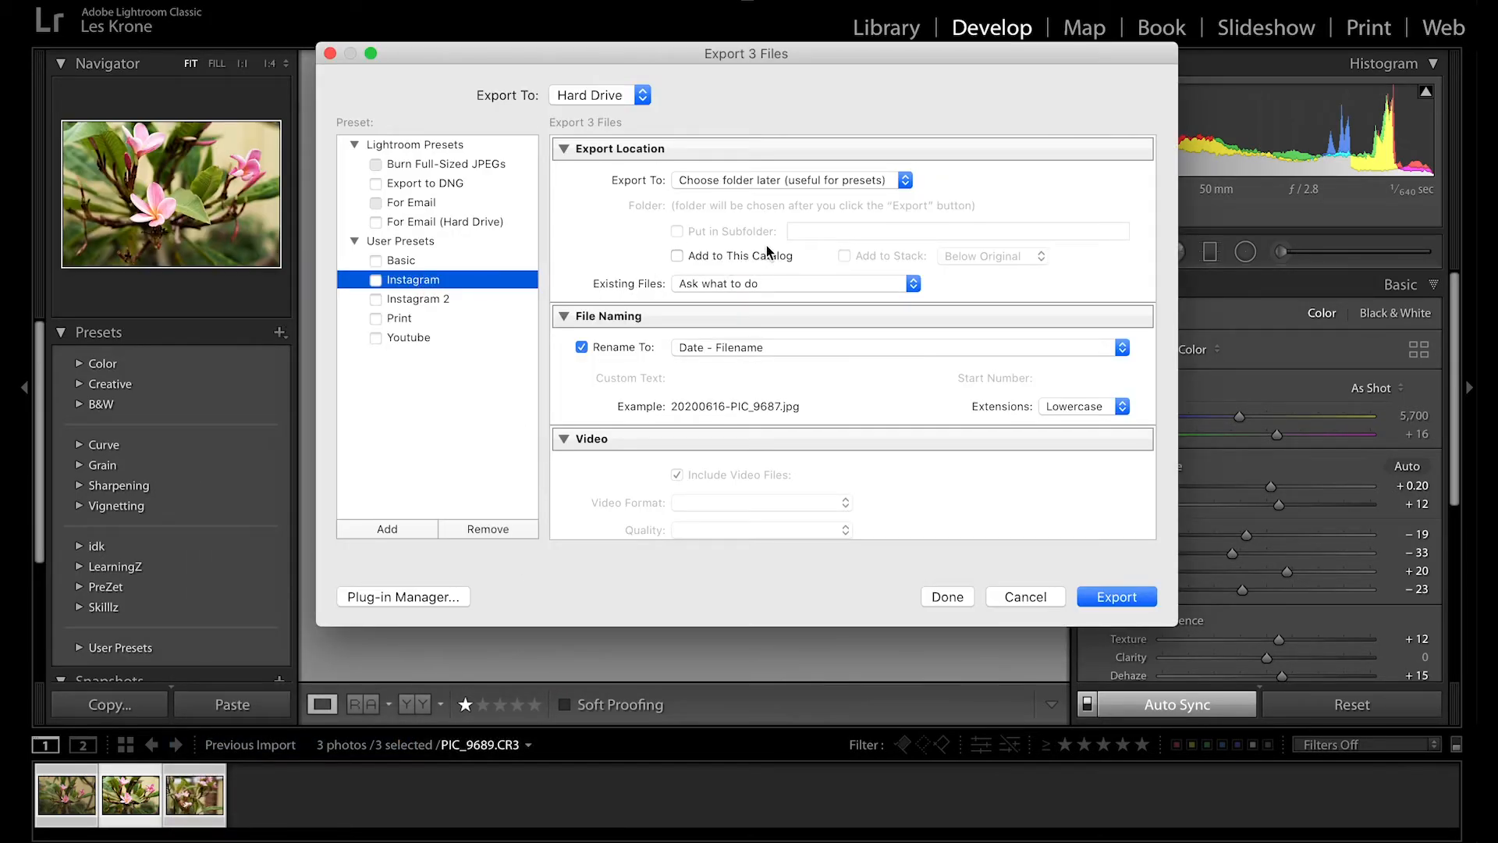
# Review the Instagram preset's 1,080-pixel sRGB JPEG settings and confirm the export.
pyautogui.scroll(-3)
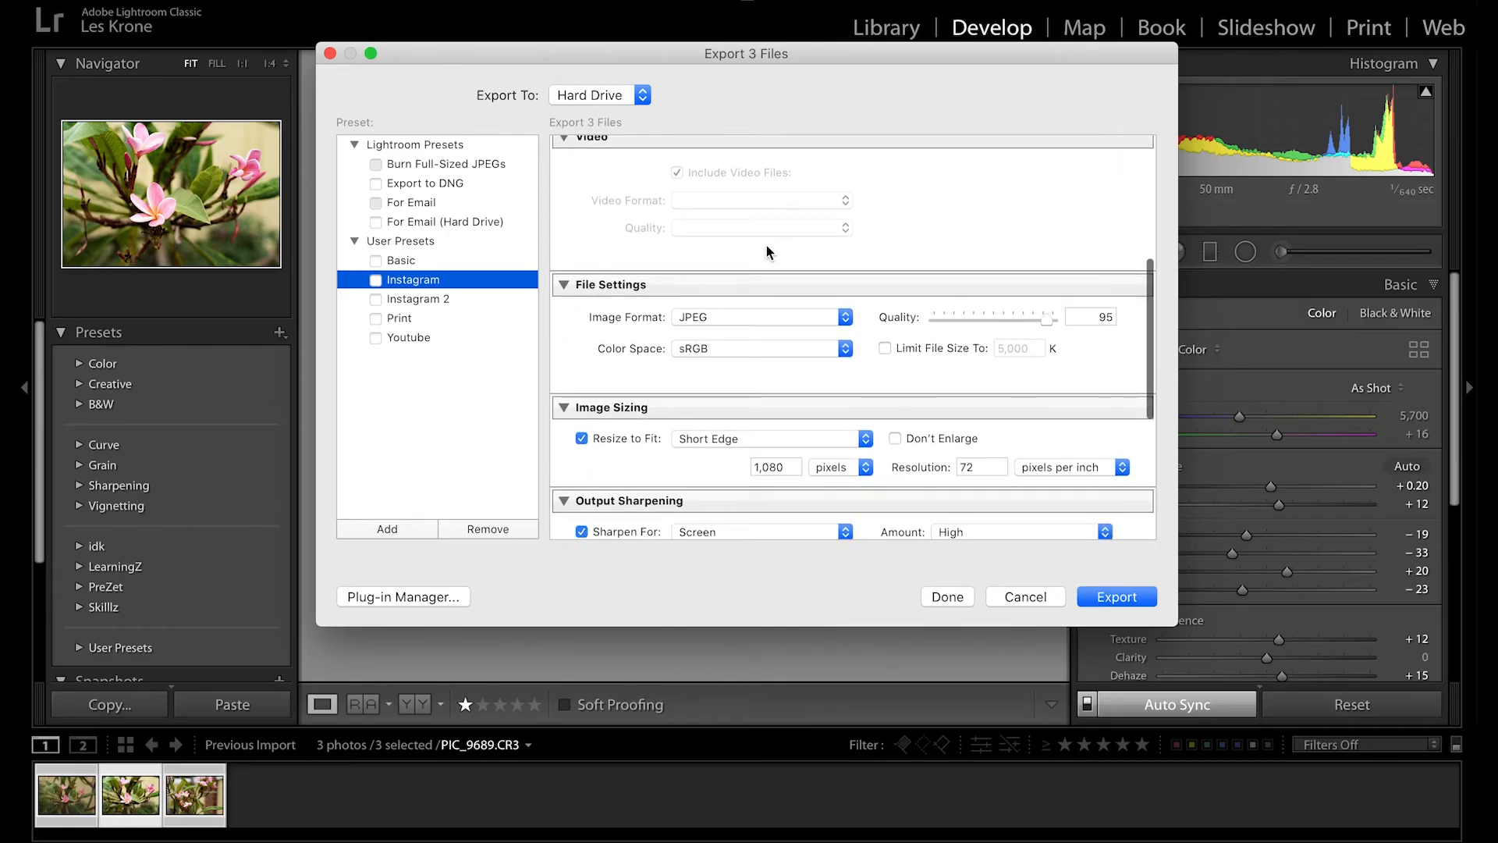
pyautogui.scroll(-3)
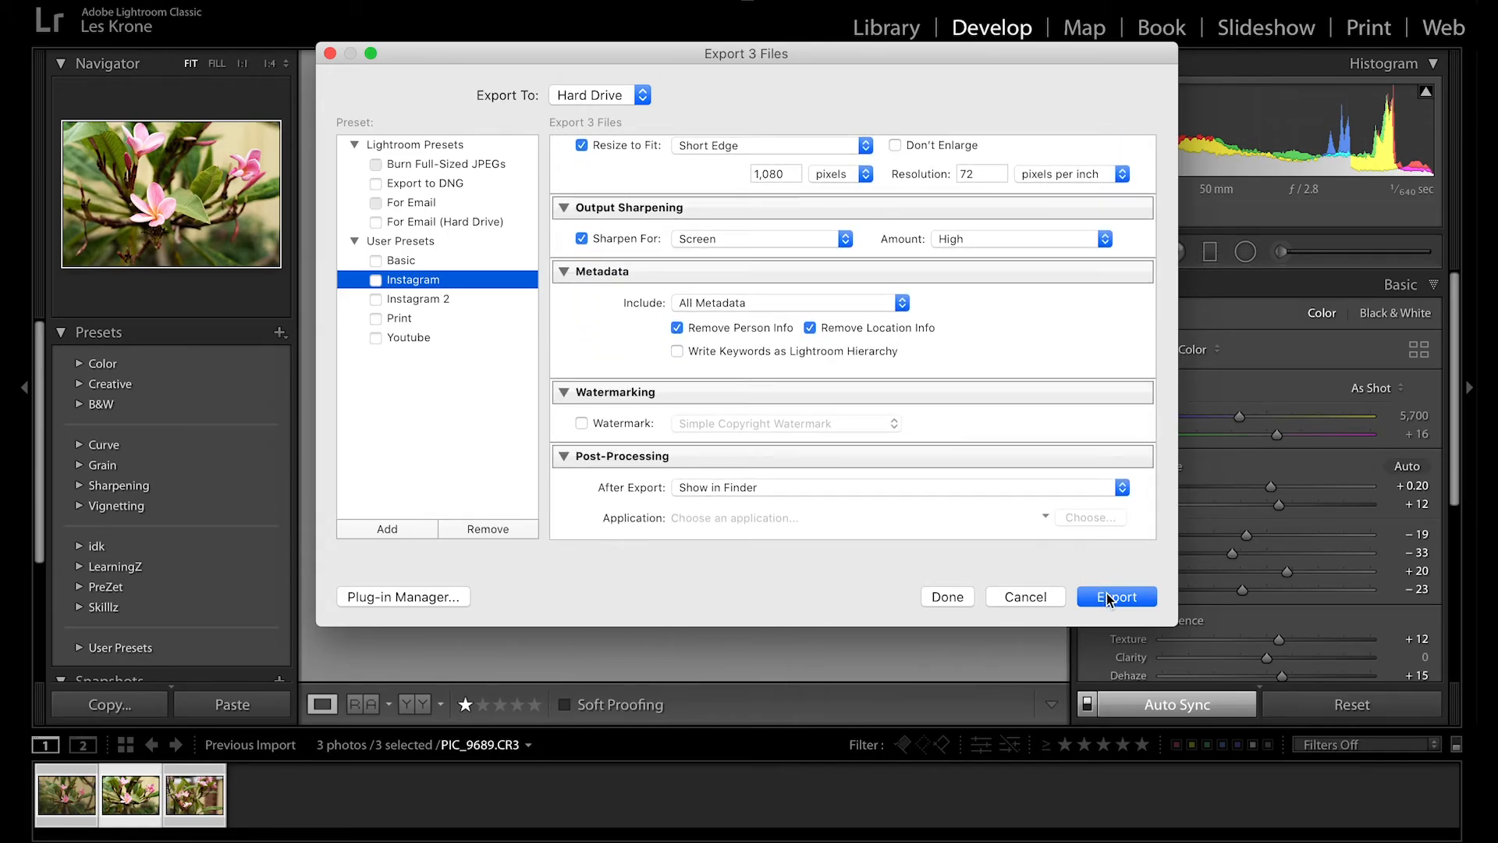
pyautogui.click(1116, 596)
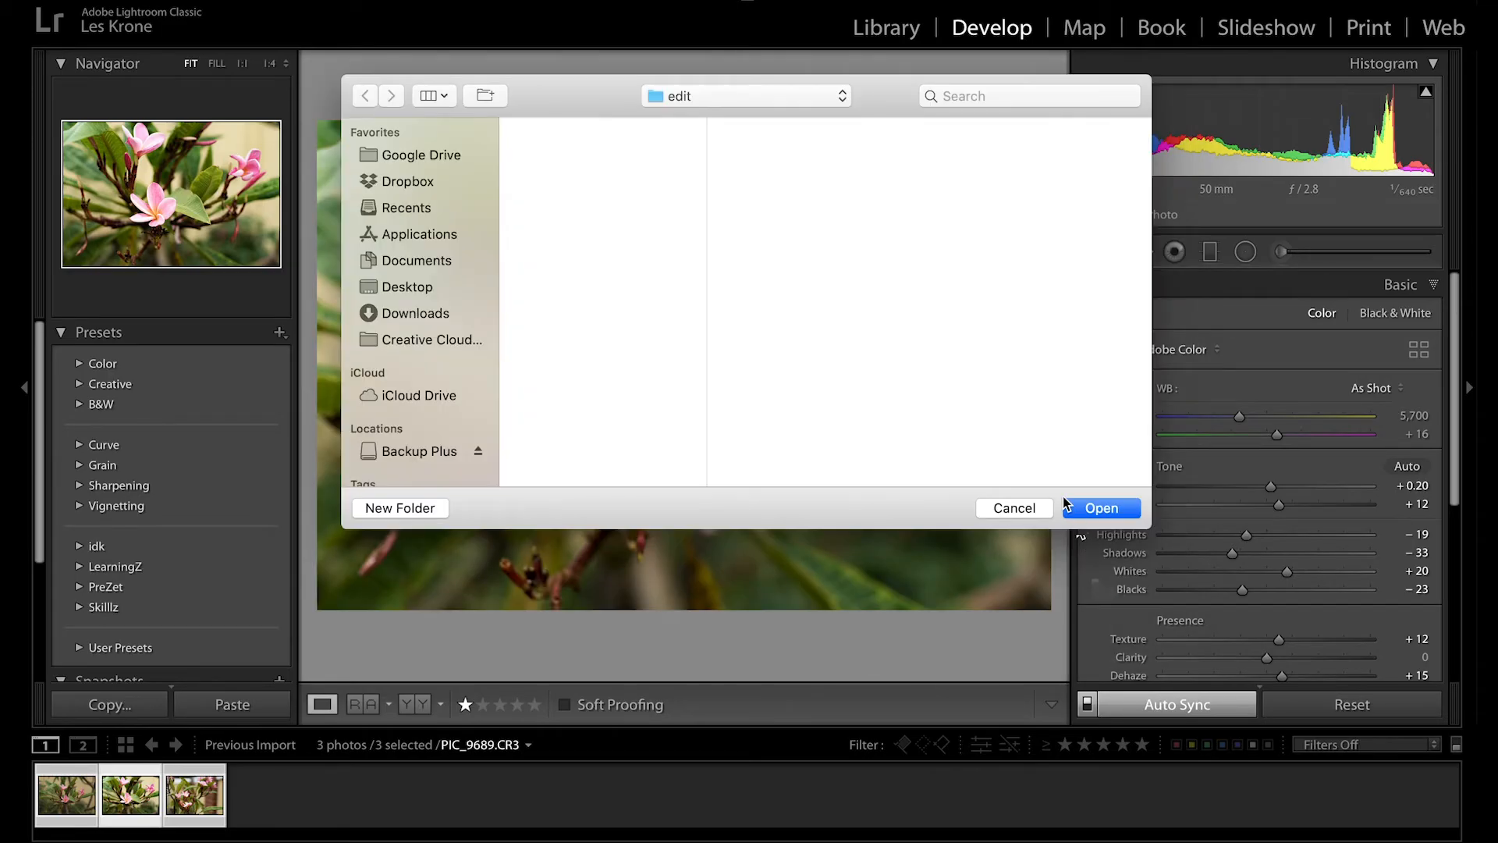
pyautogui.moveTo(1101, 507)
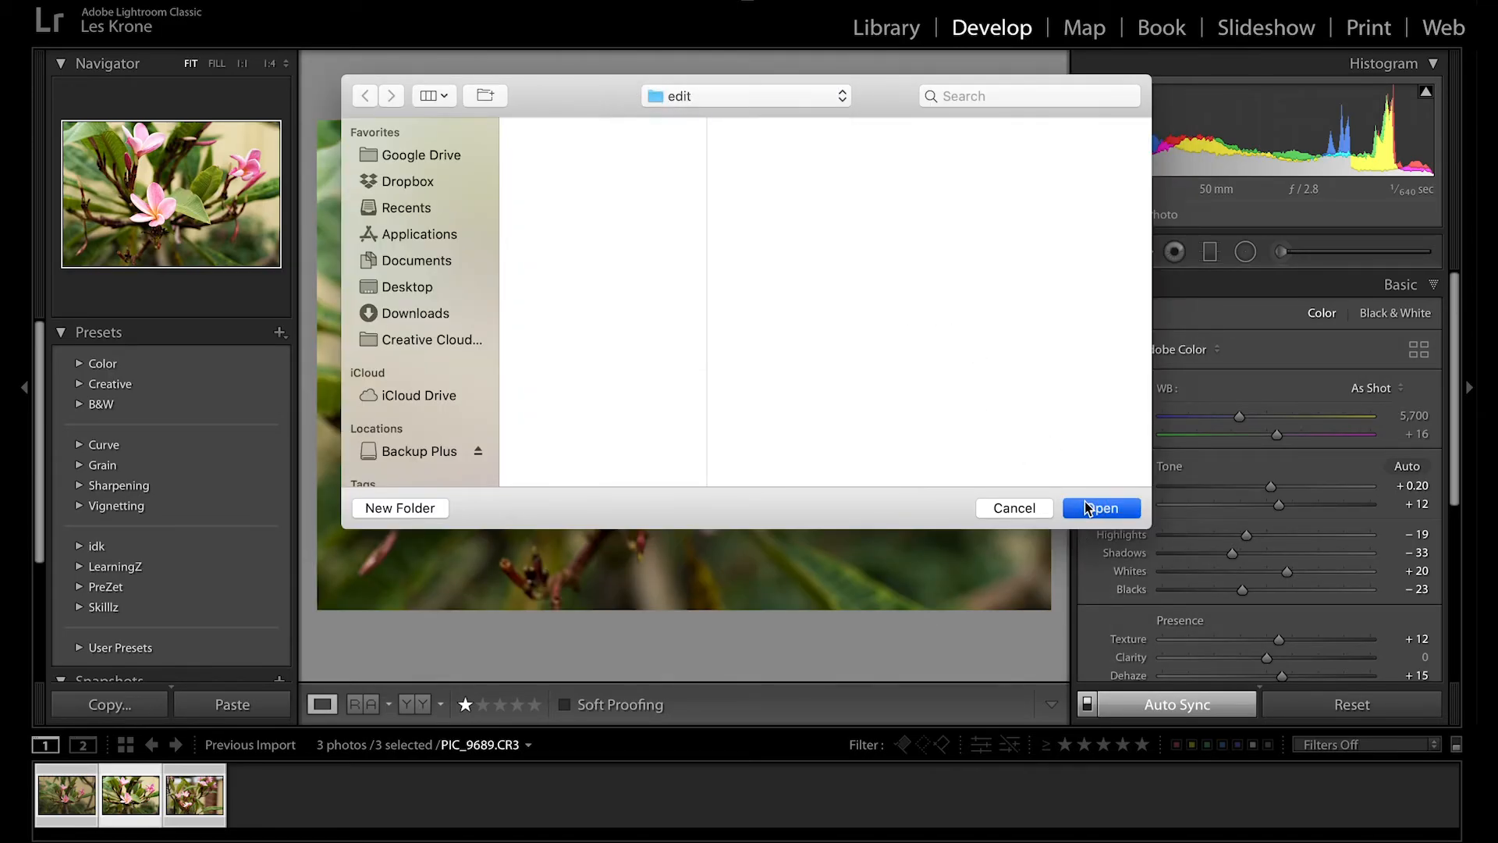